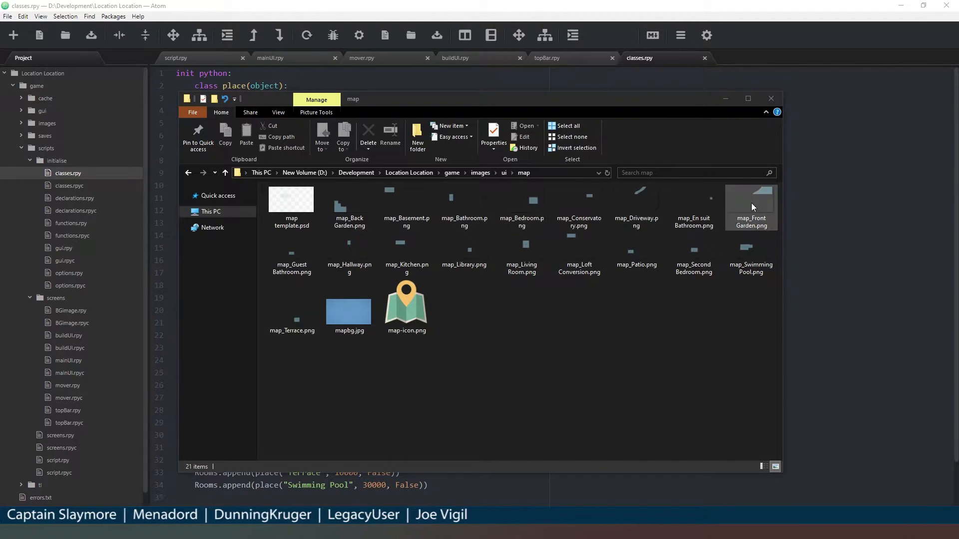
{"action": "mouse_move", "coordinate": [405, 251]}
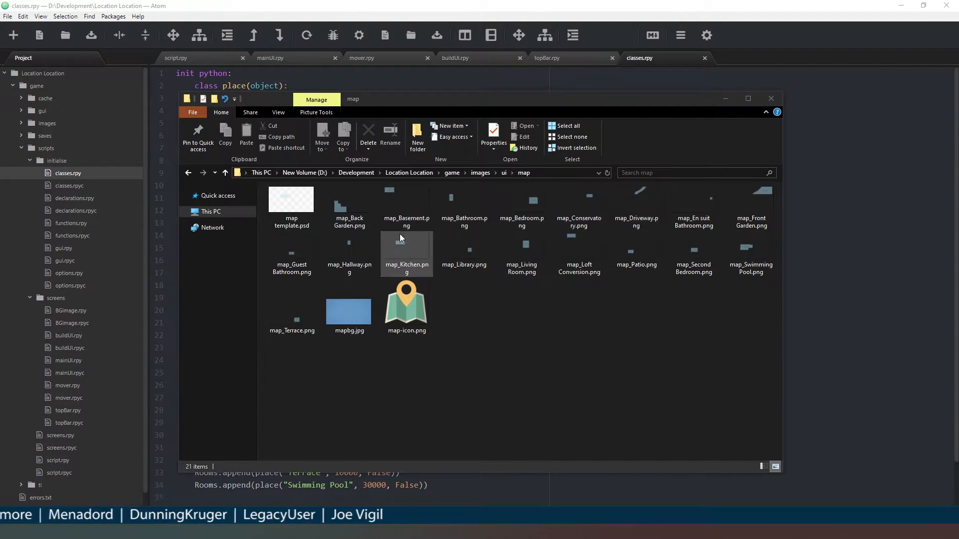
Open the back garden room image and the map background image to inspect them.
{"action": "left_click", "coordinate": [349, 200]}
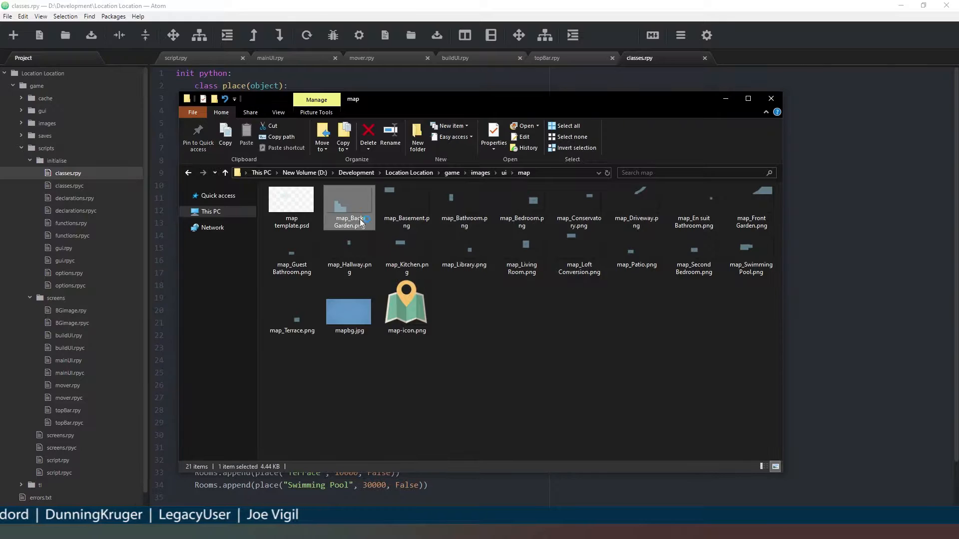
{"action": "double_click", "coordinate": [349, 200]}
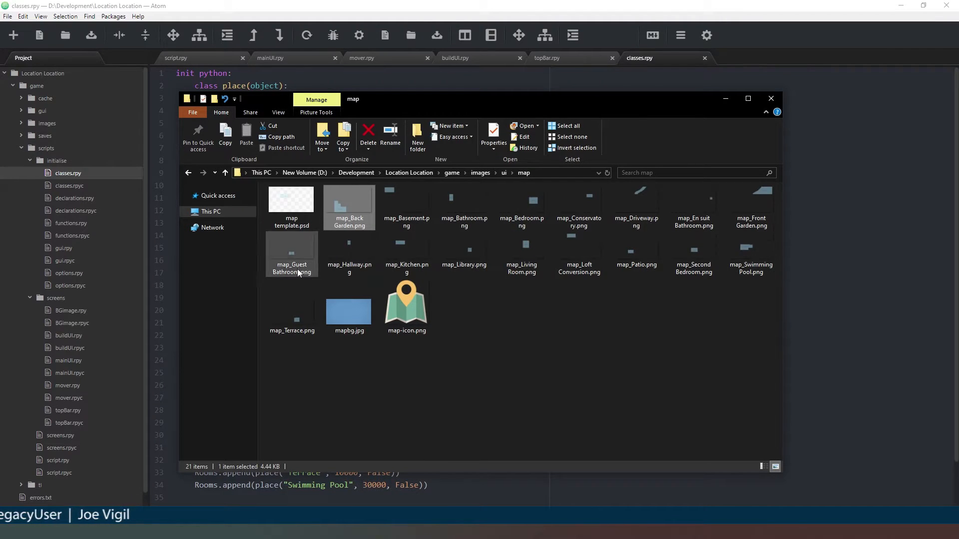
{"action": "left_click", "coordinate": [348, 306]}
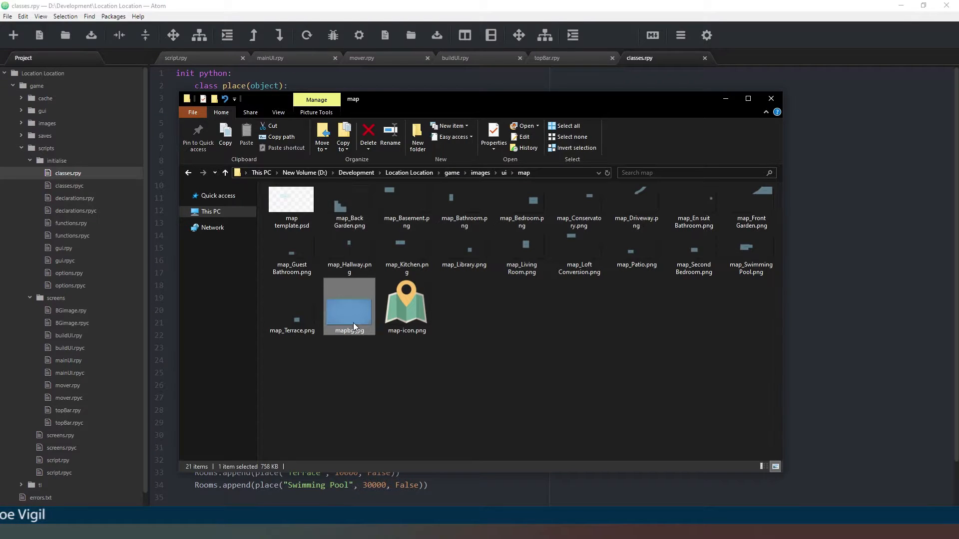
{"action": "double_click", "coordinate": [348, 306]}
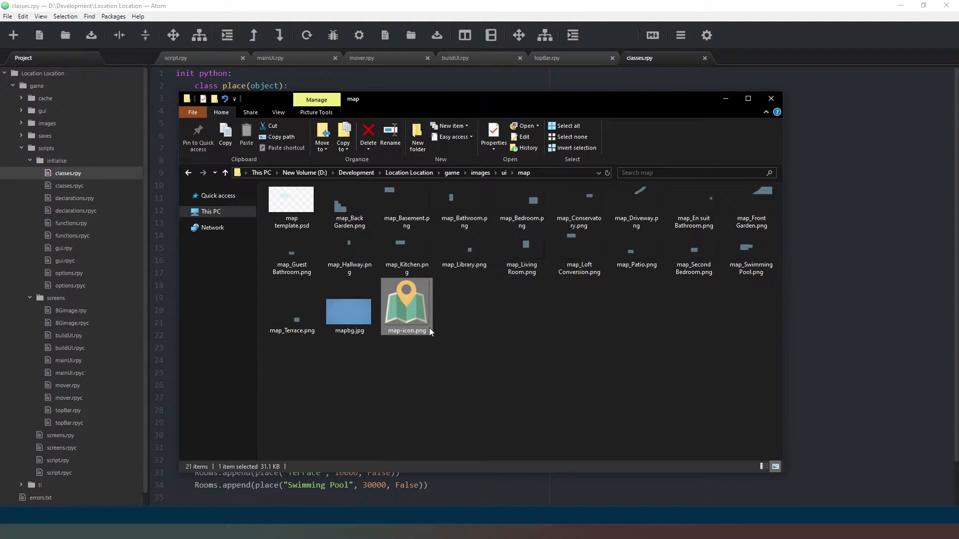
Create a new file named map in the screens folder.
{"action": "left_click", "coordinate": [771, 99]}
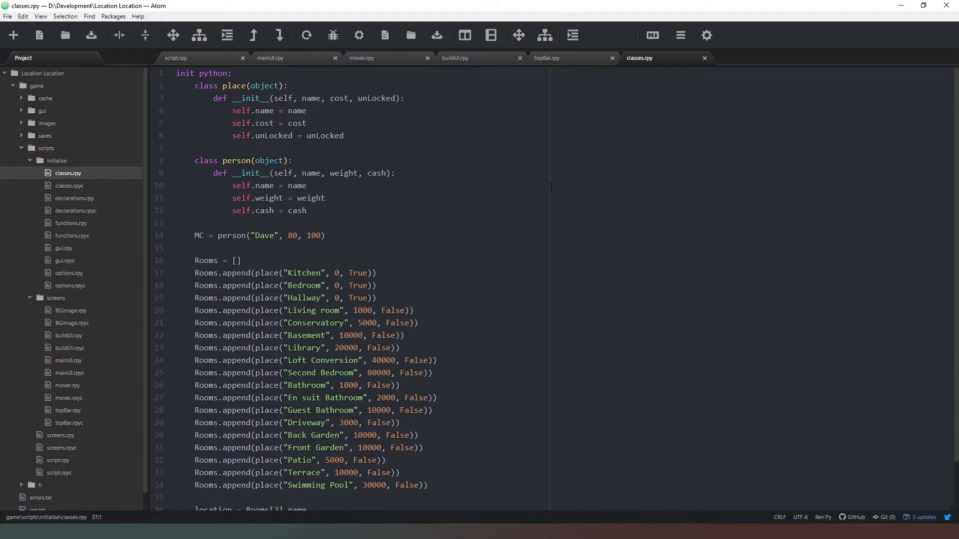
{"action": "mouse_move", "coordinate": [395, 84]}
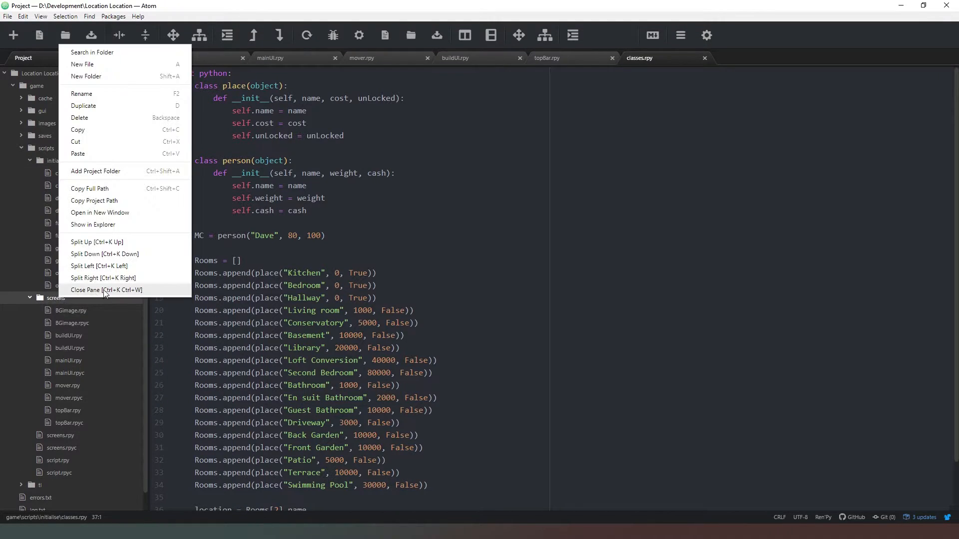
{"action": "left_click", "coordinate": [82, 64]}
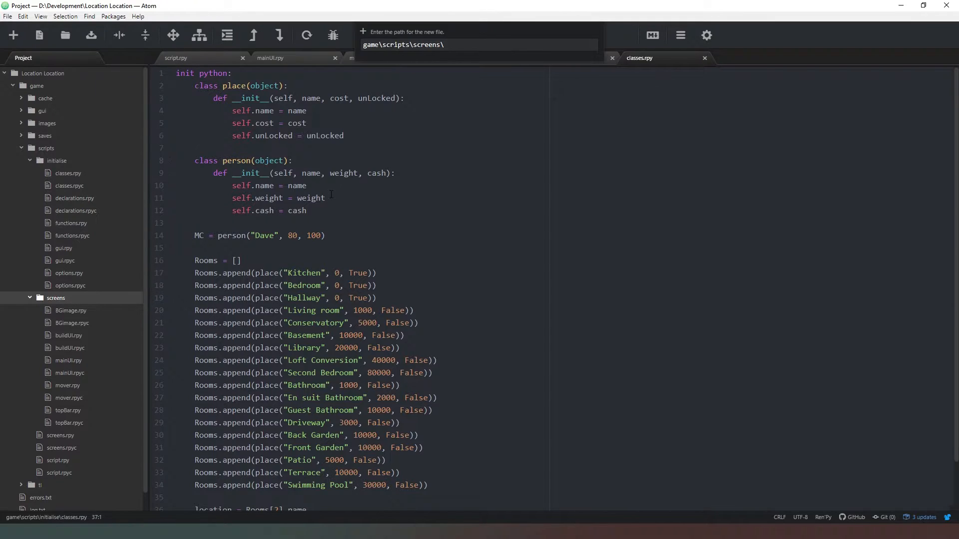
{"action": "type", "text": "map"}
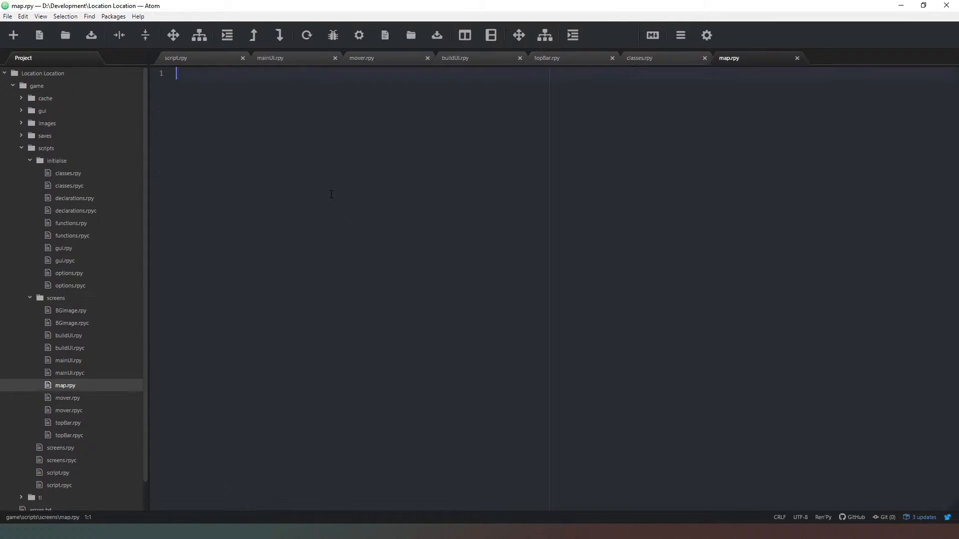
Define screen map() that adds the '/ui/map/mapbg.jpg' background image.
{"action": "type", "text": "scre"}
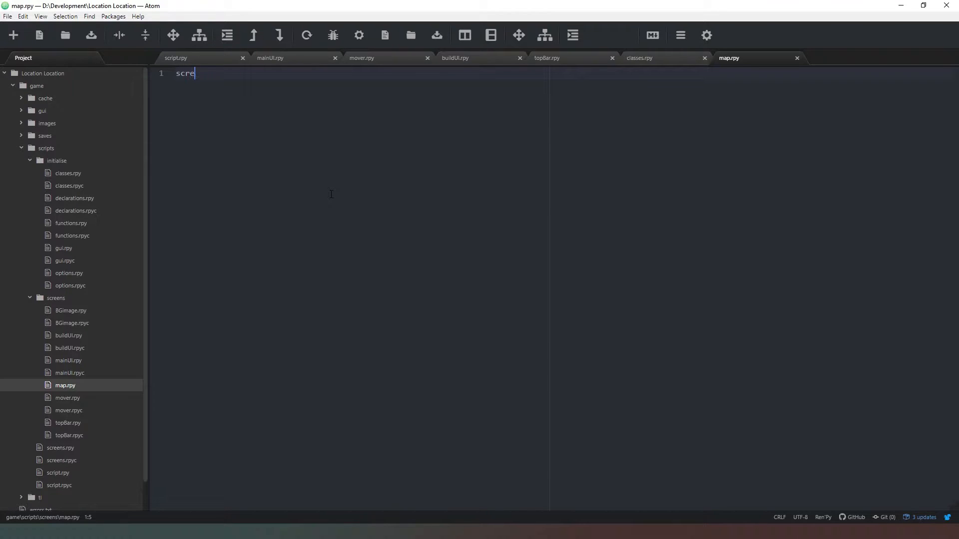
{"action": "type", "text": "en"}
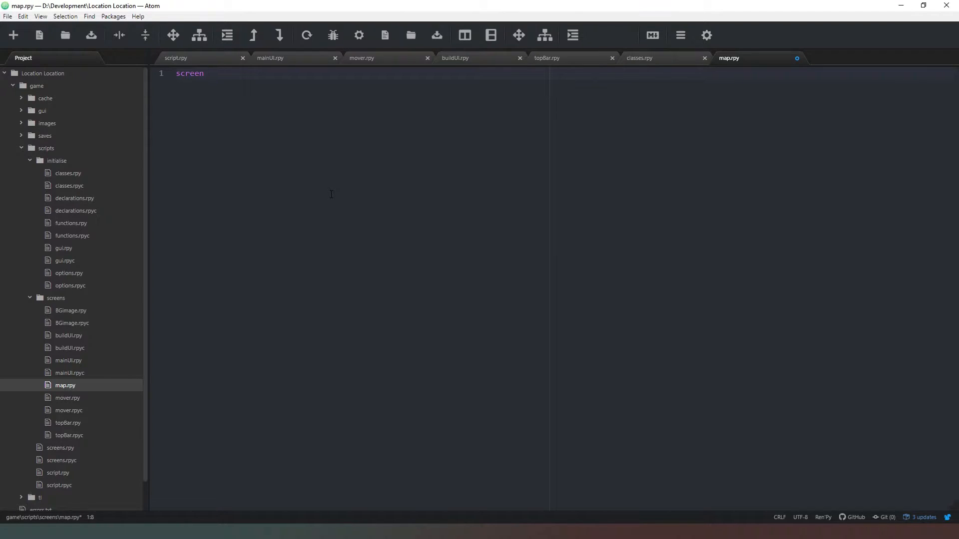
{"action": "type", "text": "map():"}
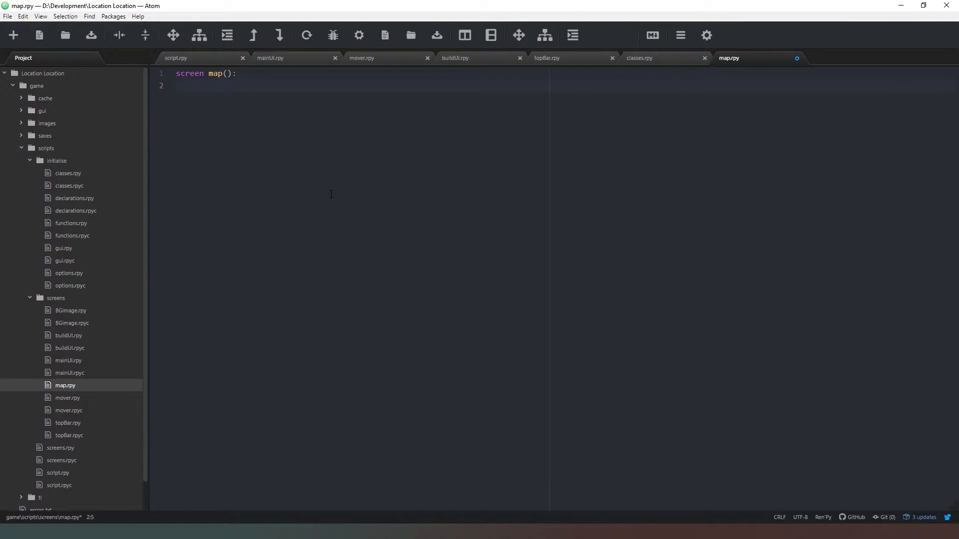
{"action": "type", "text": "a"}
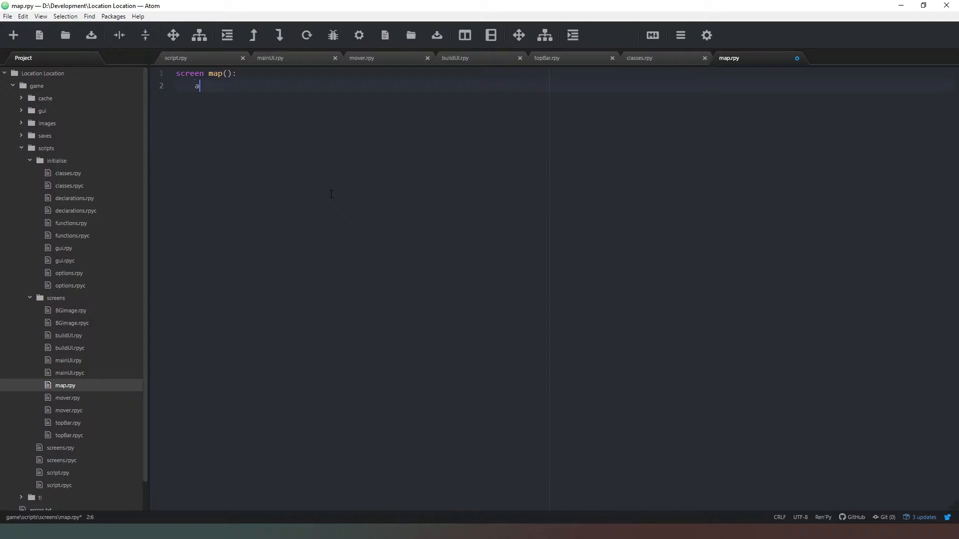
{"action": "type", "text": "dd"}
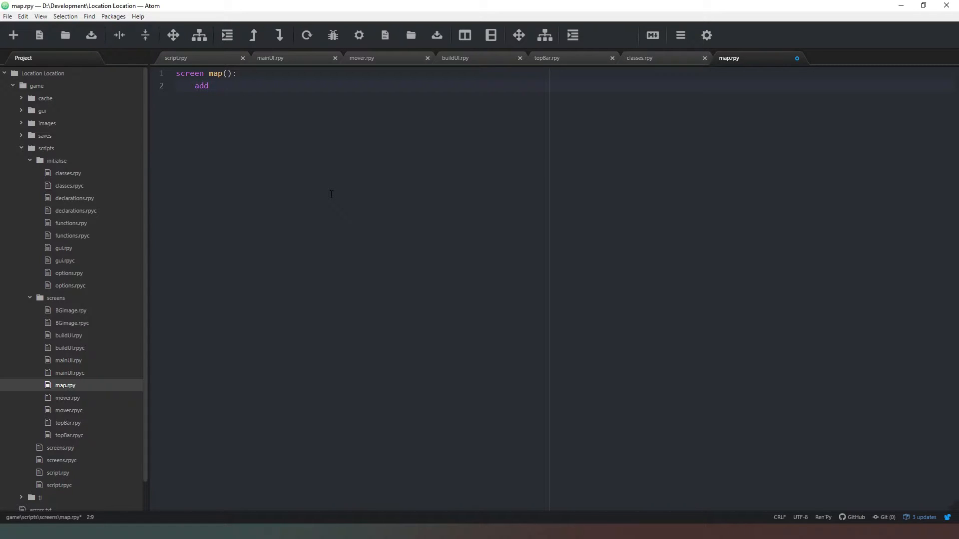
{"action": "type", "text": "\"\""}
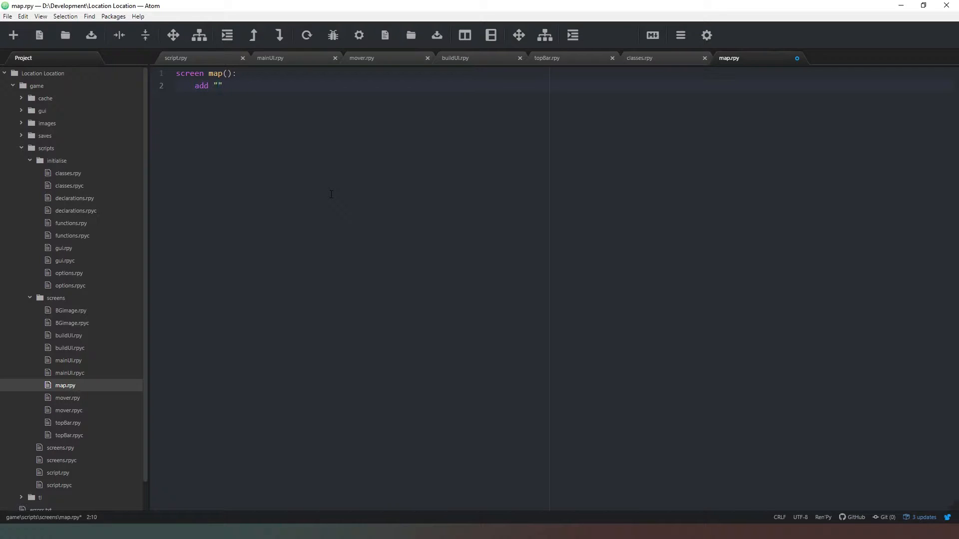
{"action": "type", "text": "/ui/"}
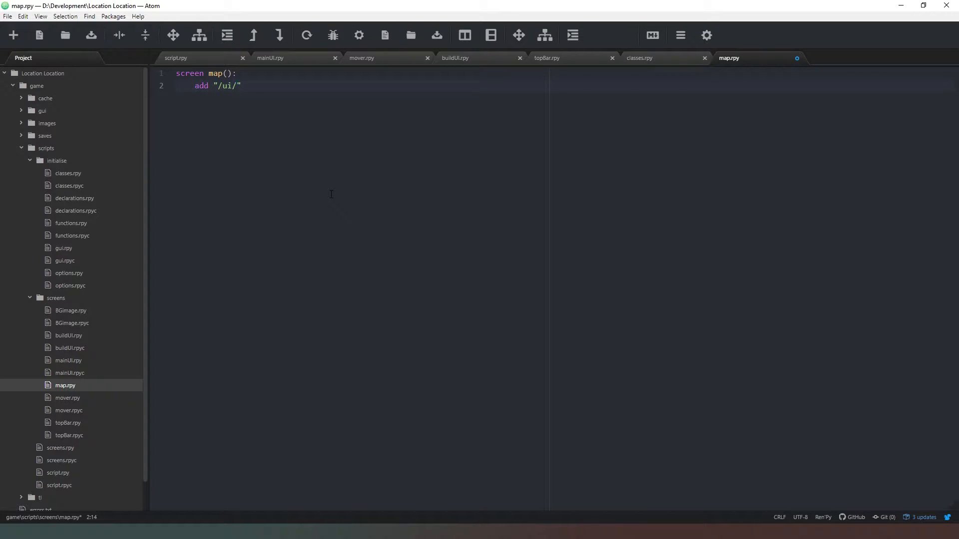
{"action": "type", "text": "ma"}
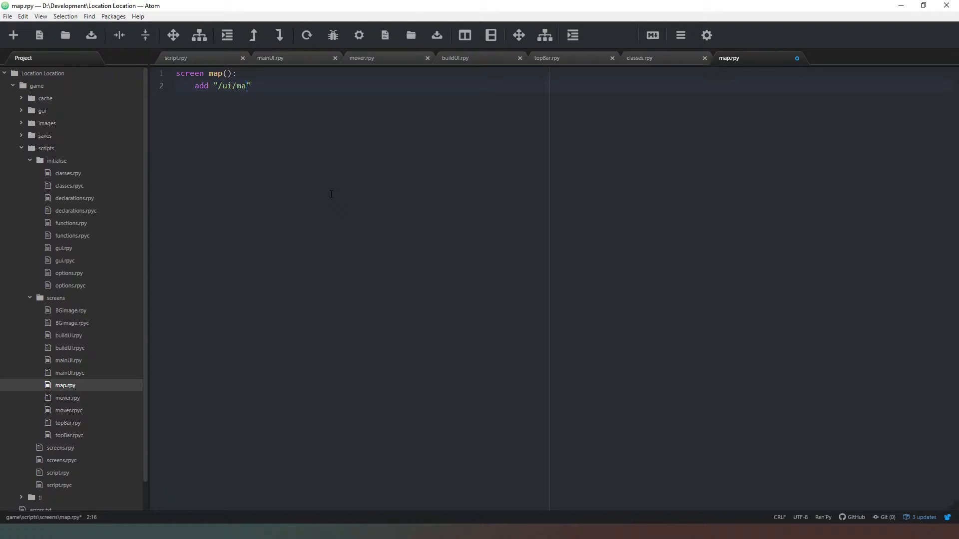
{"action": "type", "text": "p/m"}
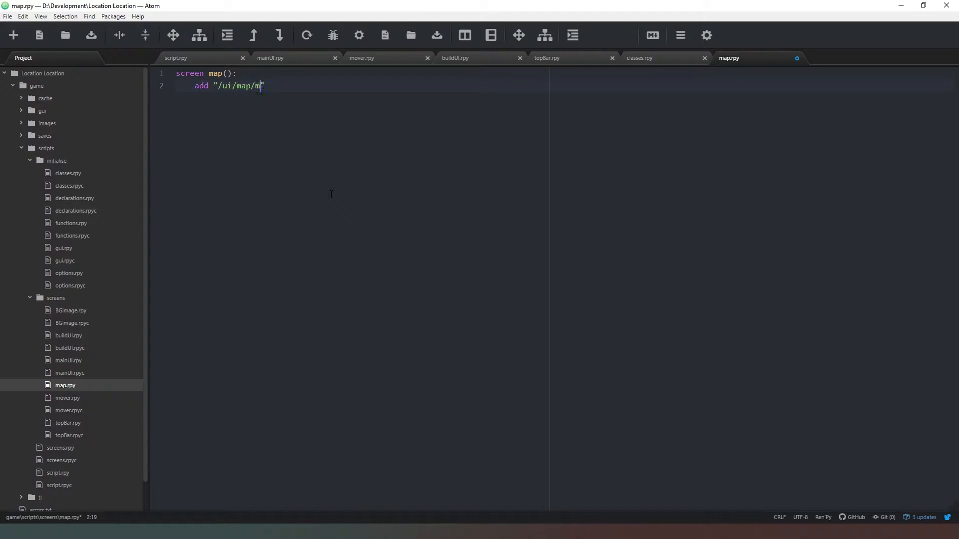
{"action": "type", "text": "apbr"}
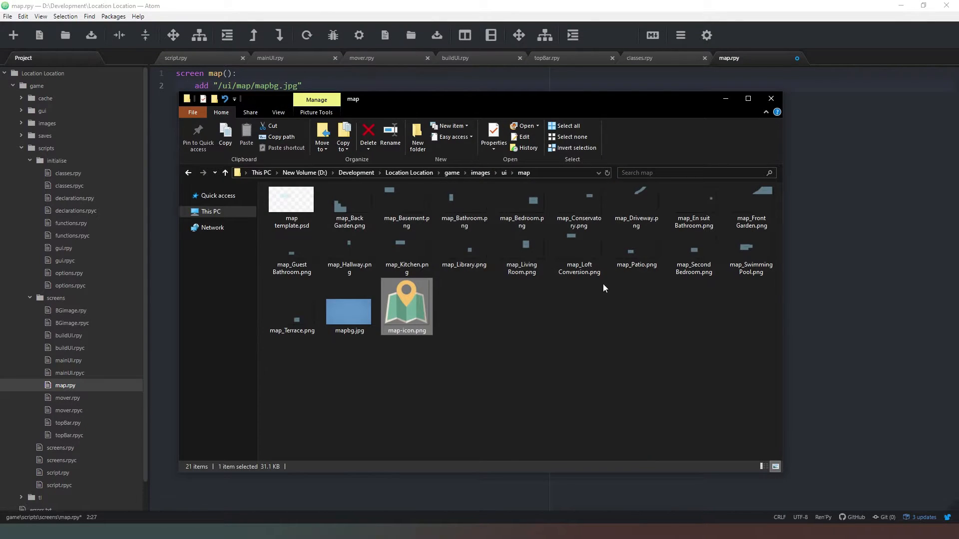
{"action": "left_click", "coordinate": [348, 306]}
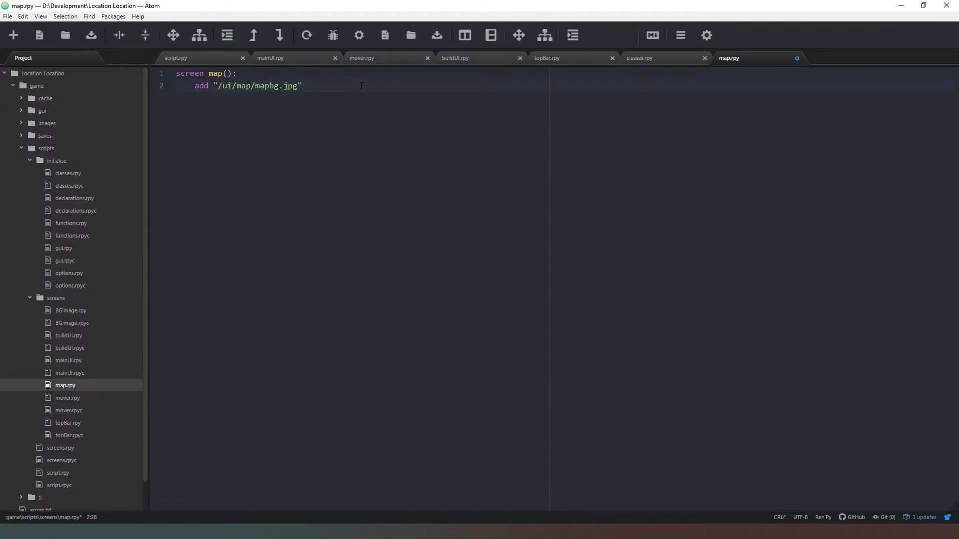
Add an imagebutton below the background with xpos 25 and ypos 100.
{"action": "key", "text": "enter"}
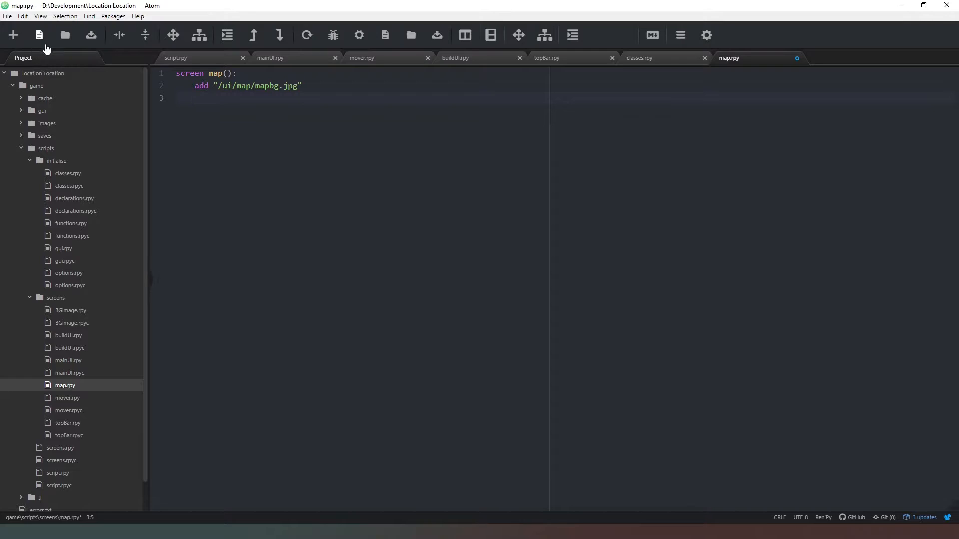
{"action": "mouse_move", "coordinate": [342, 299]}
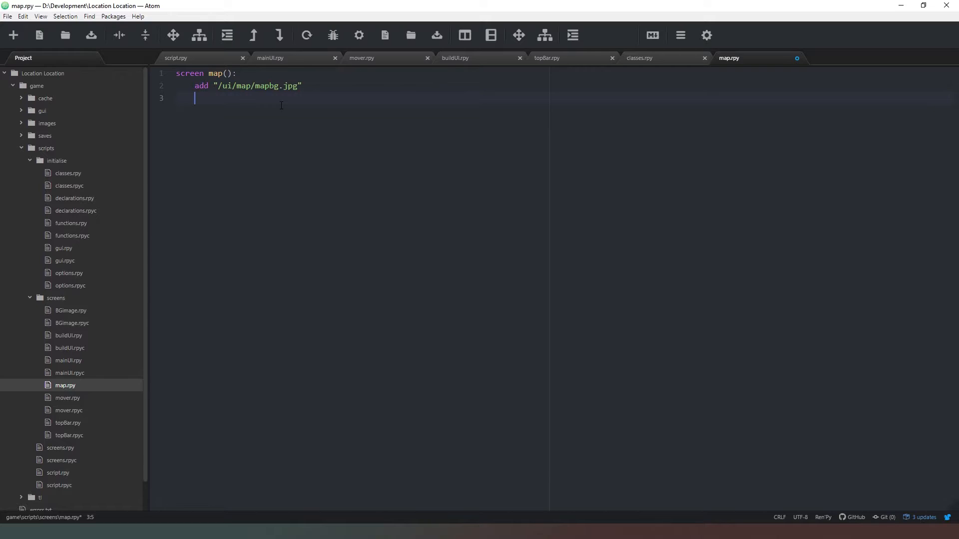
{"action": "type", "text": "imagebu"}
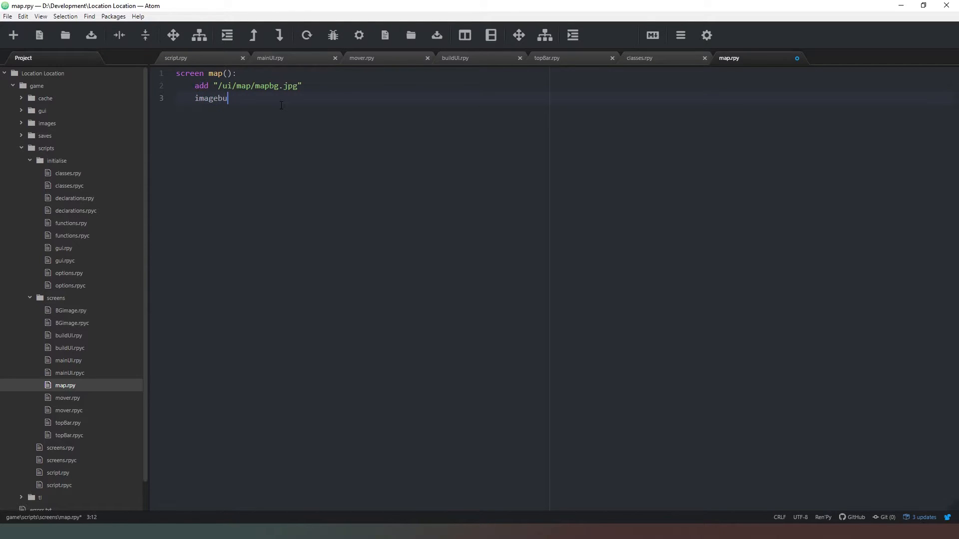
{"action": "type", "text": "tton:"}
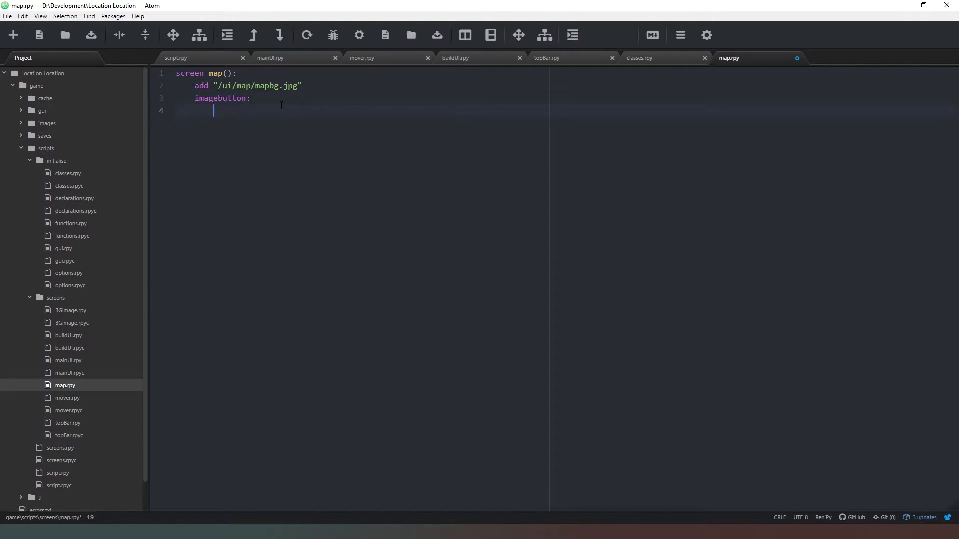
{"action": "type", "text": "spo"}
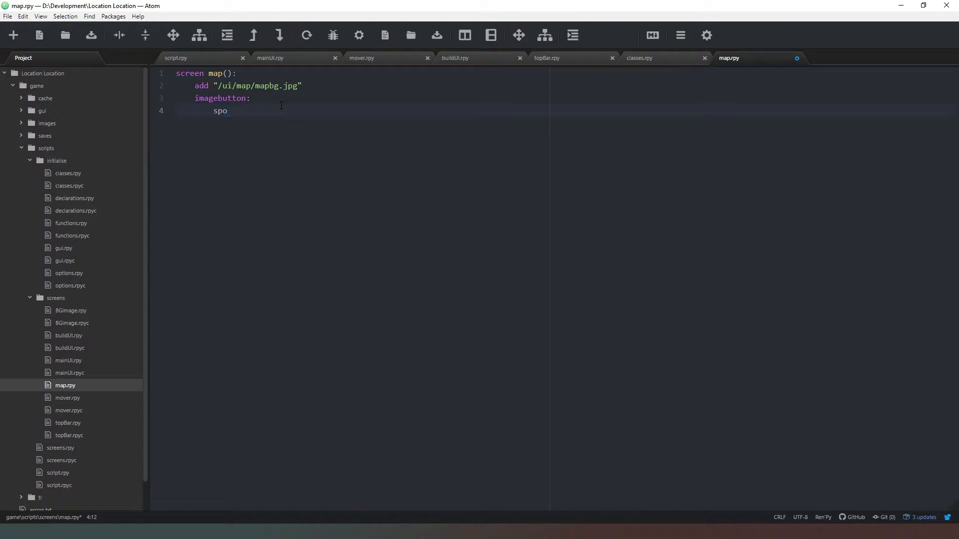
{"action": "type", "text": "xpo"}
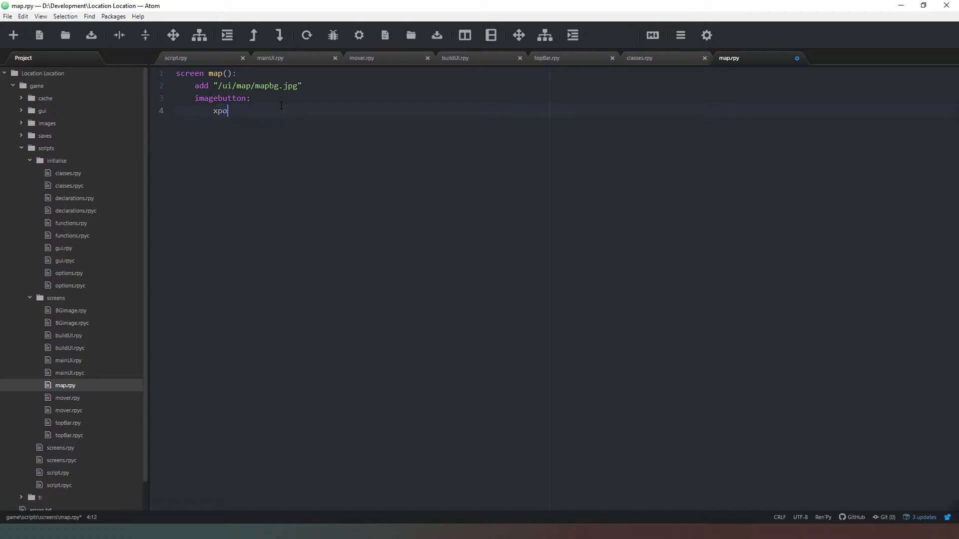
{"action": "type", "text": "s 25"}
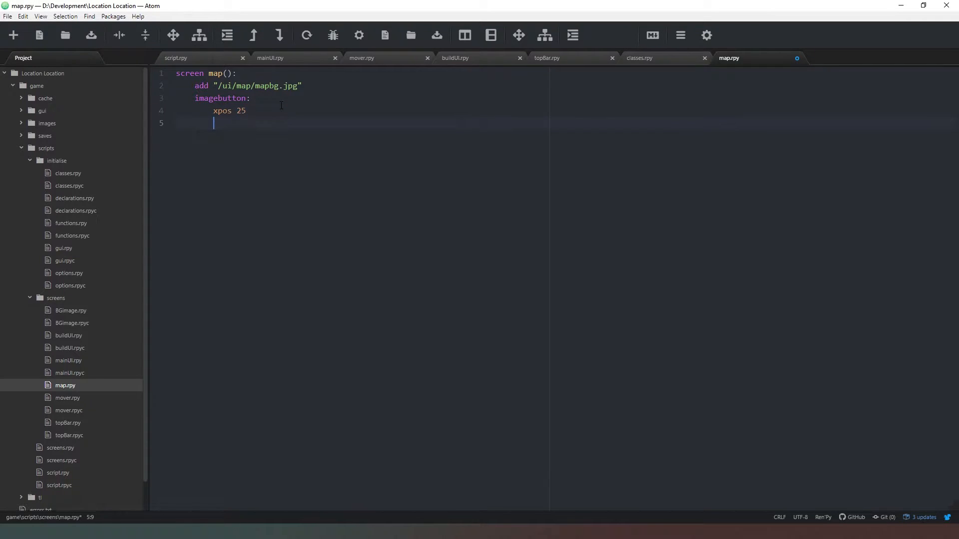
{"action": "type", "text": "ypos"}
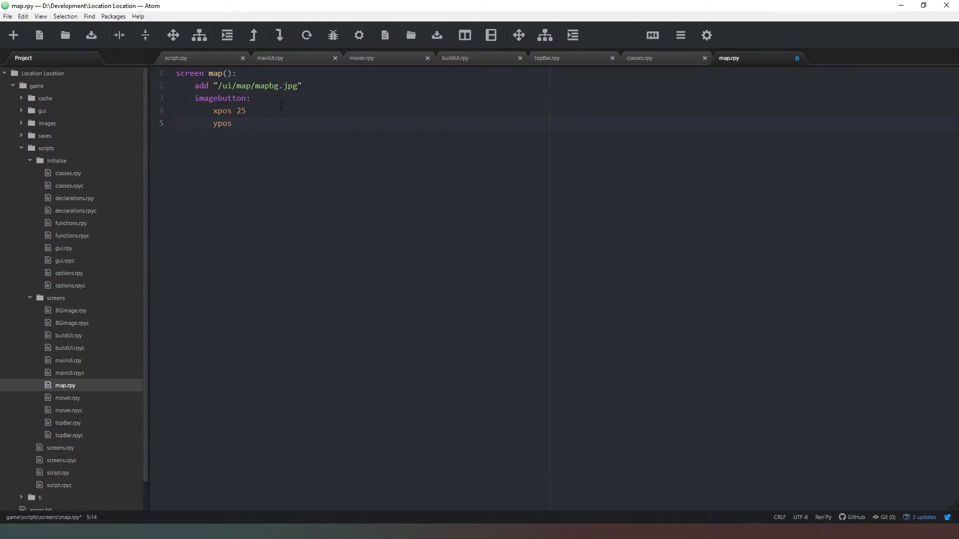
{"action": "type", "text": "1-"}
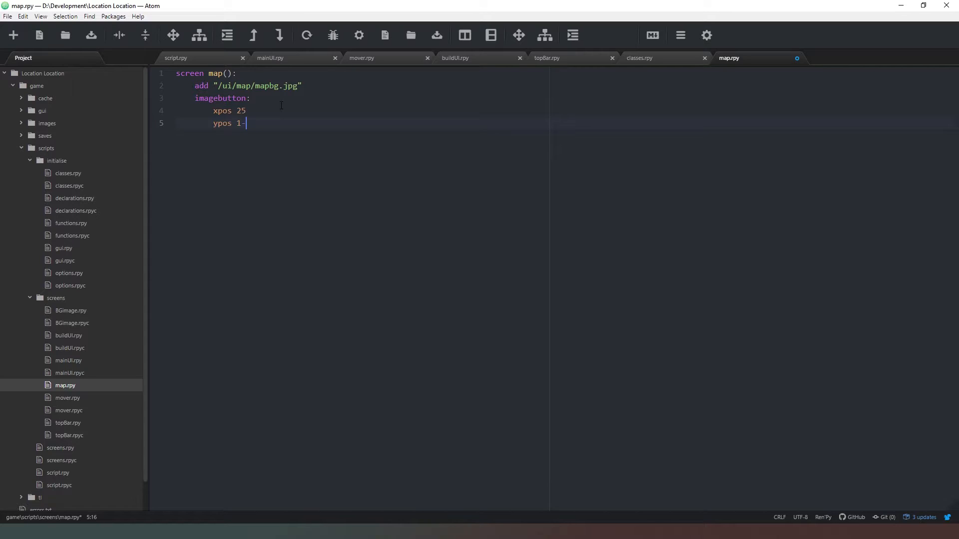
{"action": "type", "text": "00"}
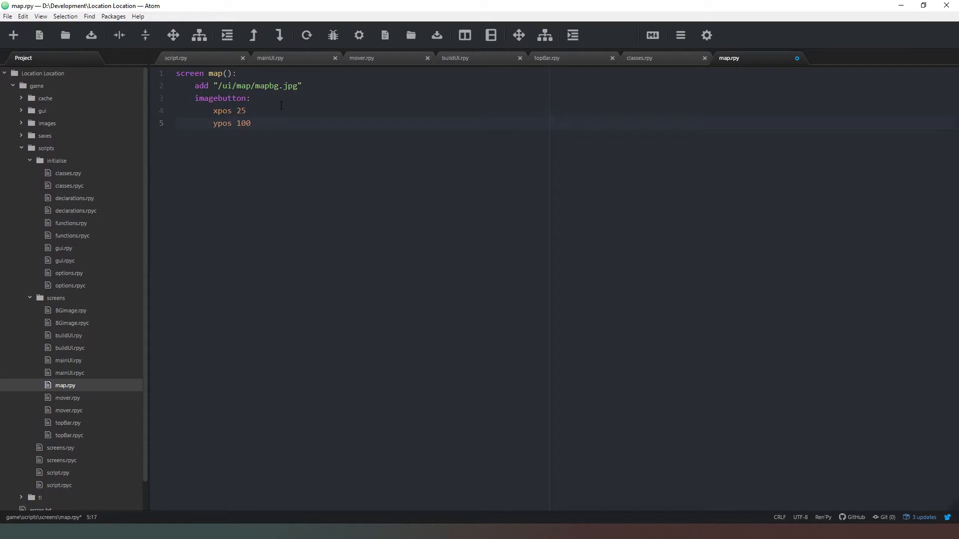
Add hover and idle lines, setting hover to '/ui/map/map-icon.png' from the background path.
{"action": "type", "text": "ho"}
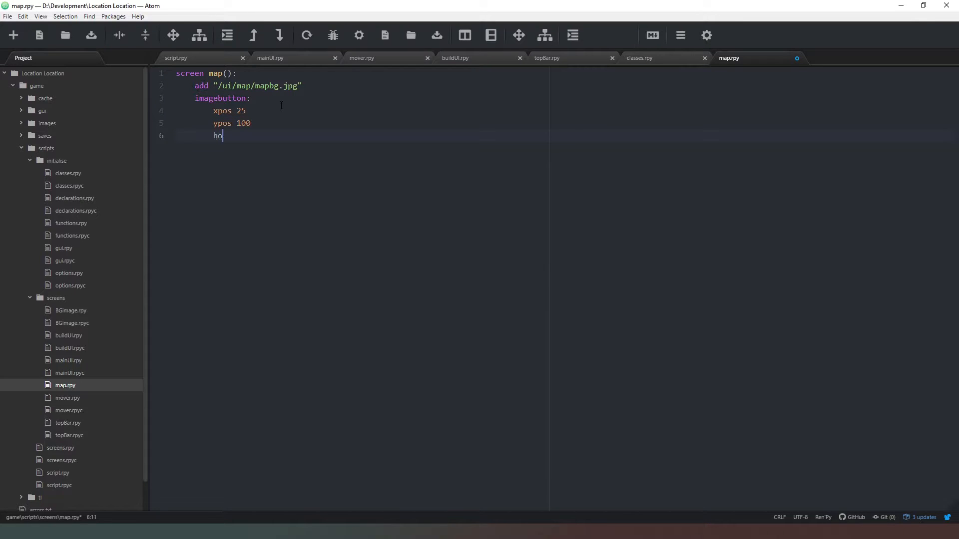
{"action": "type", "text": "ver \"\""}
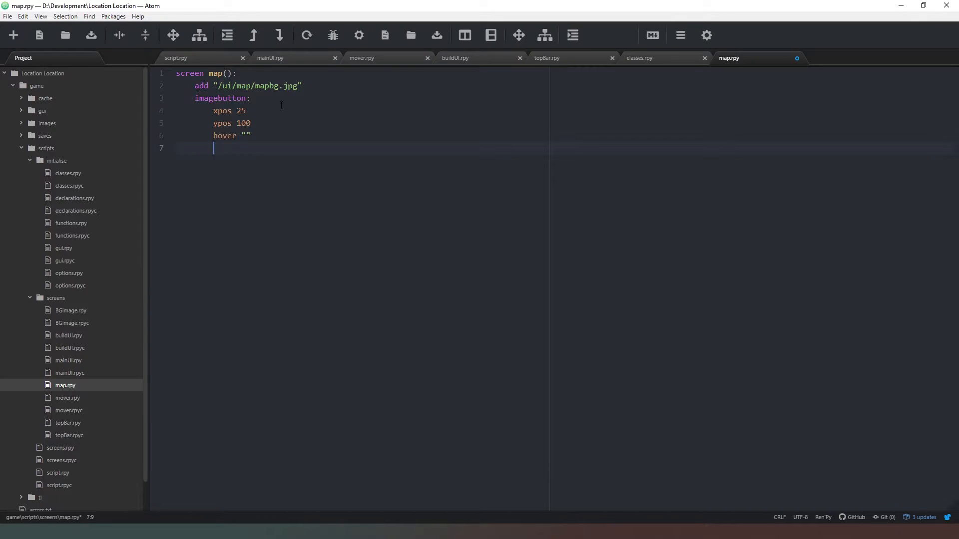
{"action": "type", "text": "idle \""}
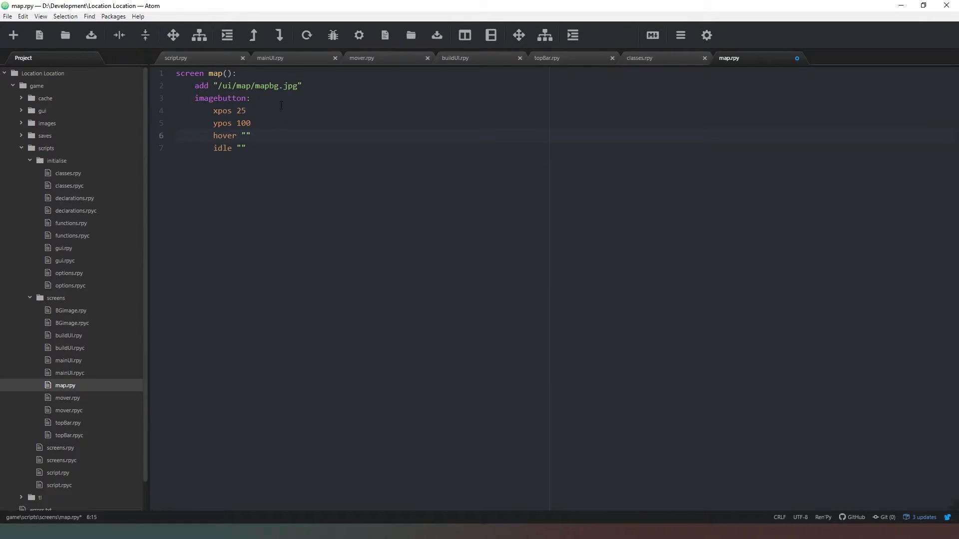
{"action": "left_click", "coordinate": [246, 135]}
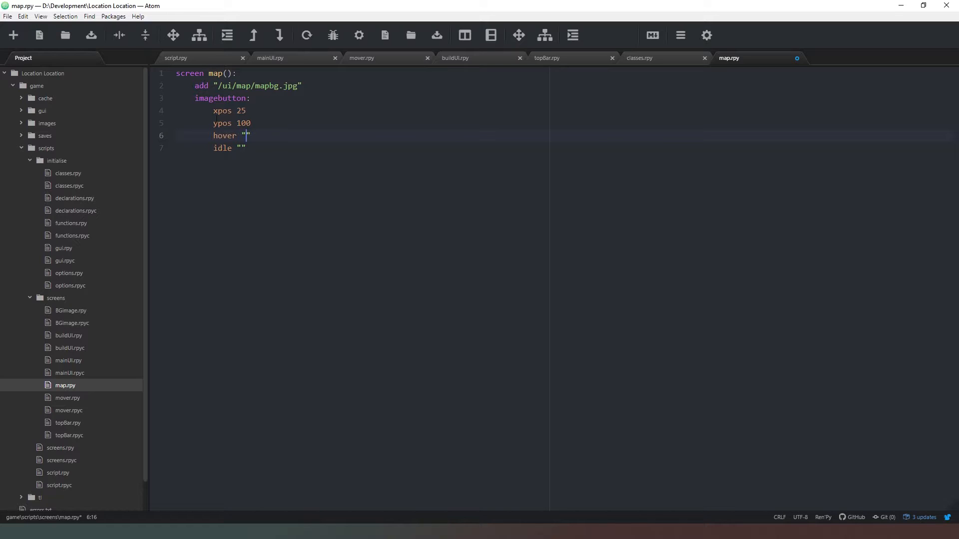
{"action": "left_click", "coordinate": [246, 85]}
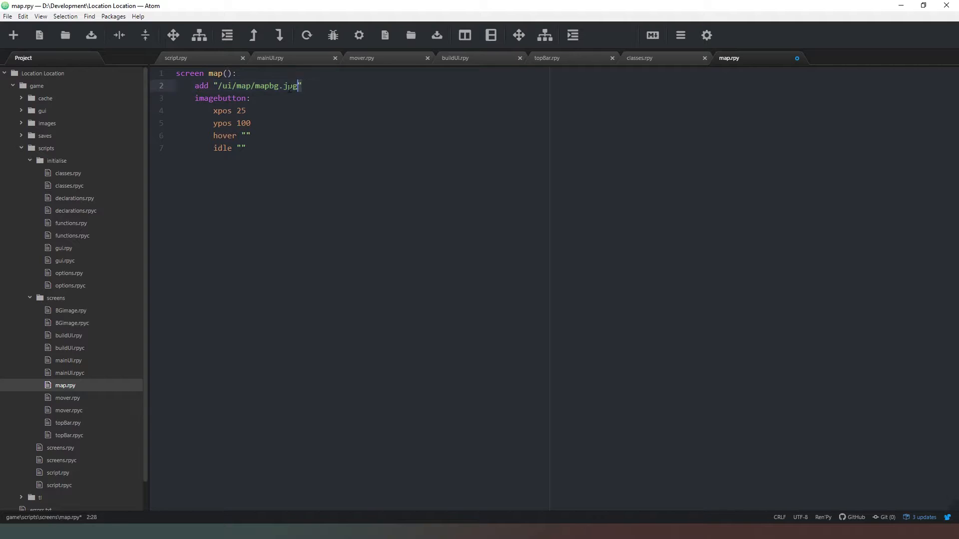
{"action": "type", "text": "/ui/map/mapbg.jpg"}
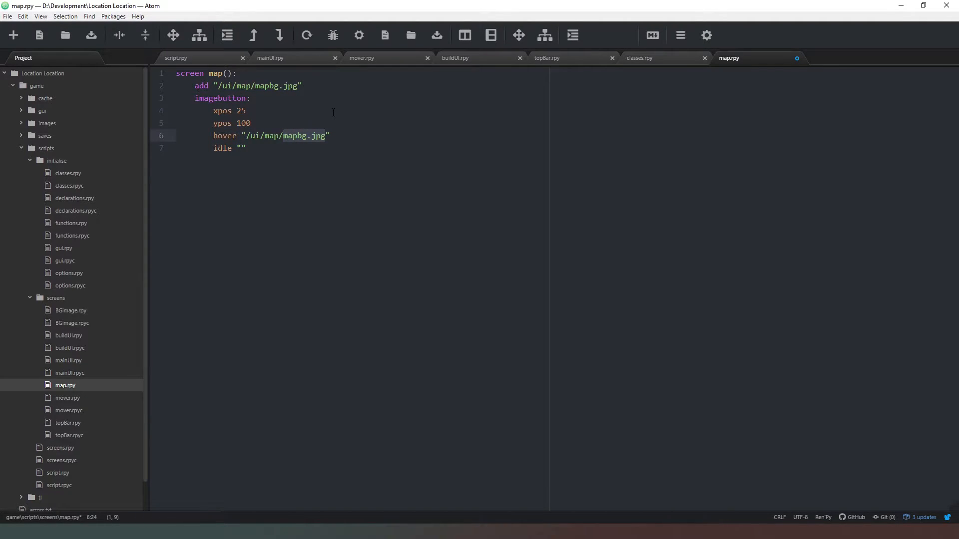
{"action": "type", "text": "map-icon"}
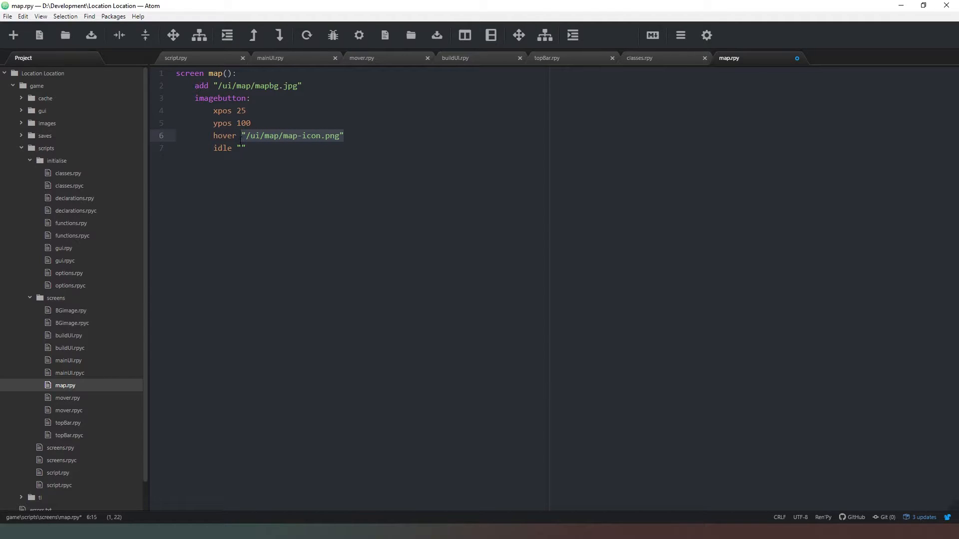
{"action": "left_click", "coordinate": [247, 147]}
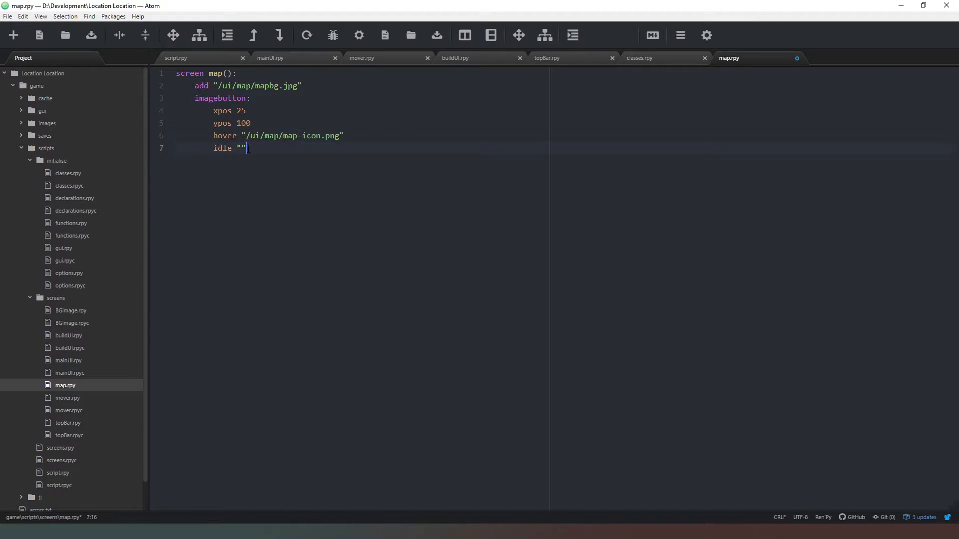
Set idle to '/ui/map/map-icon.png' and add action SetVariable("clickType", "mapCancel").
{"action": "type", "text": "/ui/map/map-icon.png"}
{"action": "type", "text": "action Set"}
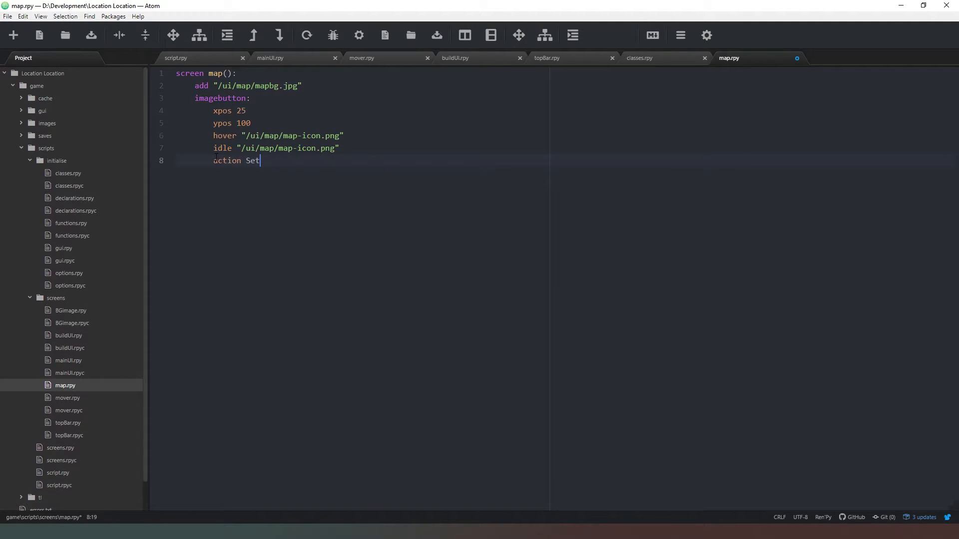
{"action": "type", "text": "Variable"}
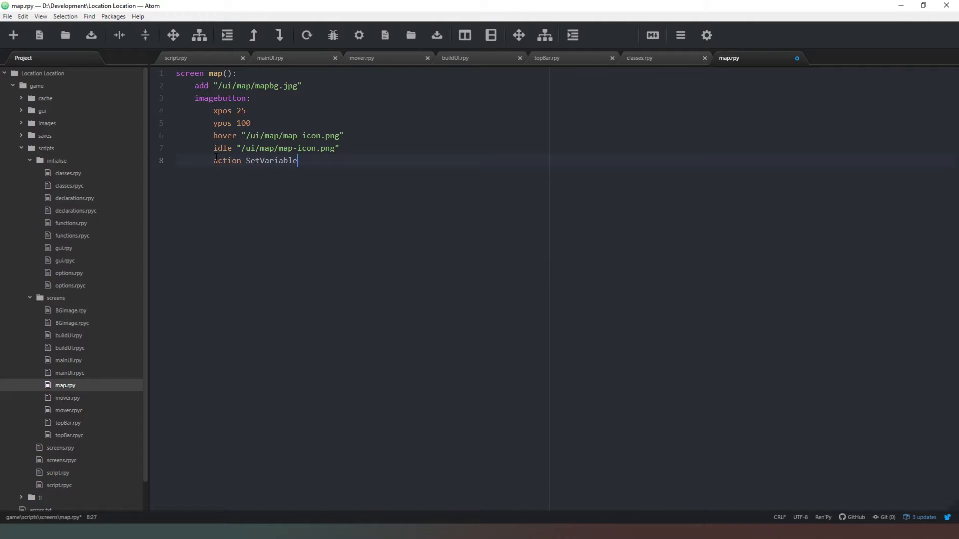
{"action": "type", "text": "(\"click\")"}
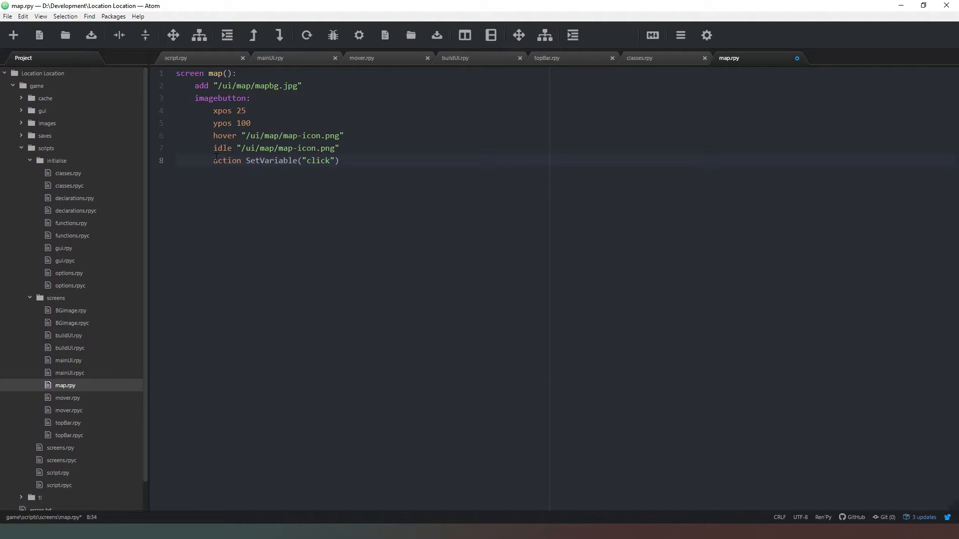
{"action": "type", "text": "Ty"}
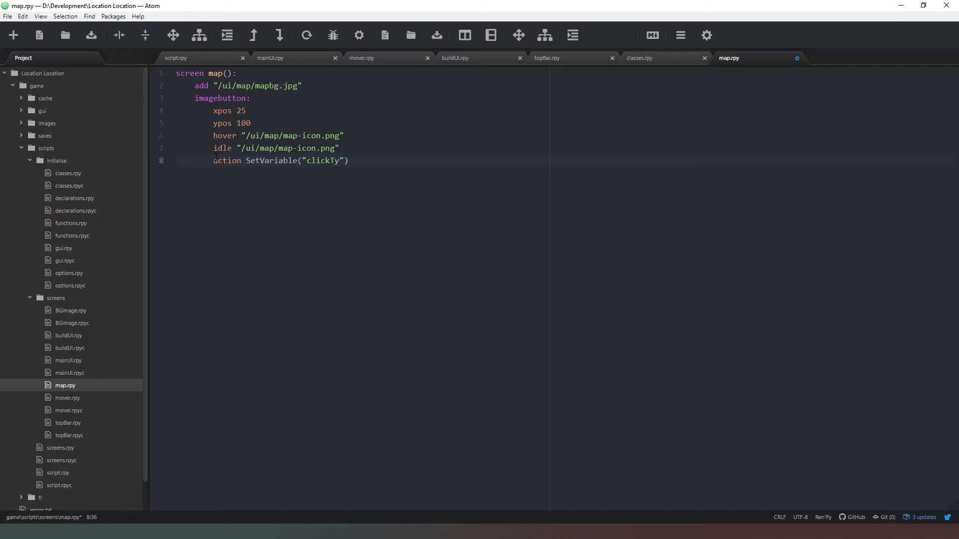
{"action": "type", "text": "pe"}
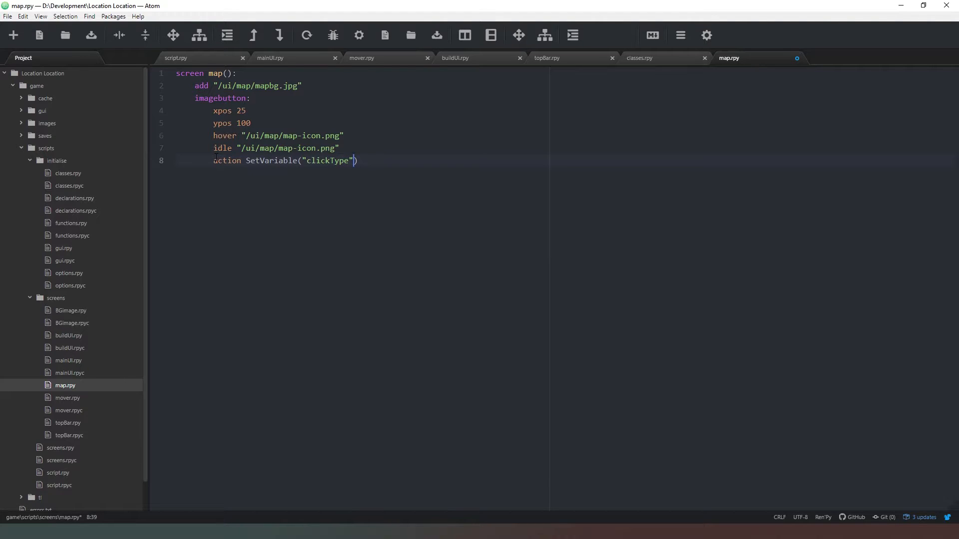
{"action": "type", "text": ", \"\""}
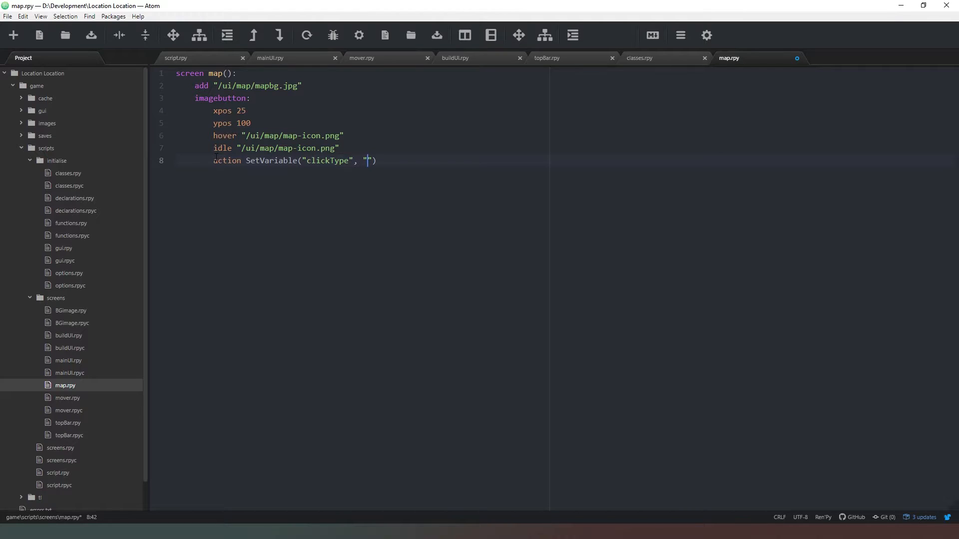
{"action": "type", "text": "map"}
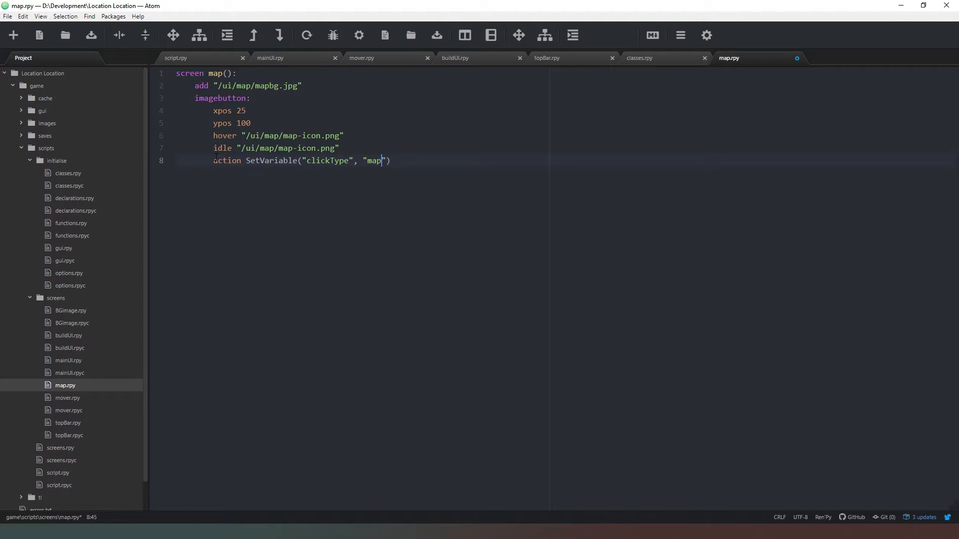
{"action": "type", "text": "Can"}
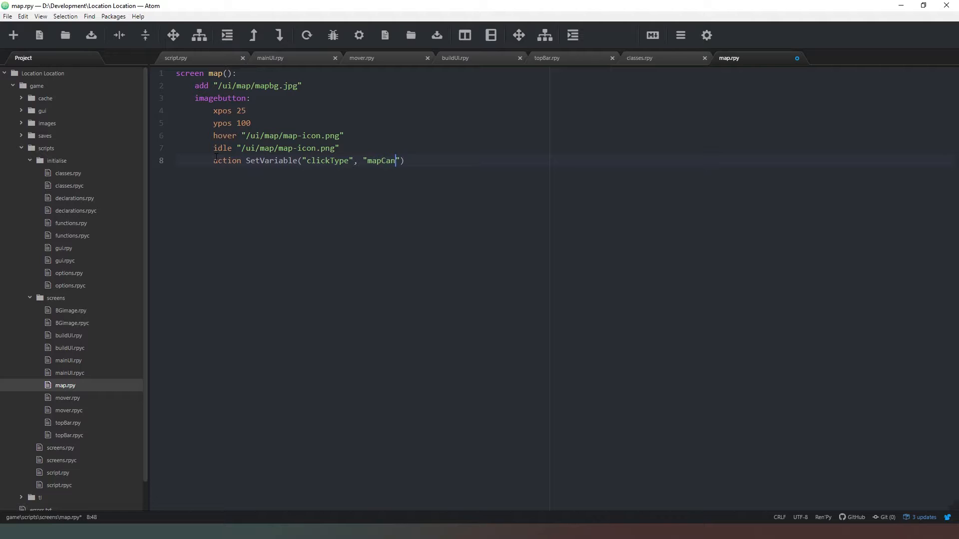
{"action": "type", "text": "cel"}
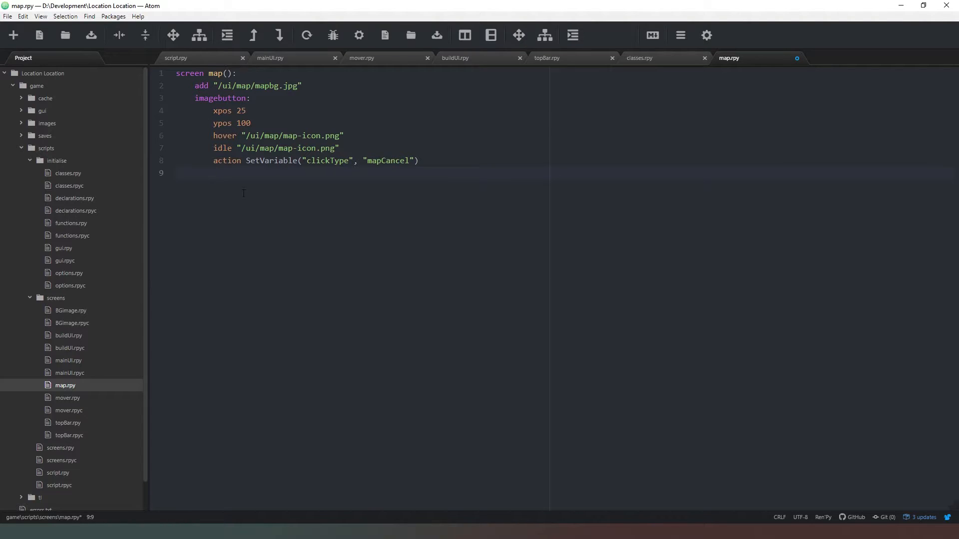
{"action": "left_click", "coordinate": [213, 173]}
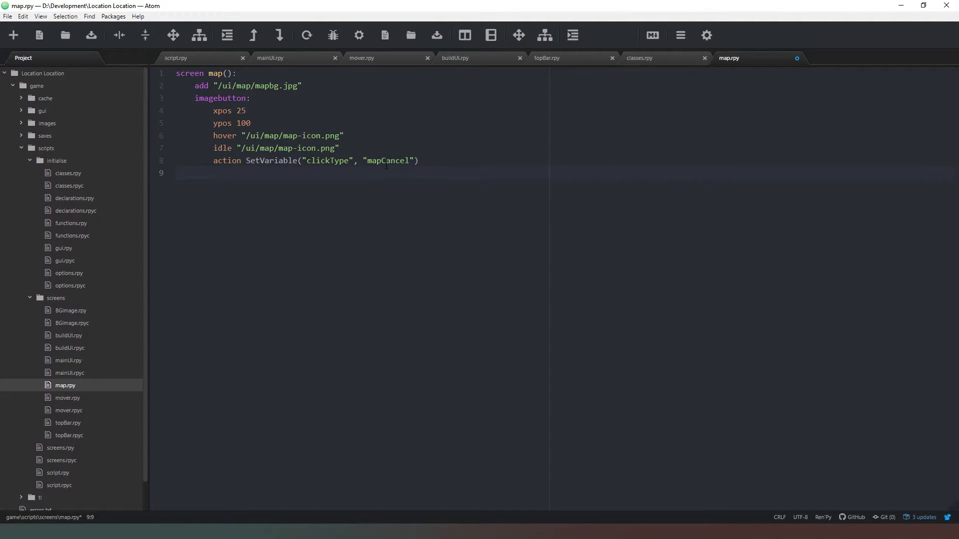
{"action": "left_click", "coordinate": [215, 173]}
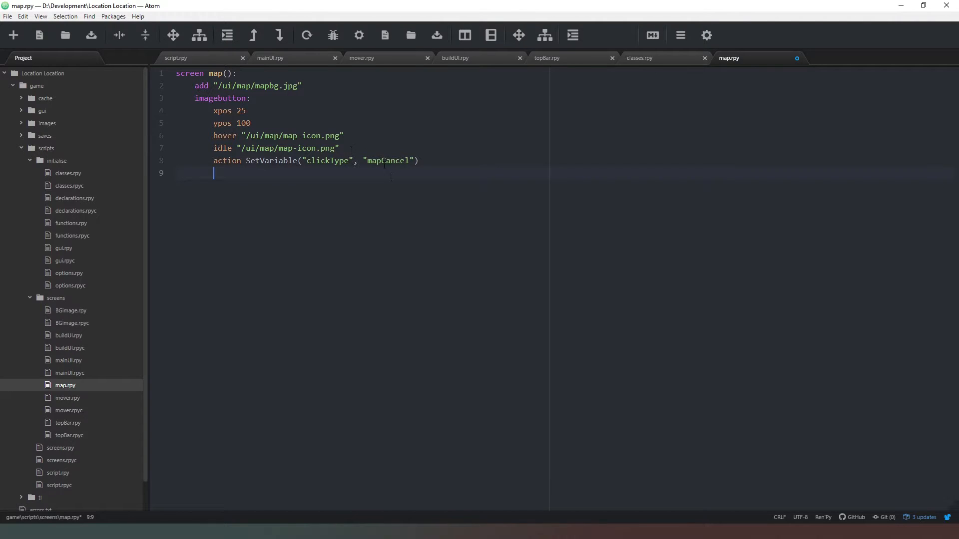
{"action": "mouse_move", "coordinate": [290, 236]}
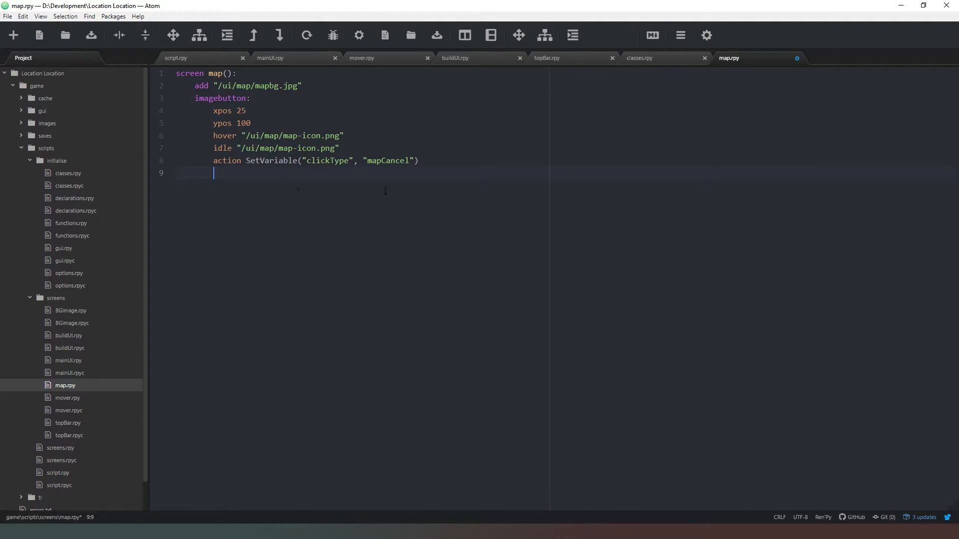
Append Return(None) to the button's action, leaving blank lines below.
{"action": "type", "text": ", Return"}
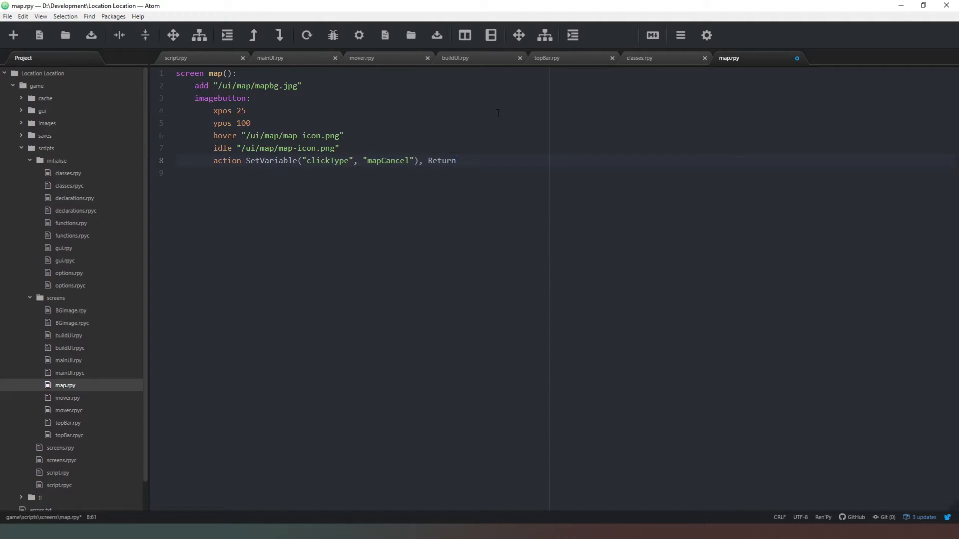
{"action": "type", "text": "(None)"}
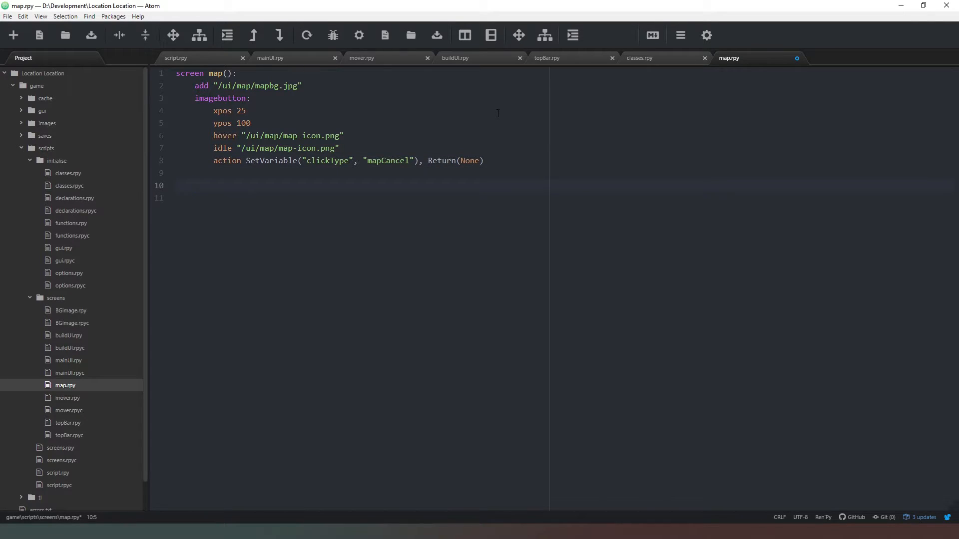
{"action": "left_click", "coordinate": [194, 185]}
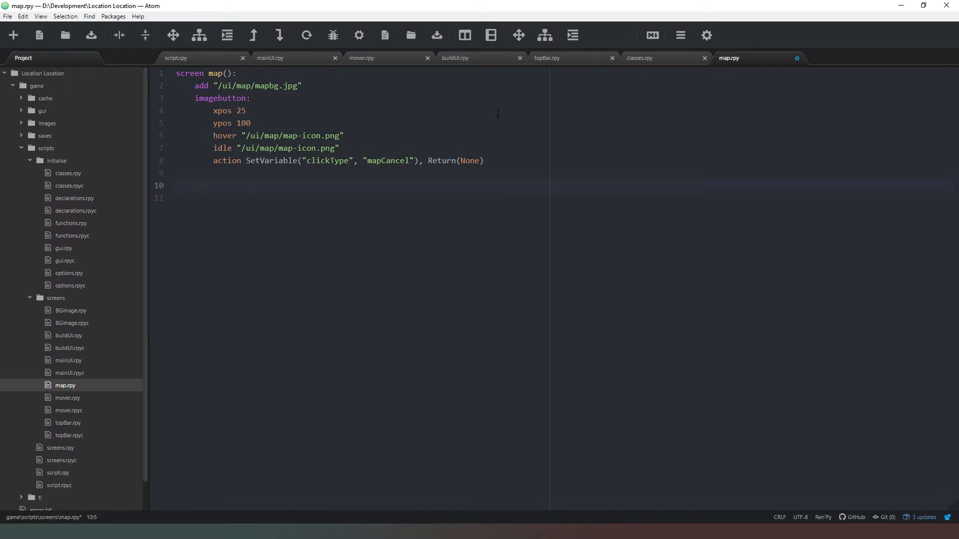
{"action": "left_click", "coordinate": [195, 185]}
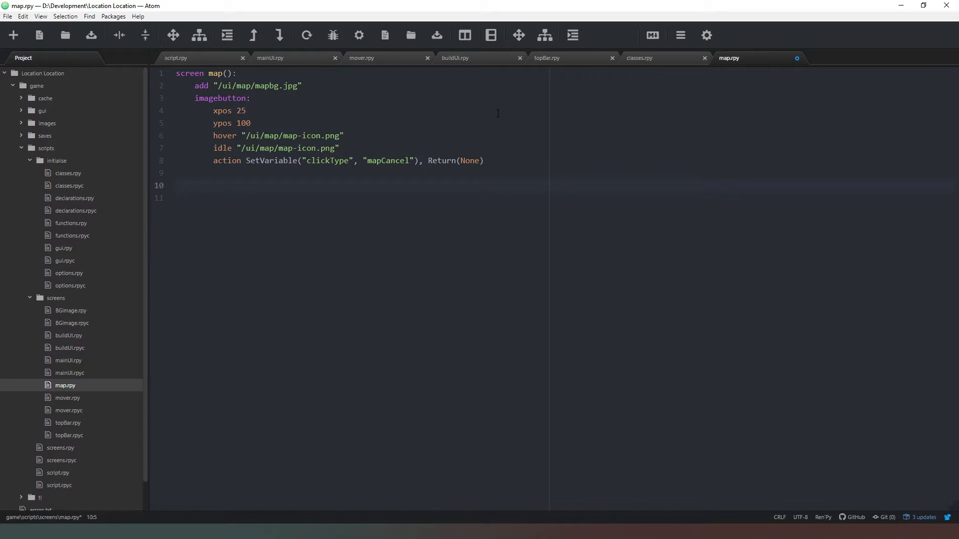
Write 'for q in Rooms:' and begin its body with 'is q.isActive'.
{"action": "type", "text": "f"}
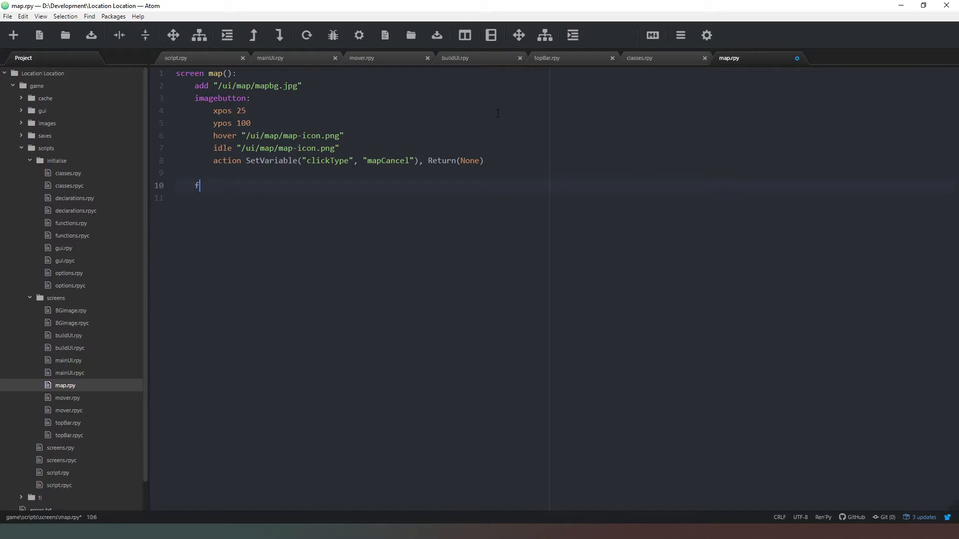
{"action": "type", "text": "or q in Ro"}
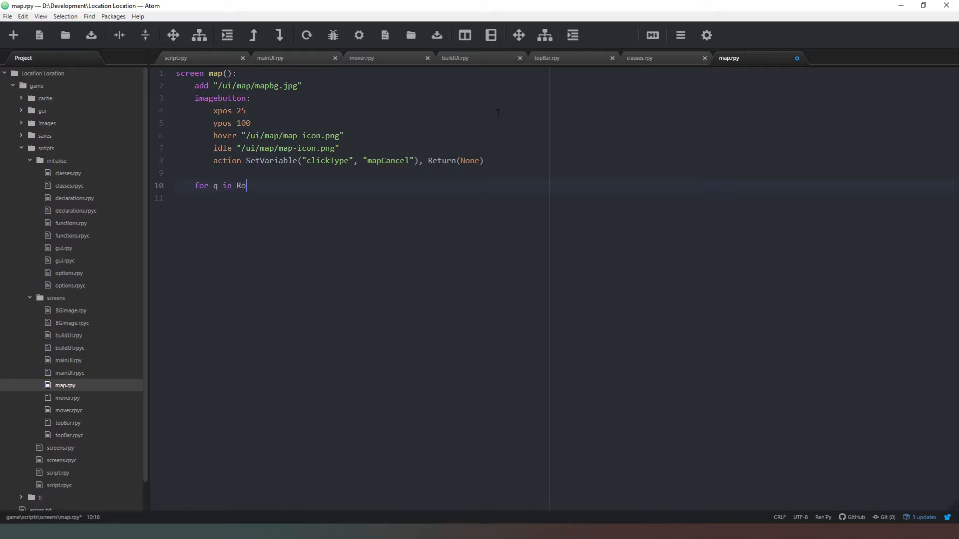
{"action": "type", "text": "oms:"}
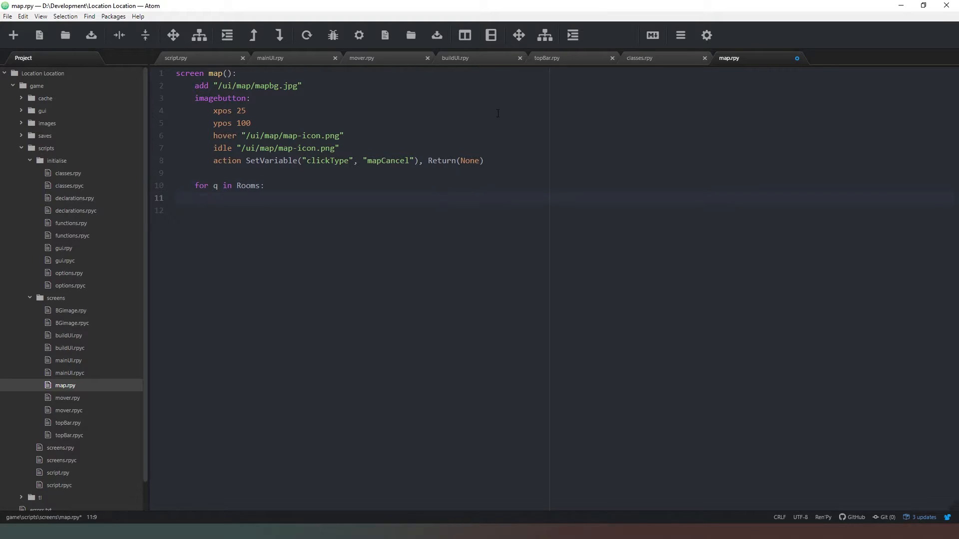
{"action": "left_click", "coordinate": [213, 198]}
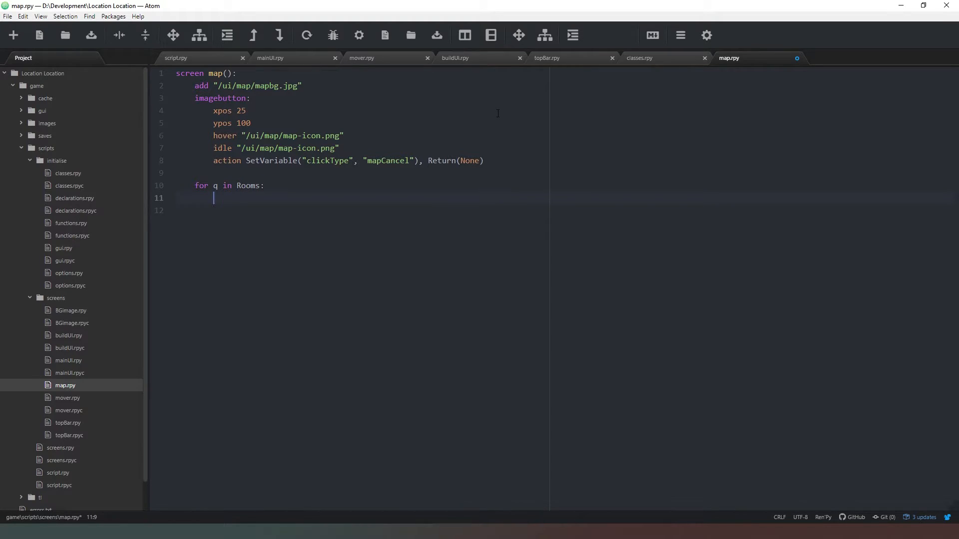
{"action": "type", "text": "is q.is"}
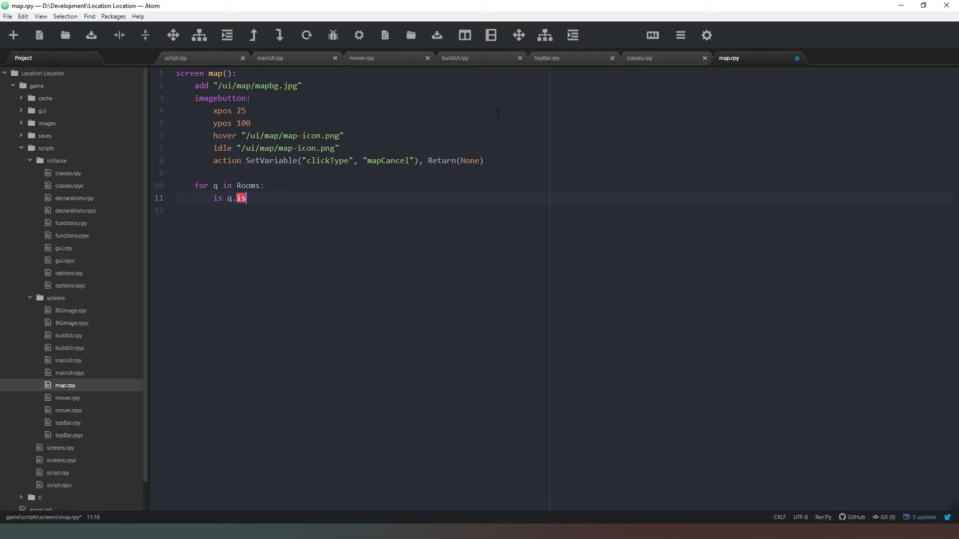
{"action": "type", "text": "Act"}
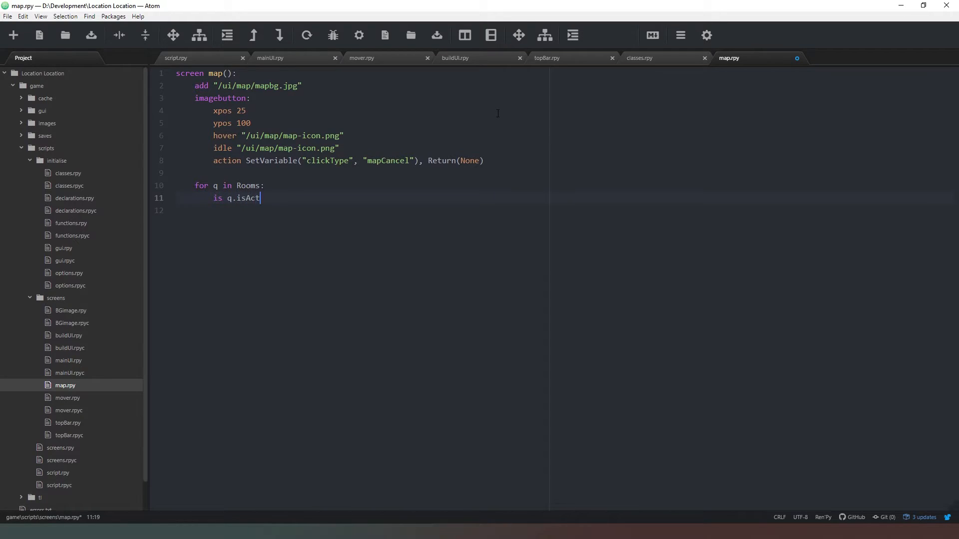
{"action": "type", "text": "ive"}
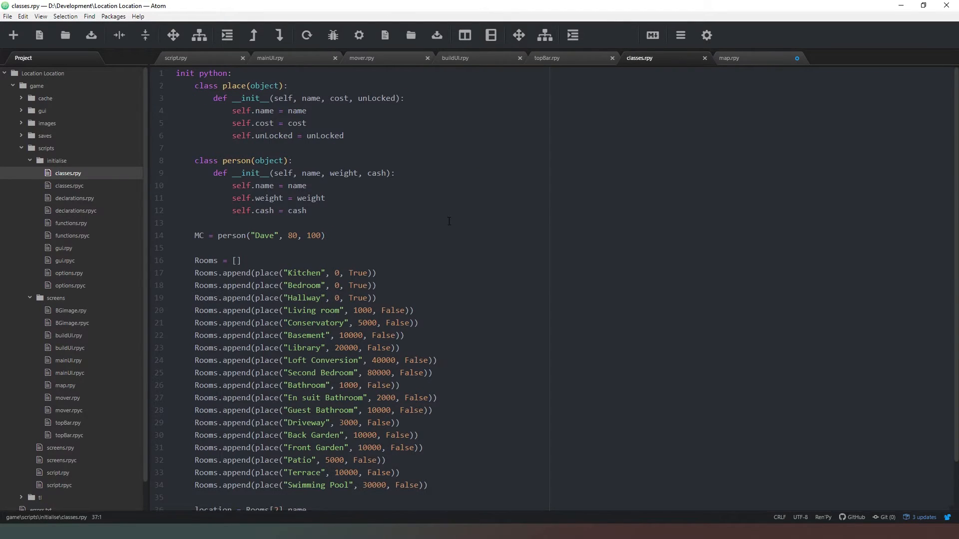
{"action": "mouse_move", "coordinate": [357, 242]}
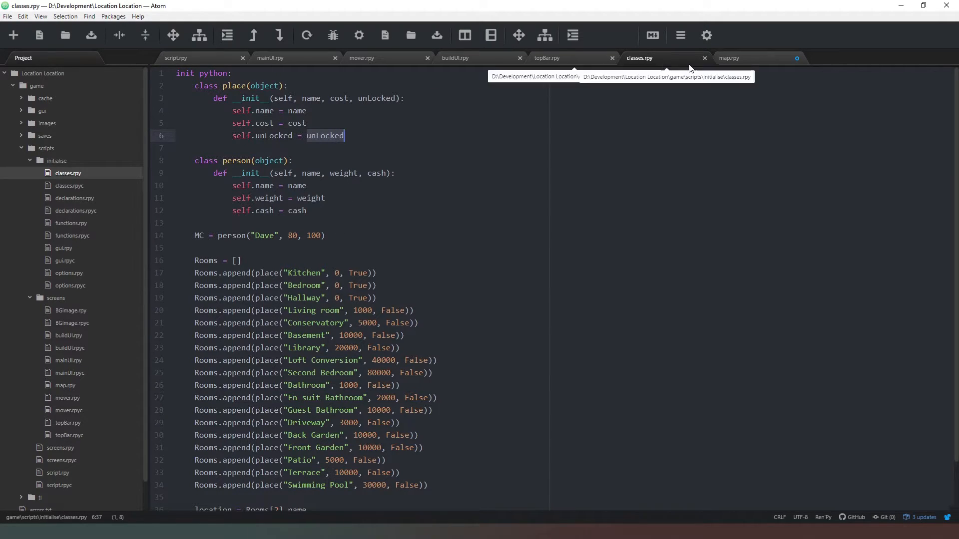
Switch back to map.rpy after checking the unLocked attribute in classes.rpy.
{"action": "left_click", "coordinate": [728, 57]}
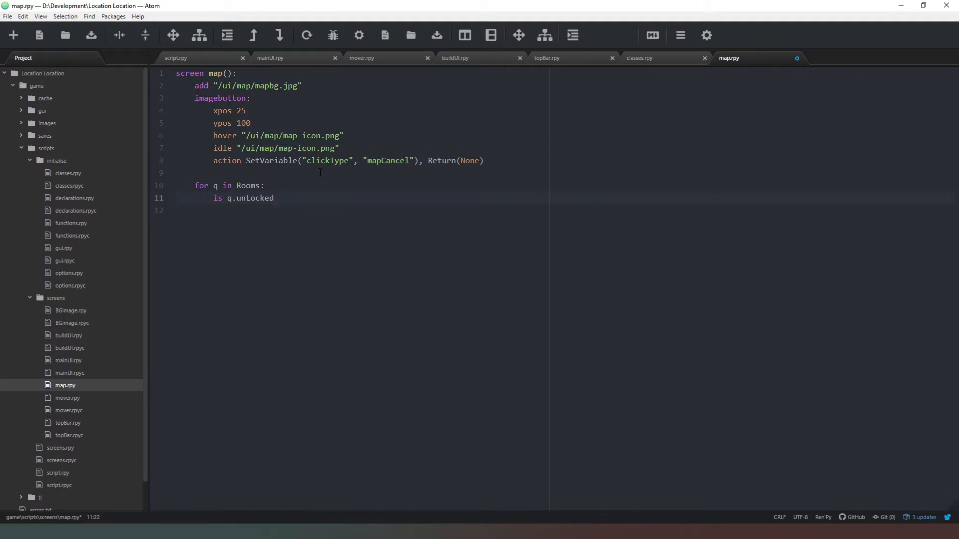
Finish 'is q.unLocked:' and start a '$ TempName' line above 'add TempName'.
{"action": "type", "text": ":"}
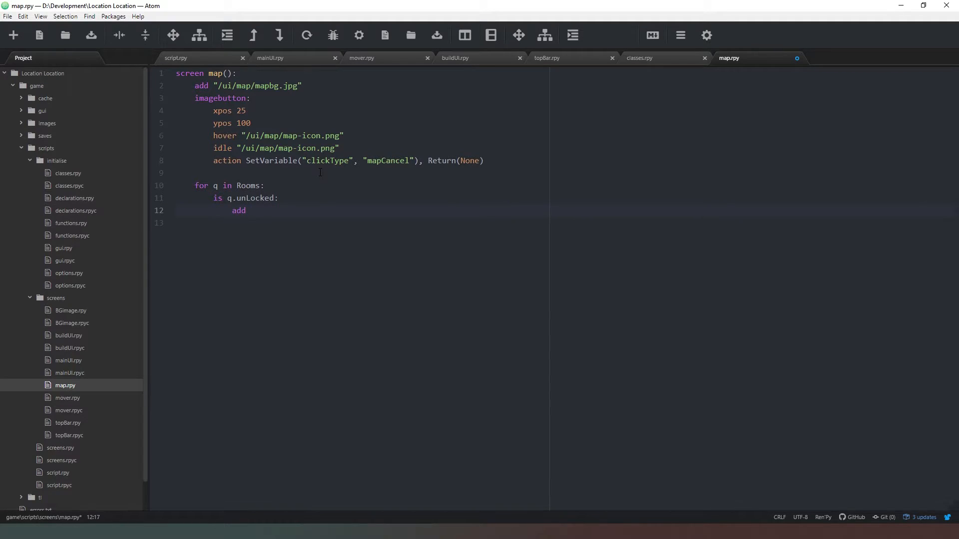
{"action": "type", "text": "TempName"}
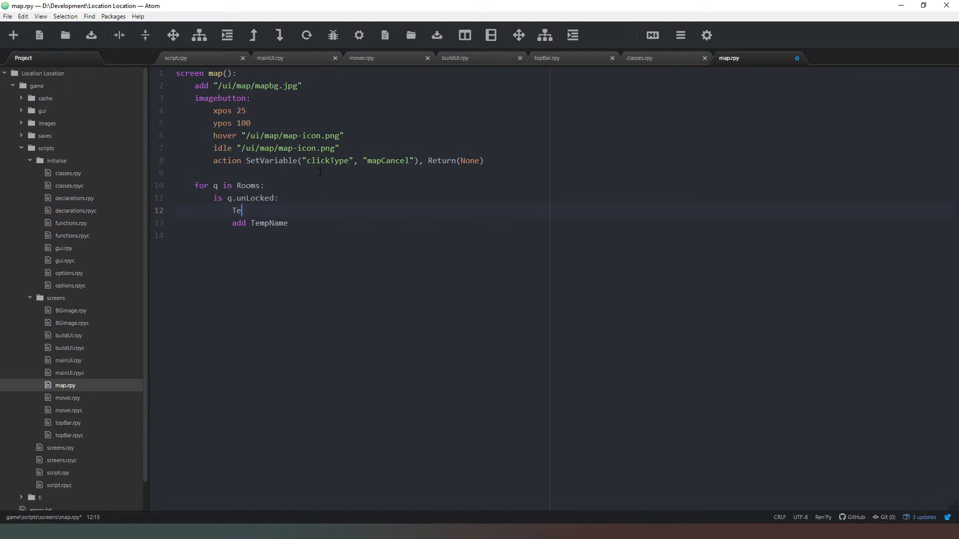
{"action": "type", "text": "mpName"}
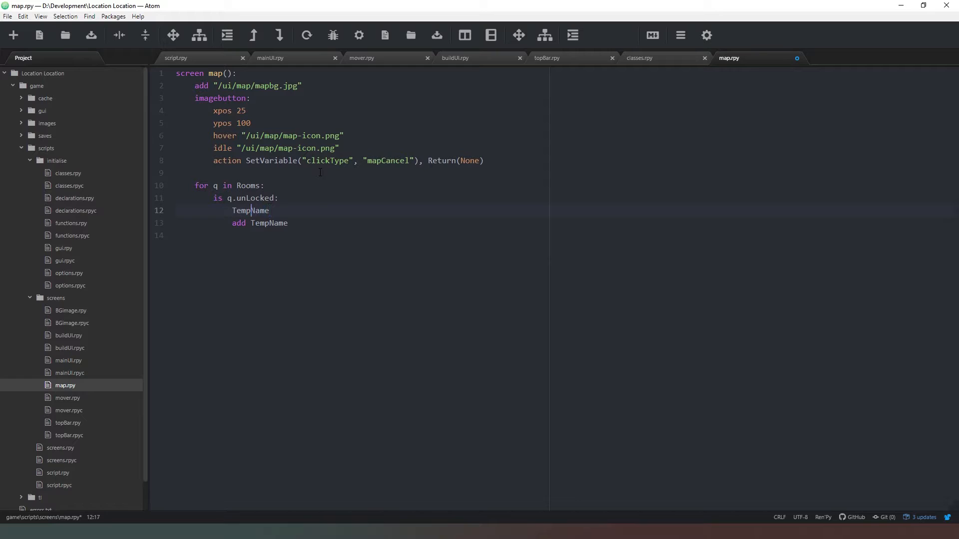
{"action": "type", "text": "$"}
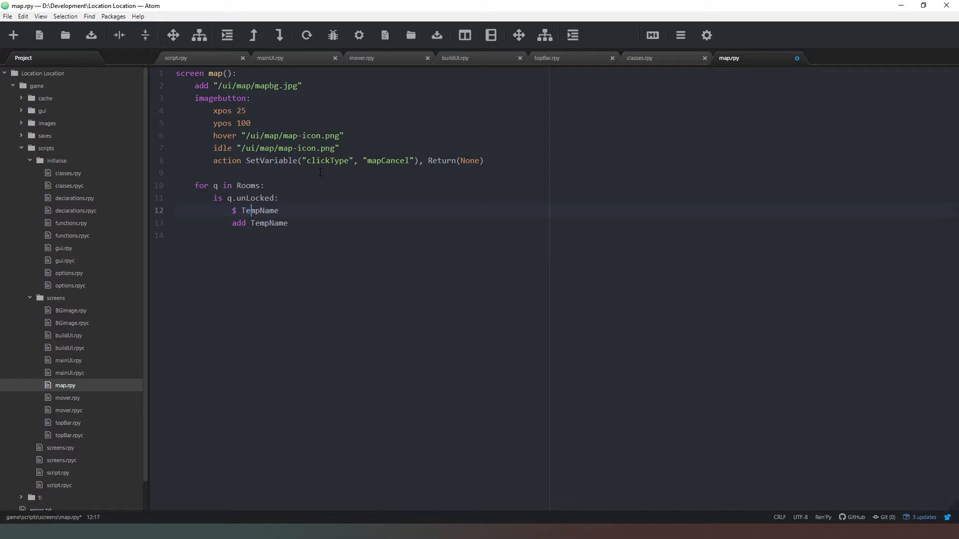
{"action": "left_click", "coordinate": [278, 210]}
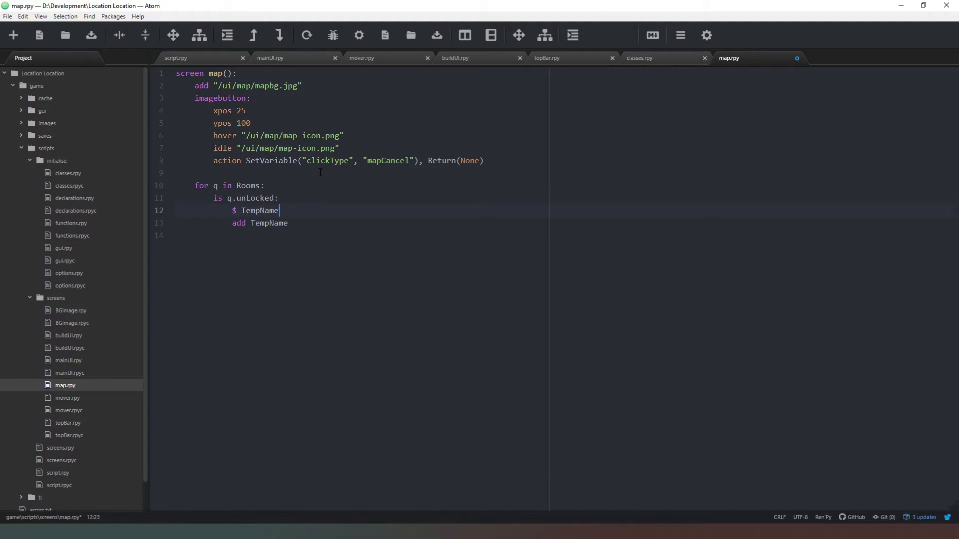
Assign TempName = "/ui/map/map_" + q.name + ".png".
{"action": "type", "text": "= \"\""}
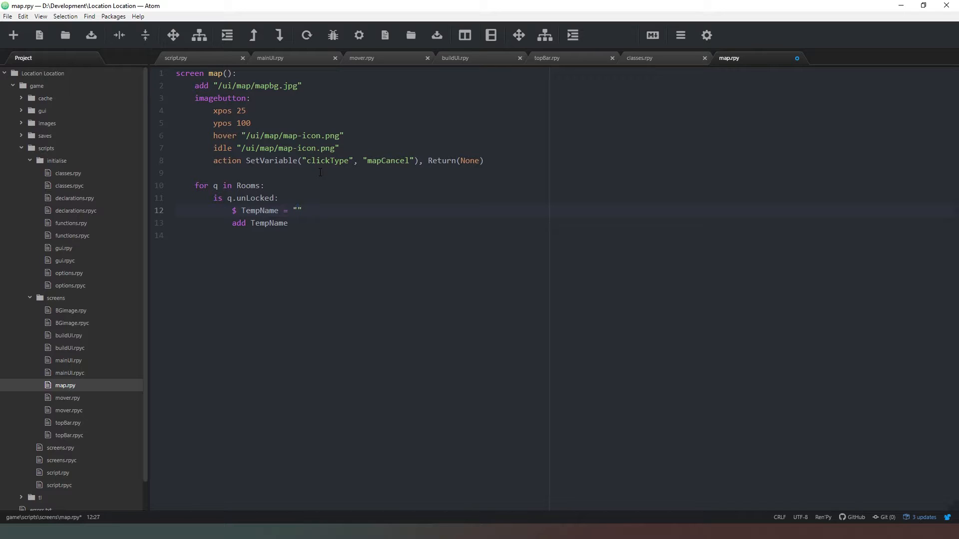
{"action": "type", "text": "/"}
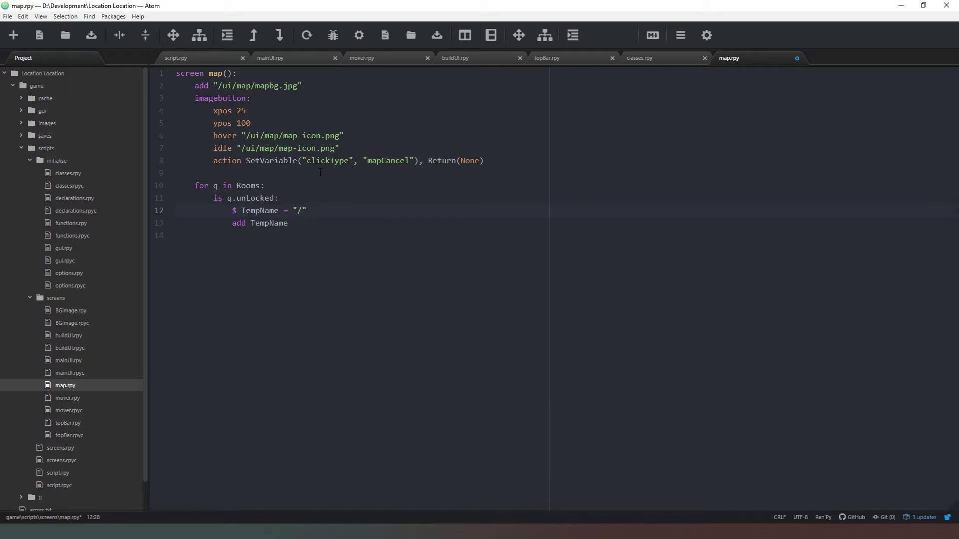
{"action": "type", "text": "ui/map/"}
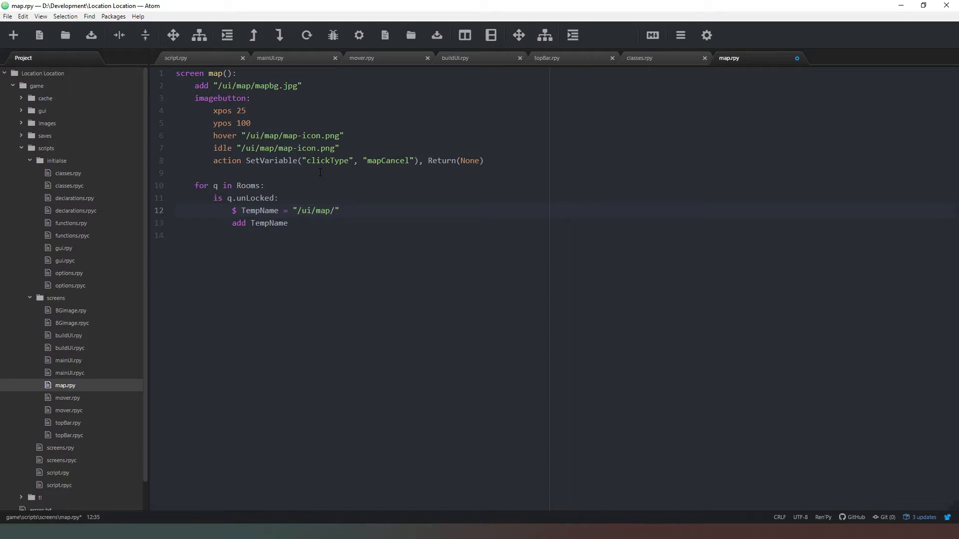
{"action": "type", "text": "m"}
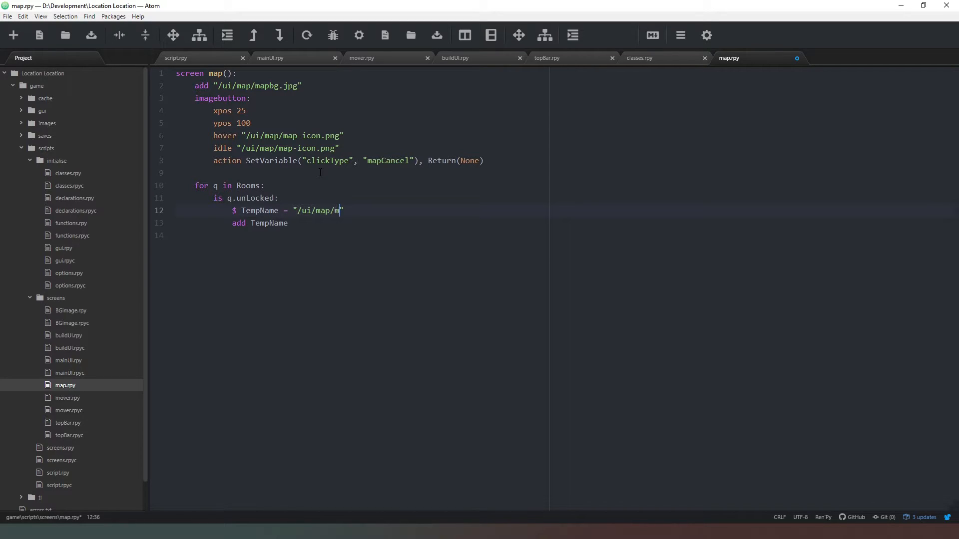
{"action": "type", "text": "ap_"}
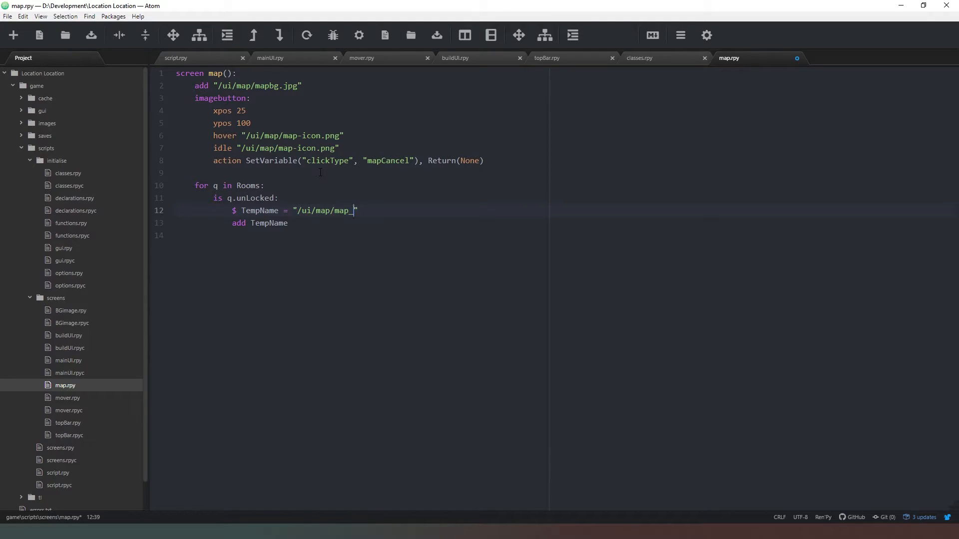
{"action": "type", "text": "\""}
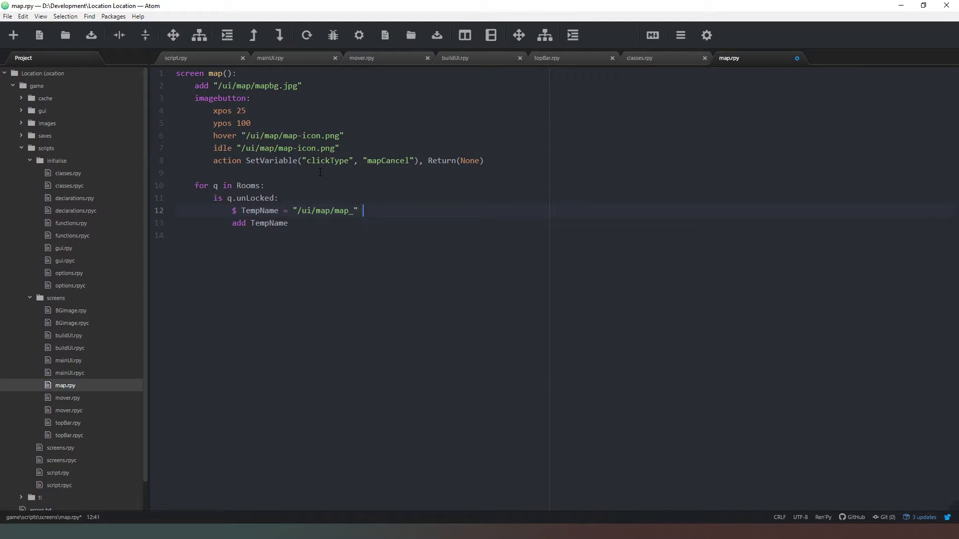
{"action": "type", "text": "q."}
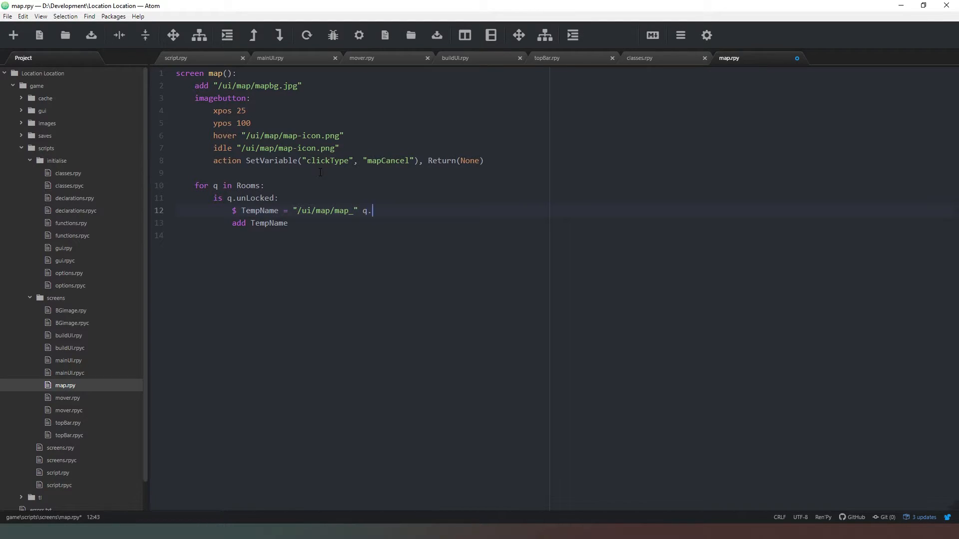
{"action": "type", "text": "name"}
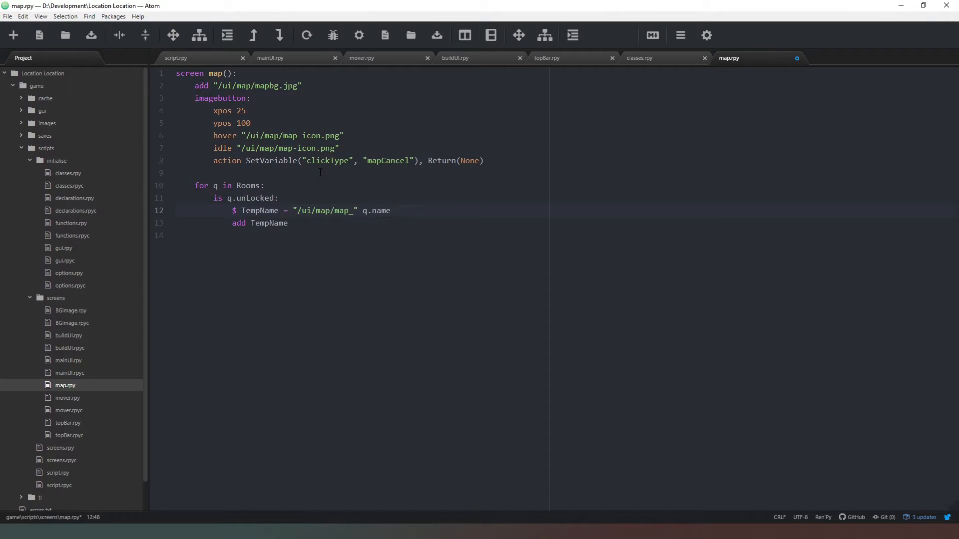
{"action": "type", "text": "\"\""}
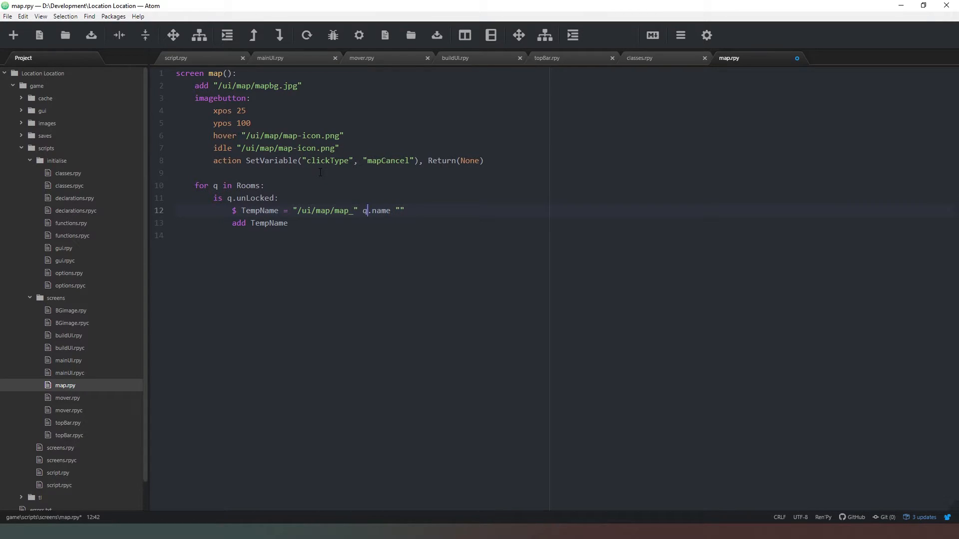
{"action": "type", "text": "+"}
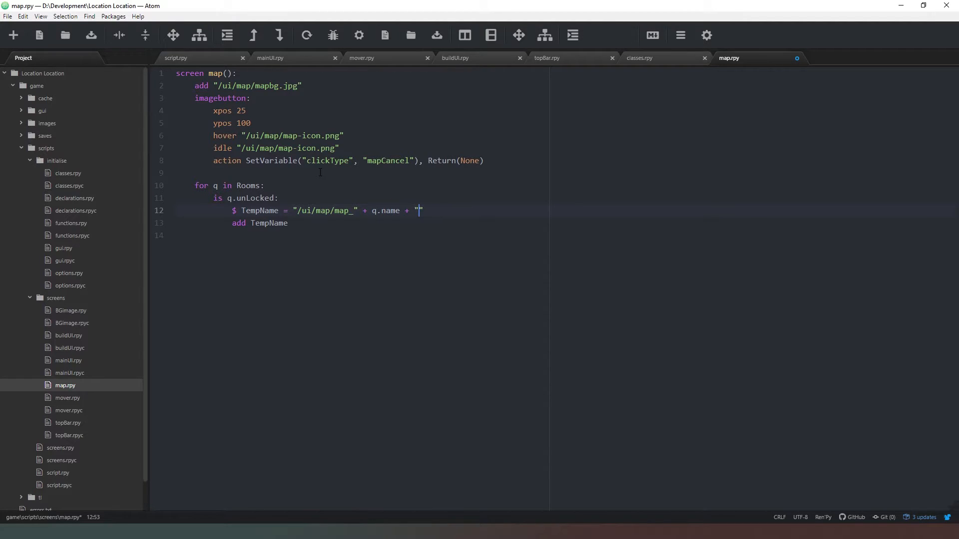
{"action": "type", "text": "png"}
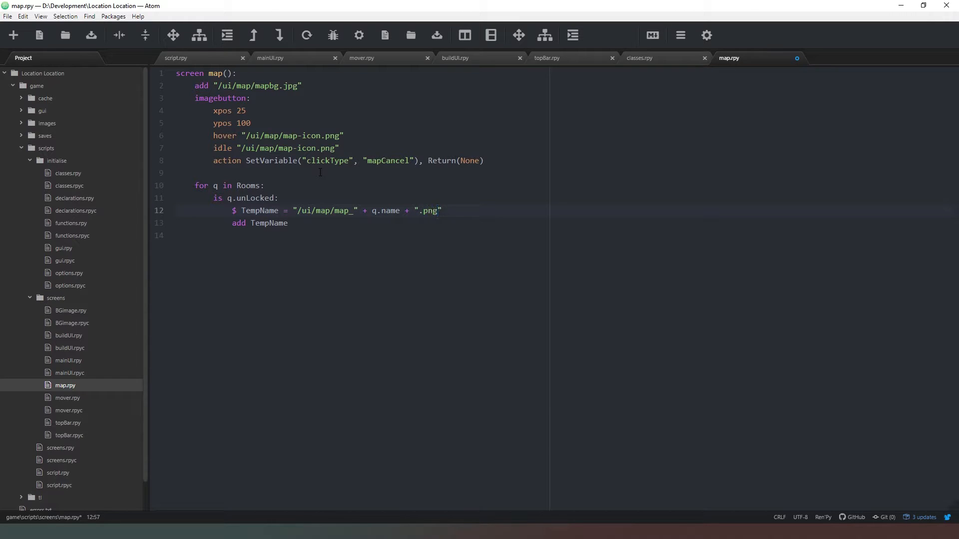
{"action": "left_click", "coordinate": [442, 211]}
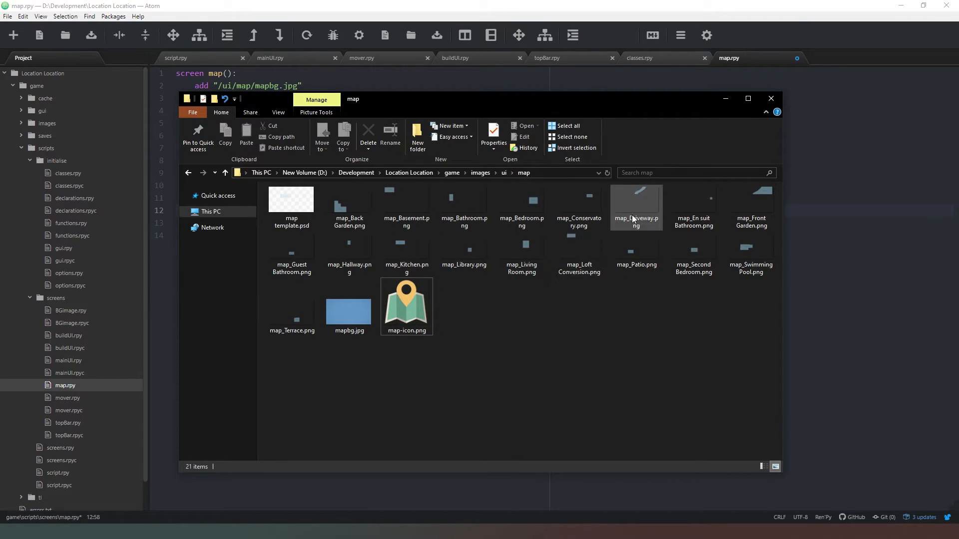
{"action": "mouse_move", "coordinate": [692, 208]}
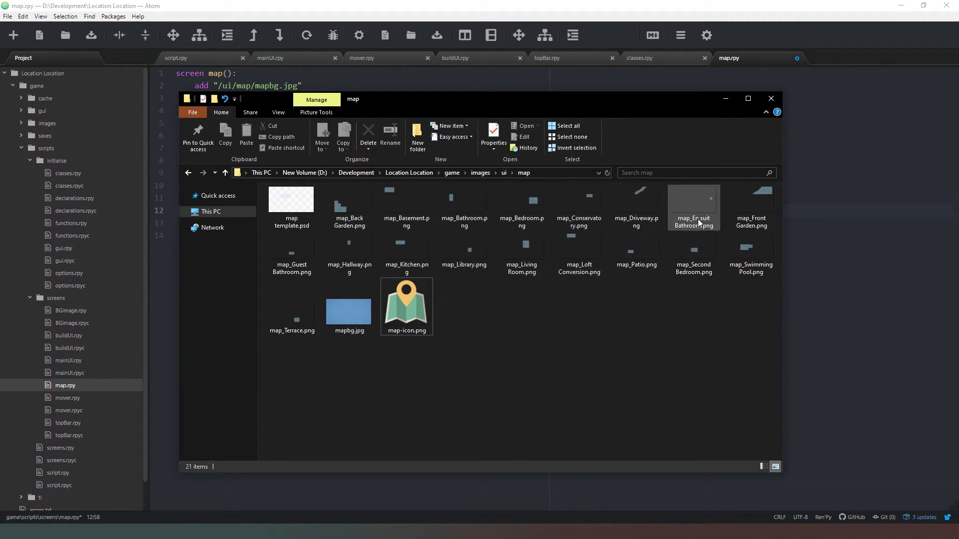
{"action": "mouse_move", "coordinate": [732, 228]}
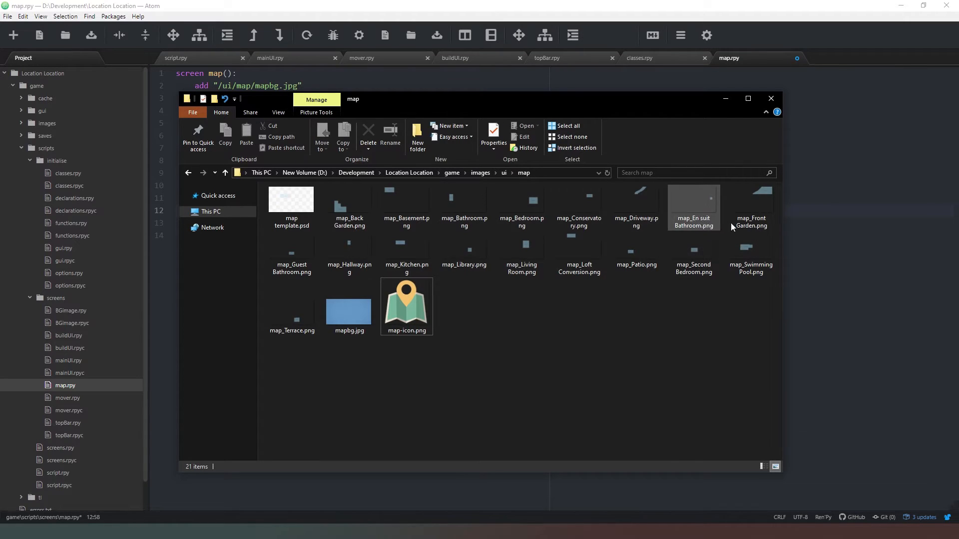
{"action": "mouse_move", "coordinate": [706, 277]}
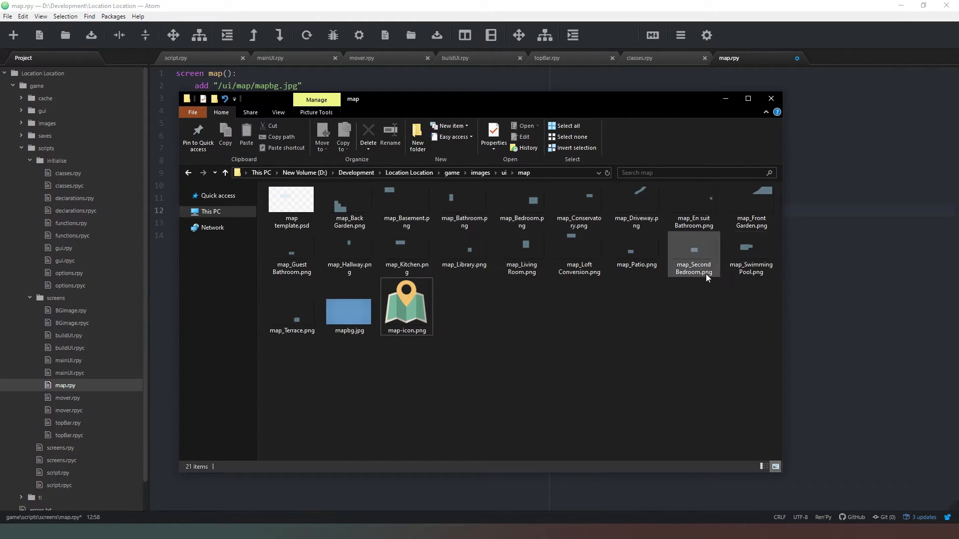
Review the map_*.png room image names in the ui map folder.
{"action": "left_click", "coordinate": [455, 283]}
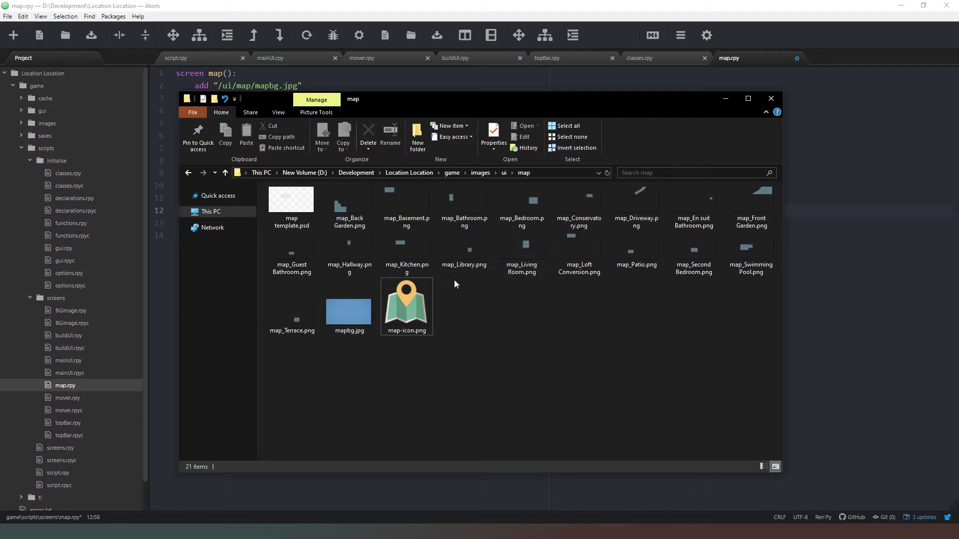
{"action": "mouse_move", "coordinate": [492, 268]}
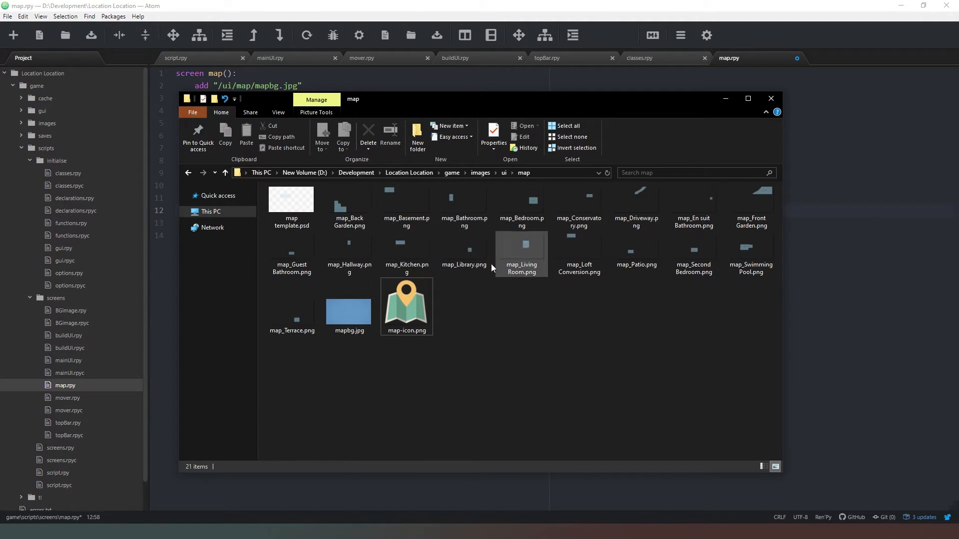
{"action": "mouse_move", "coordinate": [578, 275]}
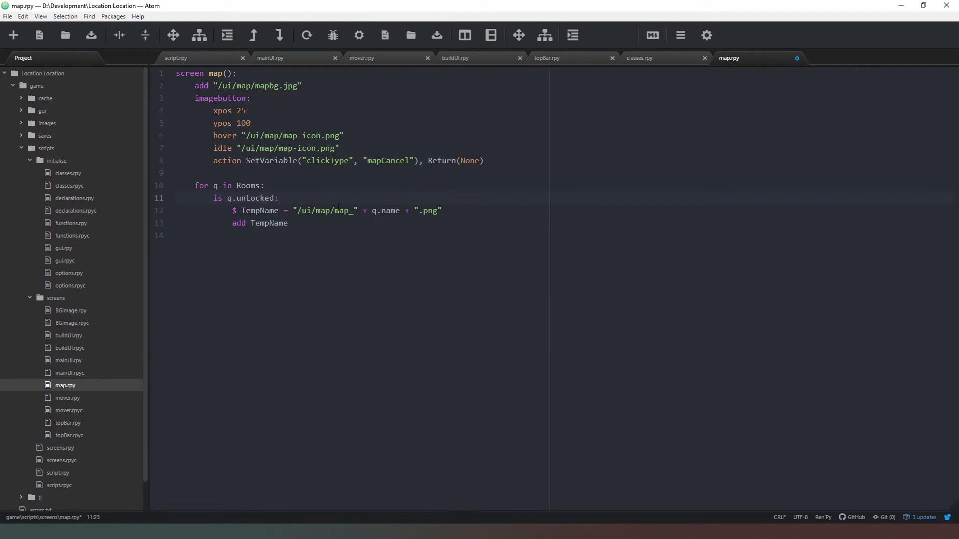
Place the cursor after map.rpy's add TempName line and bring up mainUI.rpy.
{"action": "left_click", "coordinate": [288, 223]}
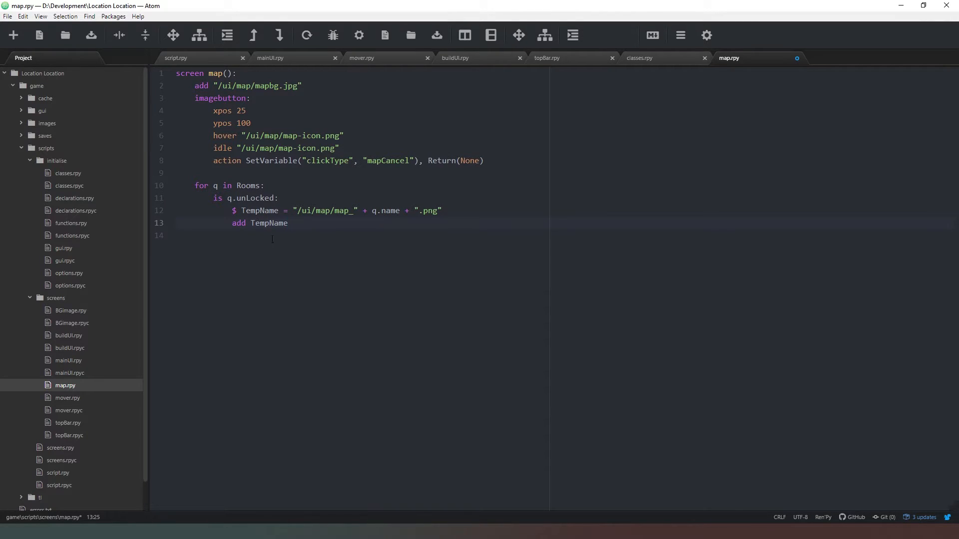
{"action": "left_click", "coordinate": [287, 223]}
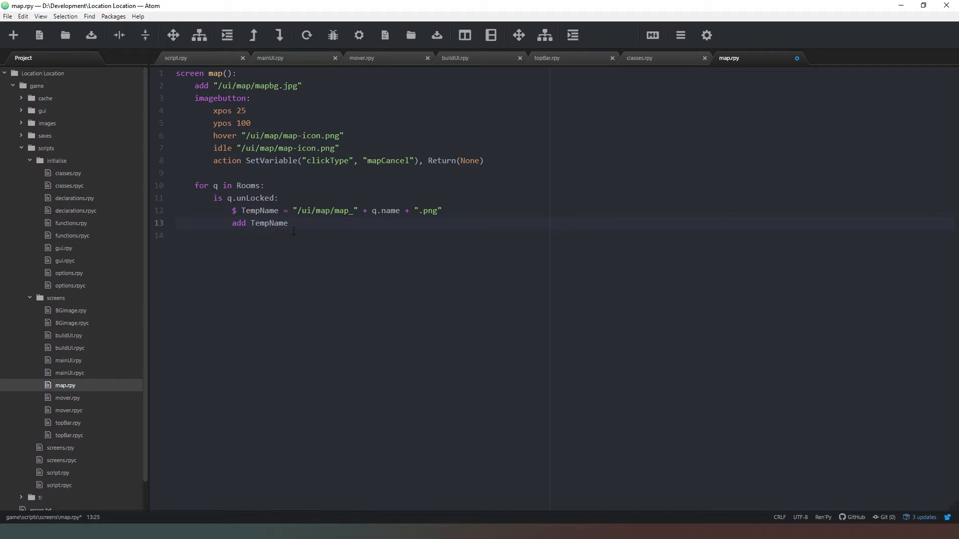
{"action": "left_click", "coordinate": [287, 223]}
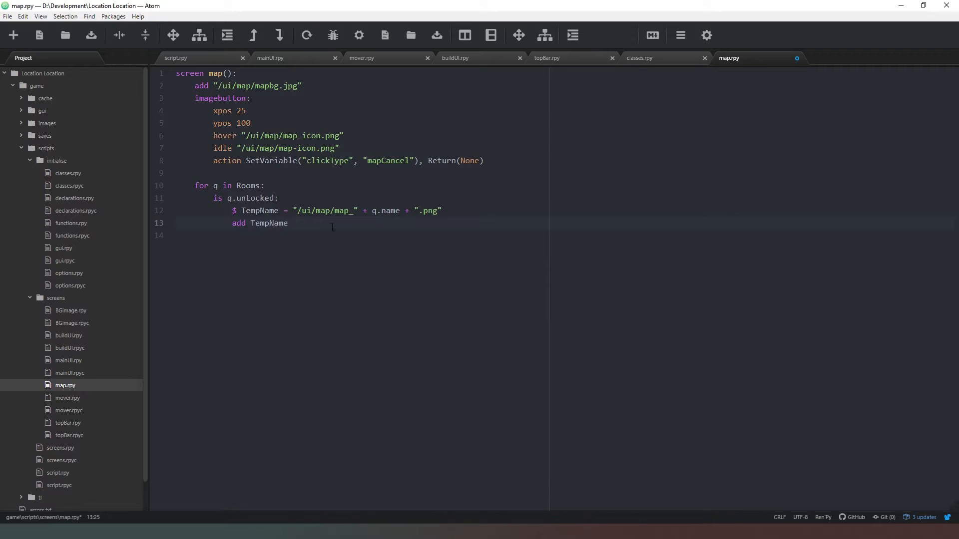
{"action": "left_click", "coordinate": [270, 57]}
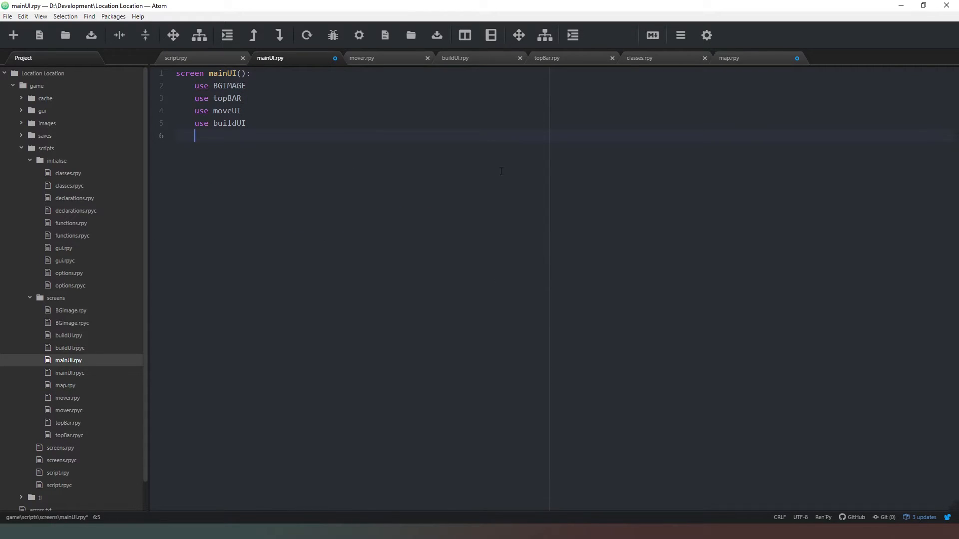
In topBar.rpy, change the map icon's clickType value from "mapCancel" to "mapOpen".
{"action": "left_click", "coordinate": [547, 58]}
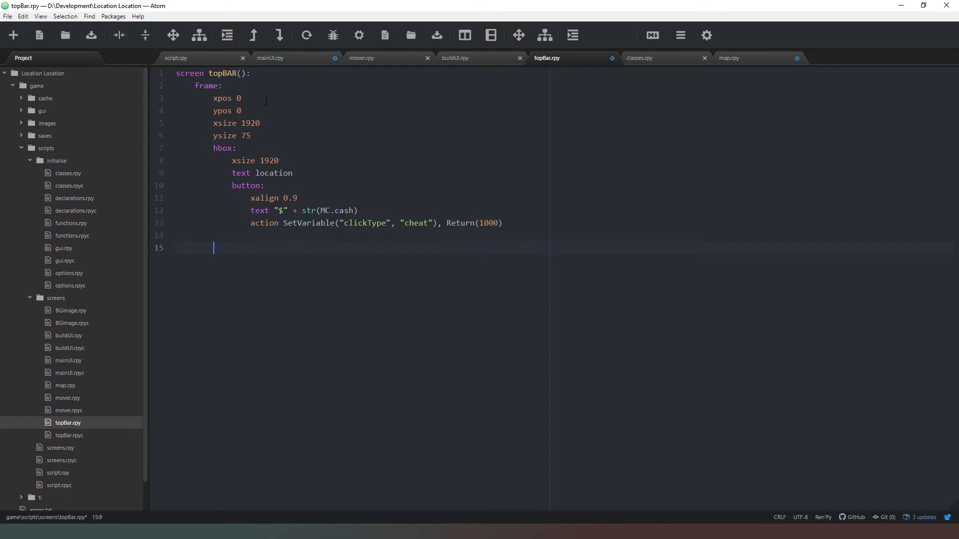
{"action": "mouse_move", "coordinate": [729, 58]}
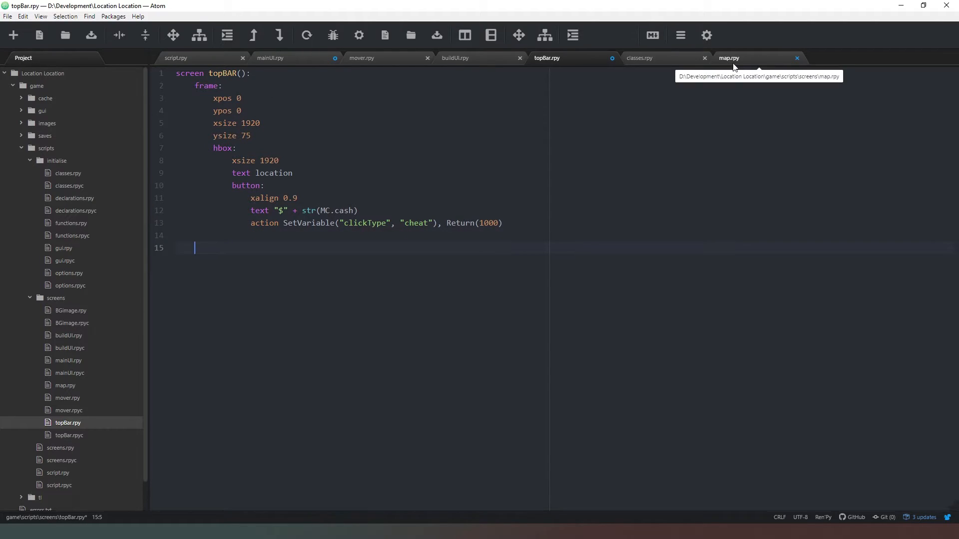
{"action": "left_click", "coordinate": [728, 57]}
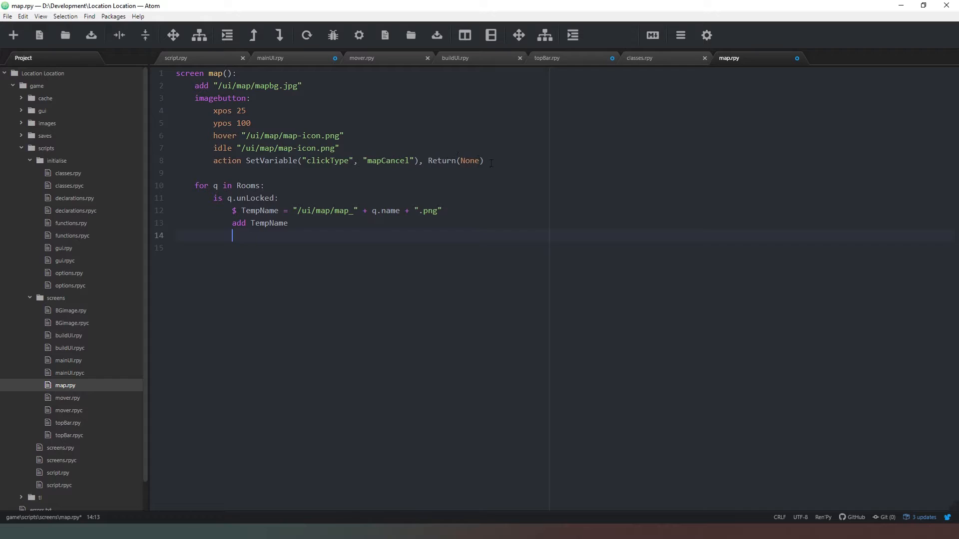
{"action": "left_click", "coordinate": [545, 58]}
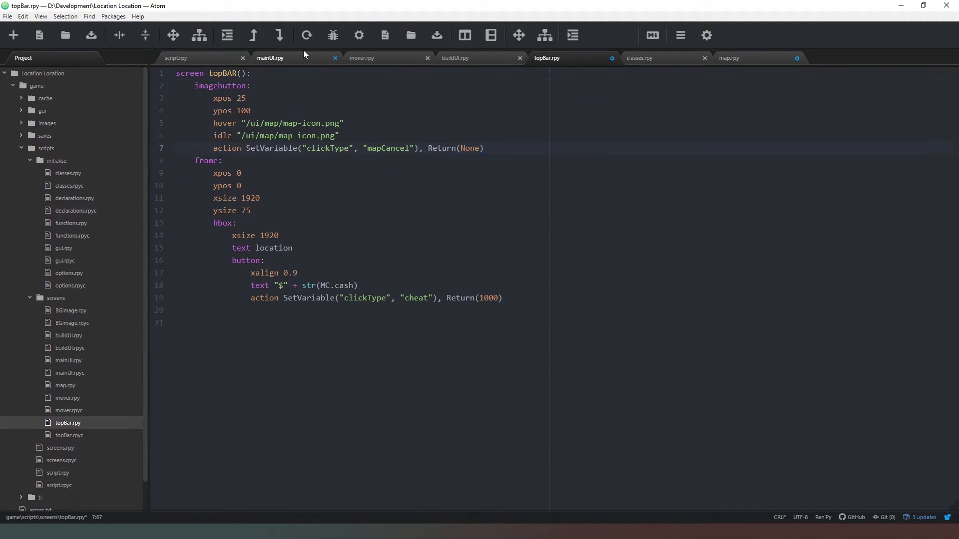
{"action": "key", "text": "enter"}
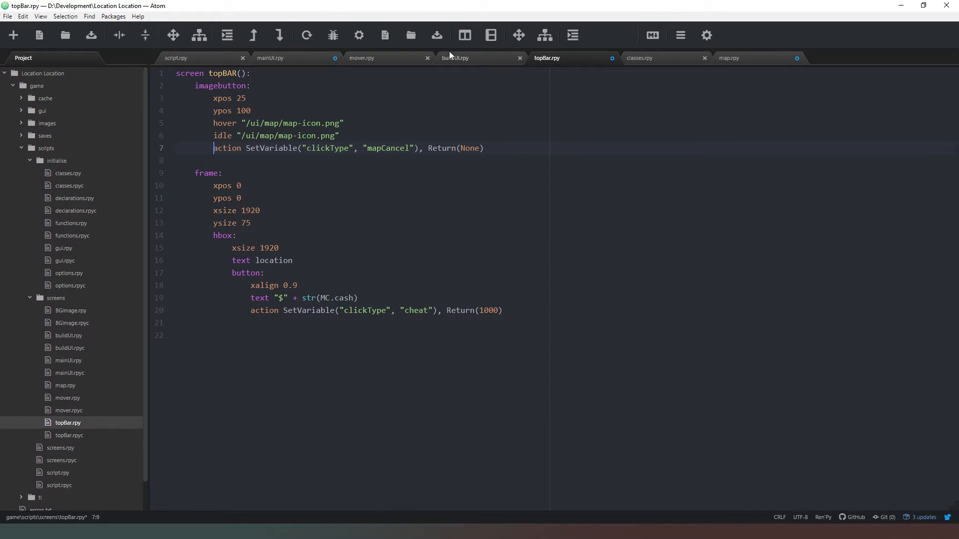
{"action": "left_click", "coordinate": [395, 148]}
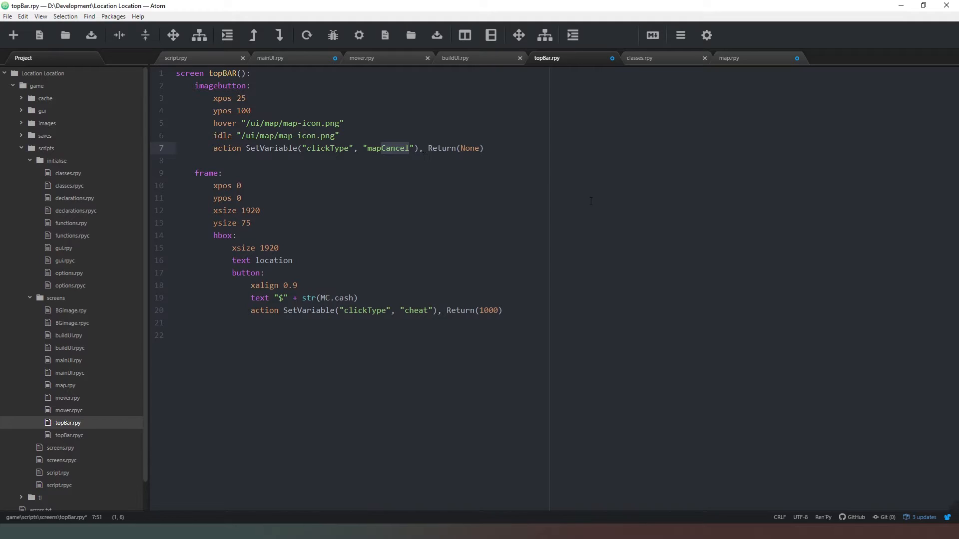
{"action": "type", "text": "mapopen"}
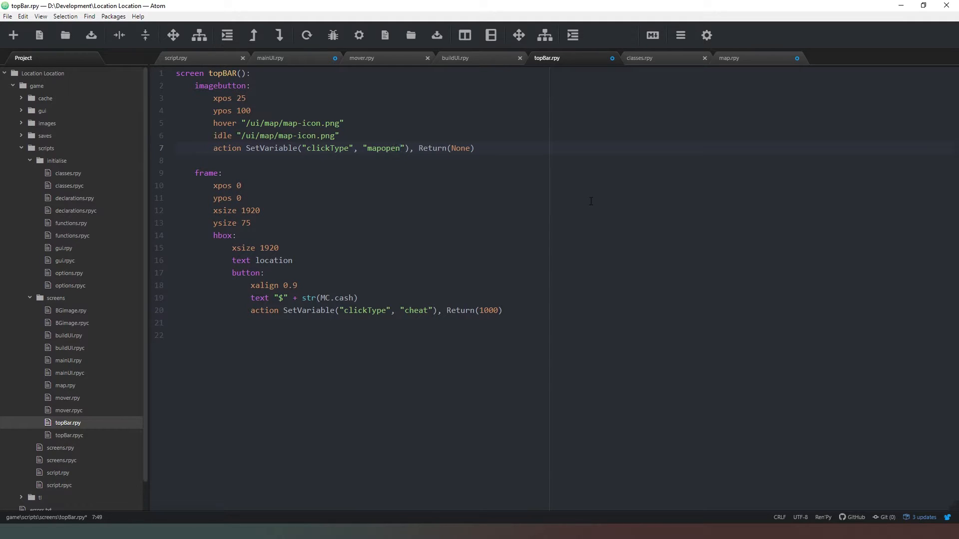
{"action": "key", "text": "Backspace"}
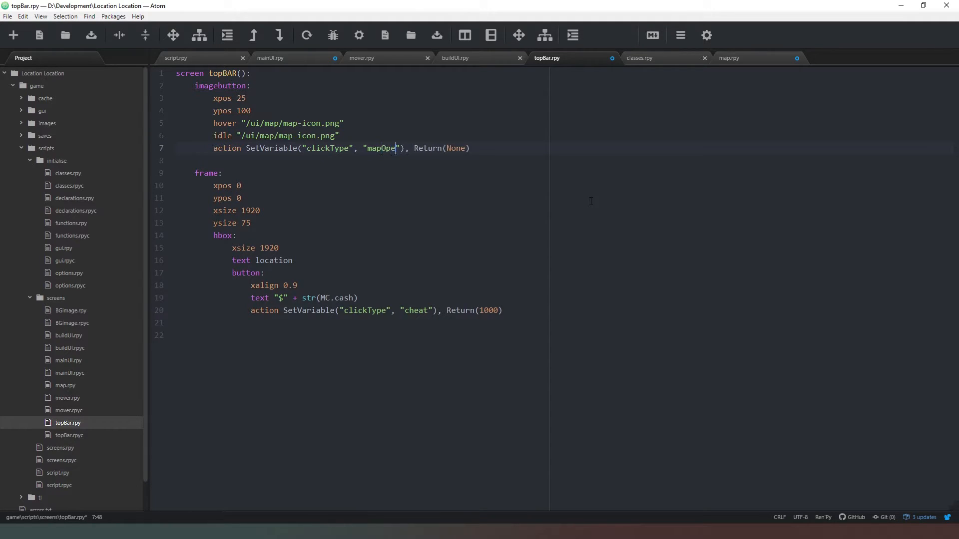
{"action": "left_click", "coordinate": [175, 58]}
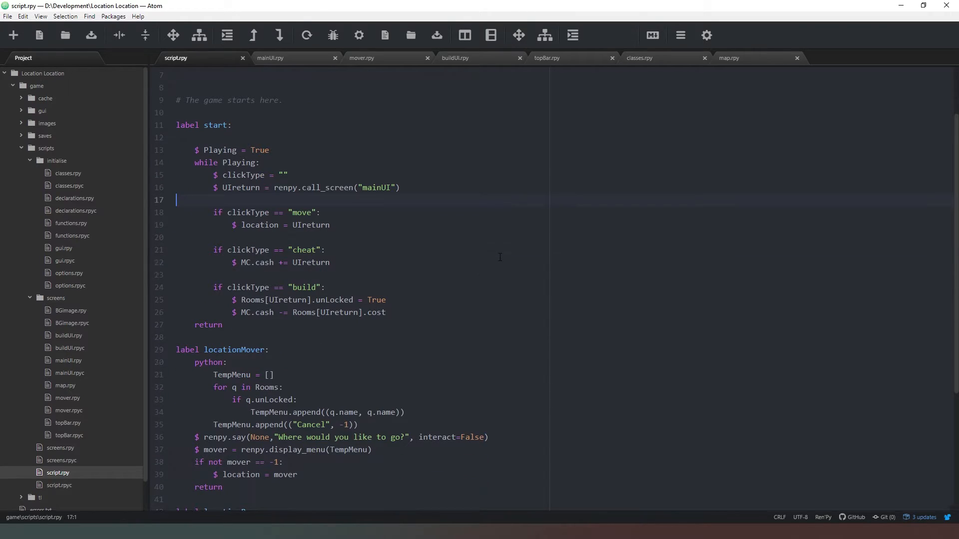
Add an if clickType == "mapOpen": branch with call MapNav after the build block.
{"action": "left_click", "coordinate": [387, 312]}
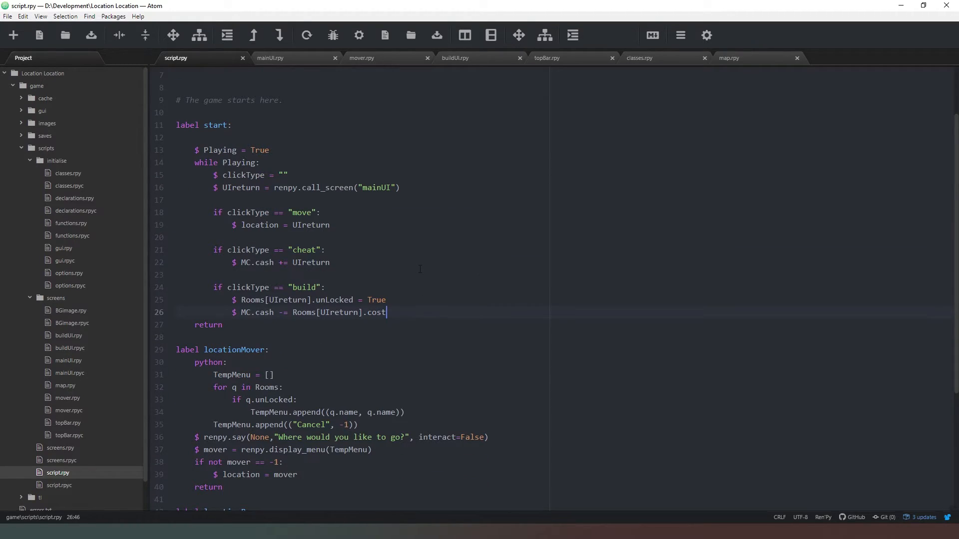
{"action": "key", "text": "enter"}
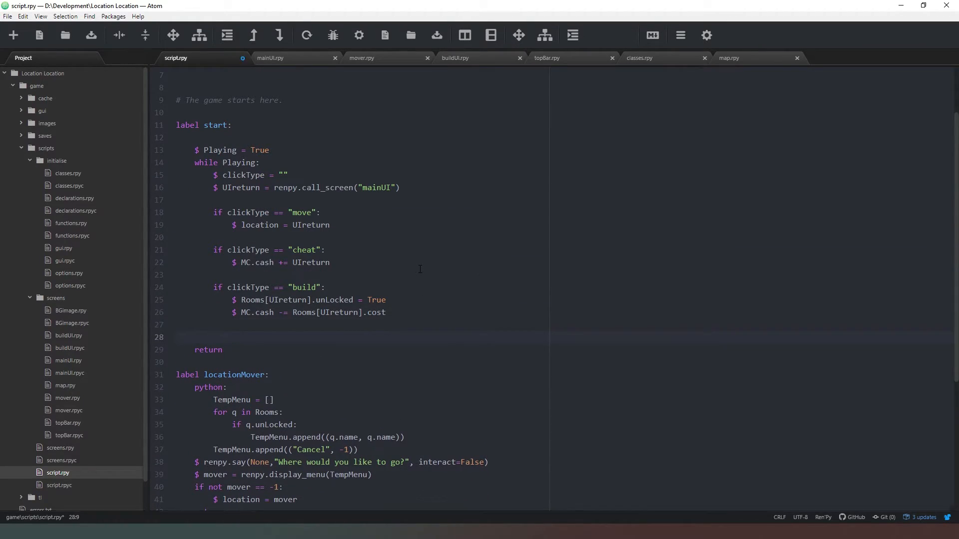
{"action": "type", "text": "if"}
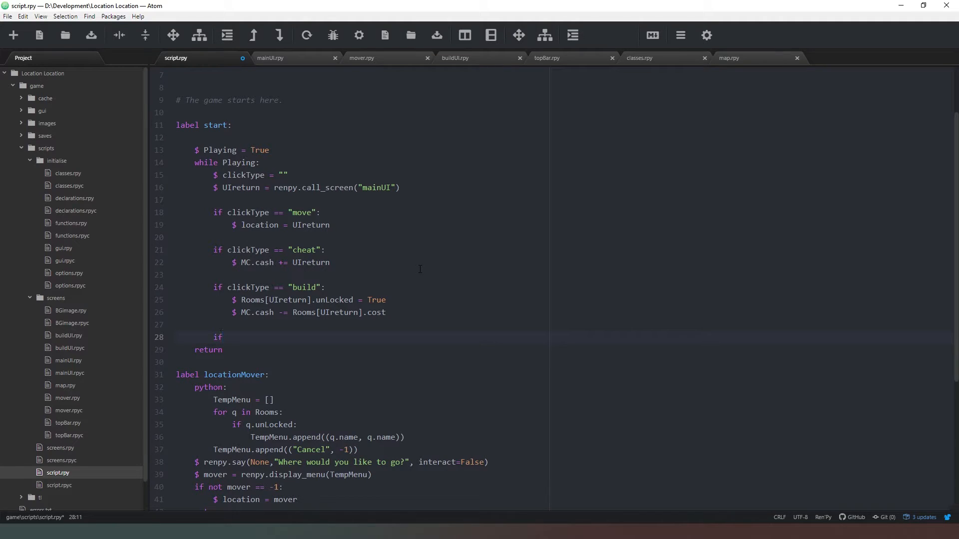
{"action": "type", "text": "clickt"}
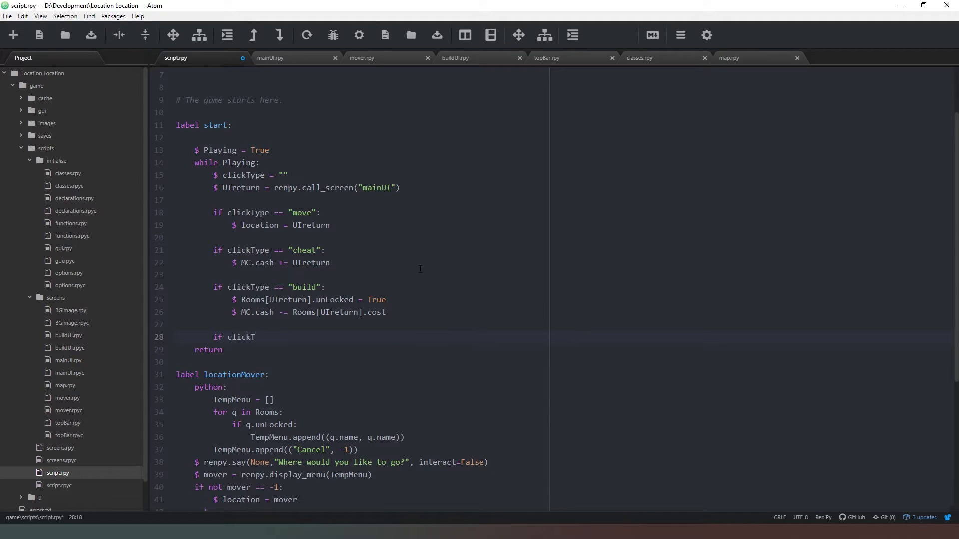
{"action": "type", "text": "ype == \"mapOpen\":"}
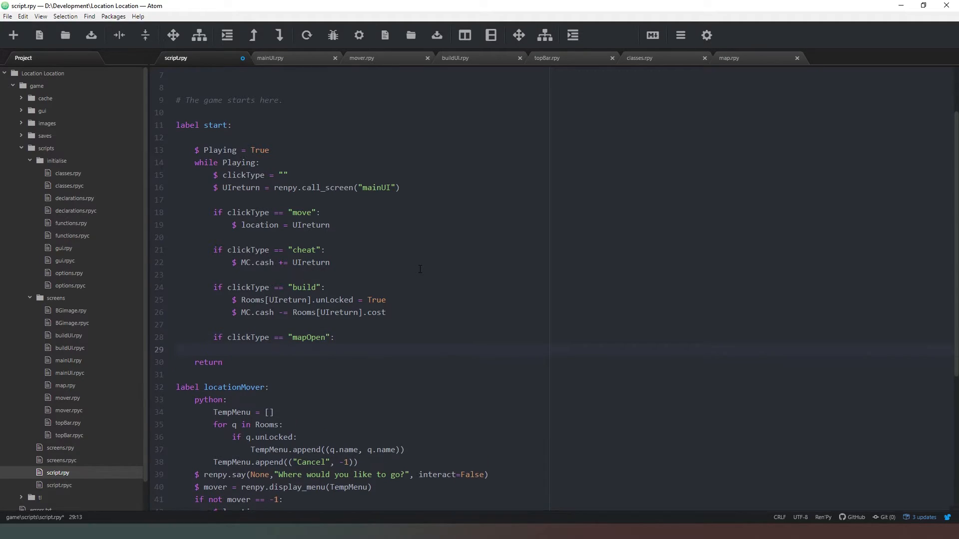
{"action": "type", "text": "call"}
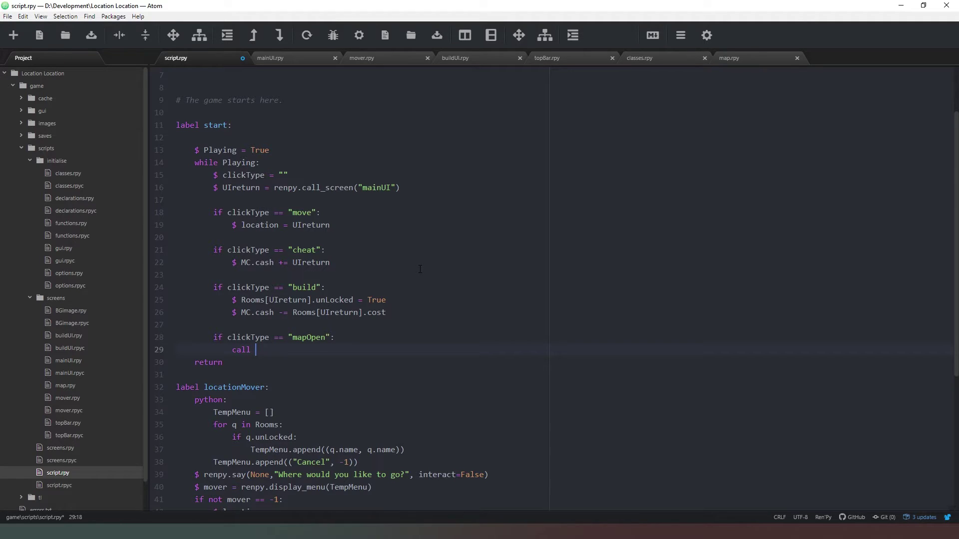
{"action": "type", "text": "Map"}
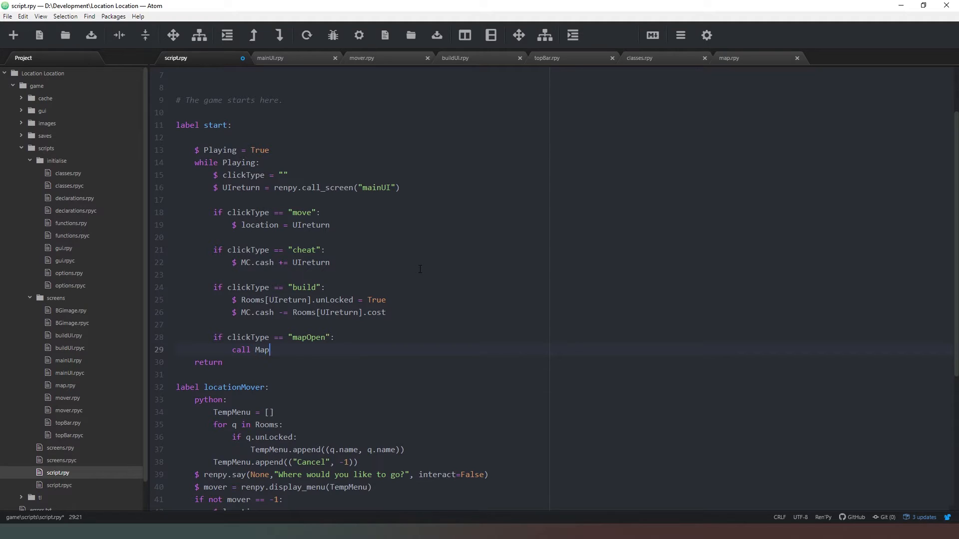
{"action": "type", "text": "Nav"}
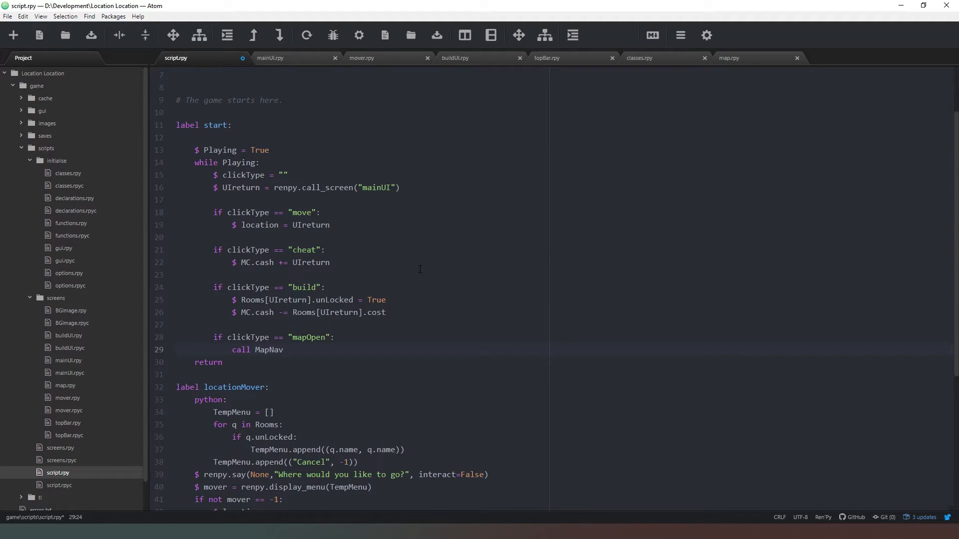
{"action": "scroll", "scroll_direction": "down", "scroll_amount": 3}
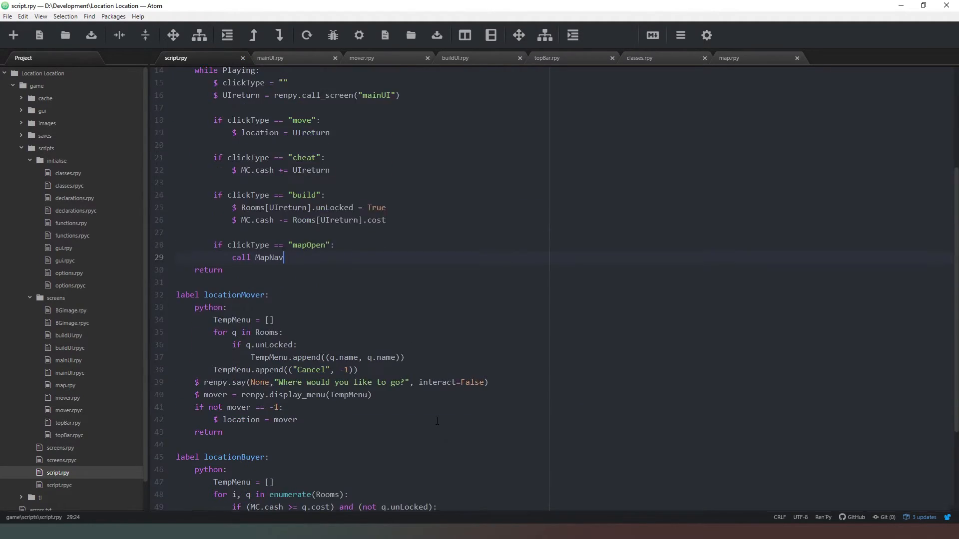
{"action": "scroll", "scroll_direction": "up", "scroll_amount": 3}
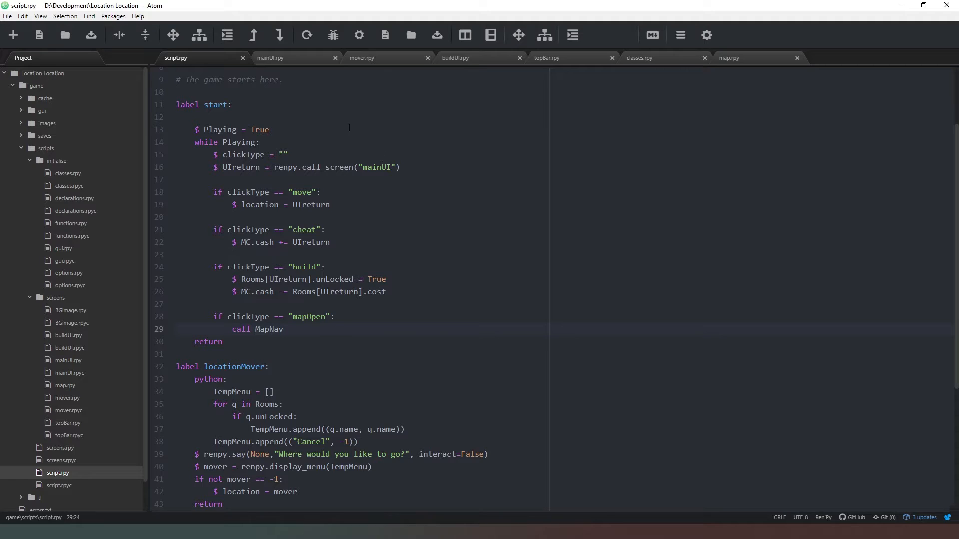
Collapse the screens and initialise folders and add mapNav.rpy under scripts.
{"action": "left_click", "coordinate": [30, 298]}
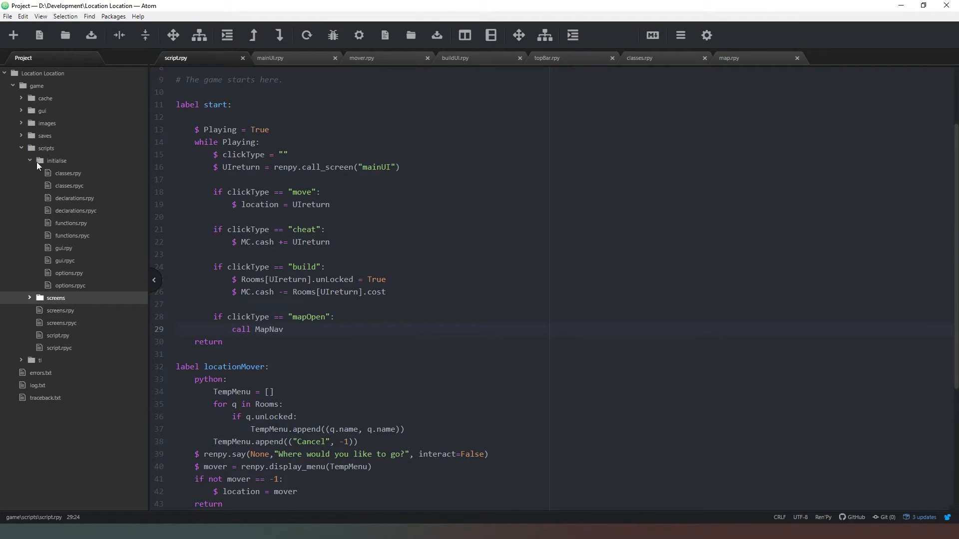
{"action": "left_click", "coordinate": [29, 160]}
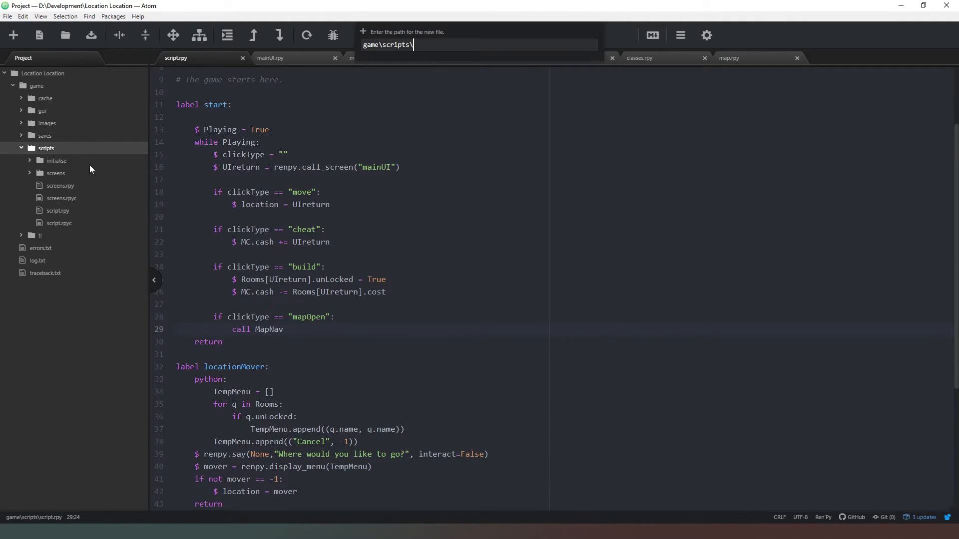
{"action": "mouse_move", "coordinate": [189, 146]}
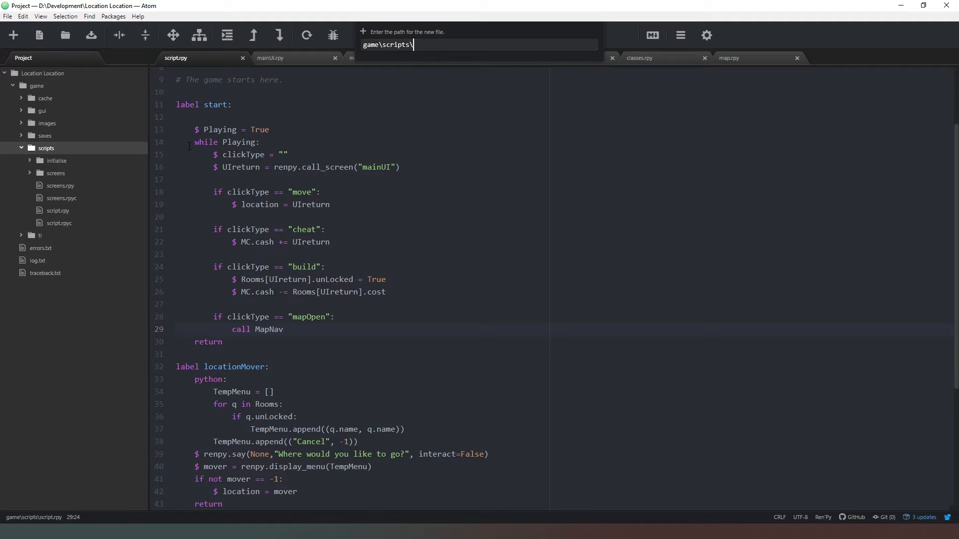
{"action": "type", "text": "mapNav.r"}
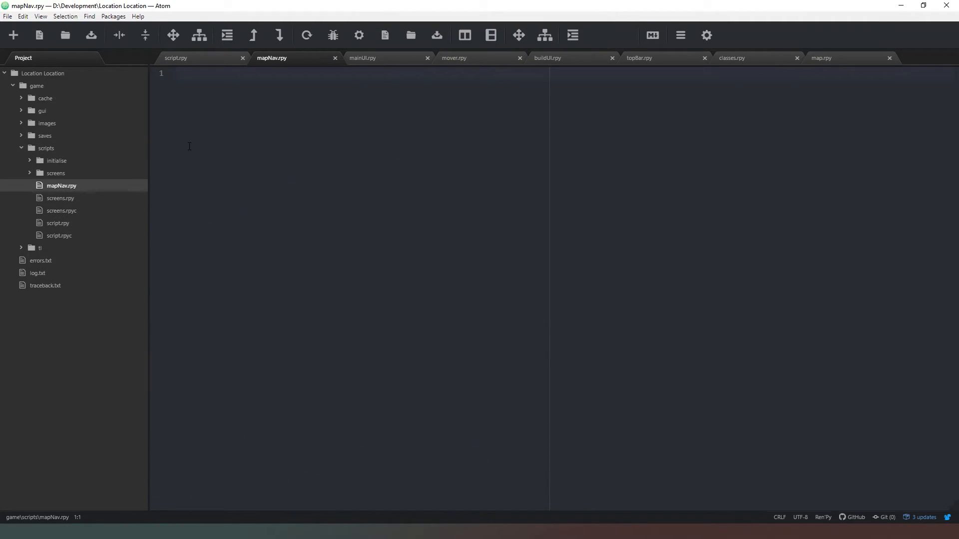
Write label mapNav: with an if clickType == "mapCancel": return branch.
{"action": "type", "text": "label mapNav:"}
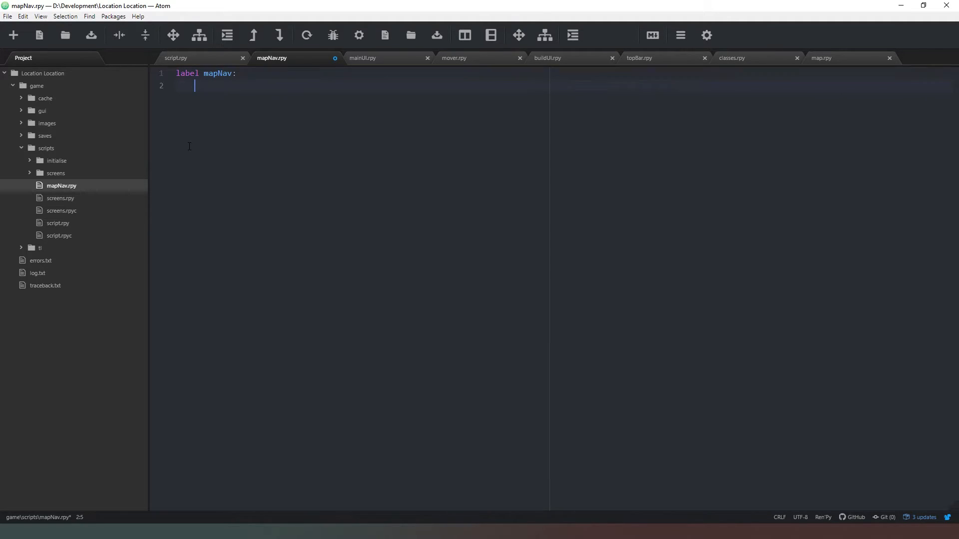
{"action": "type", "text": "if Click"}
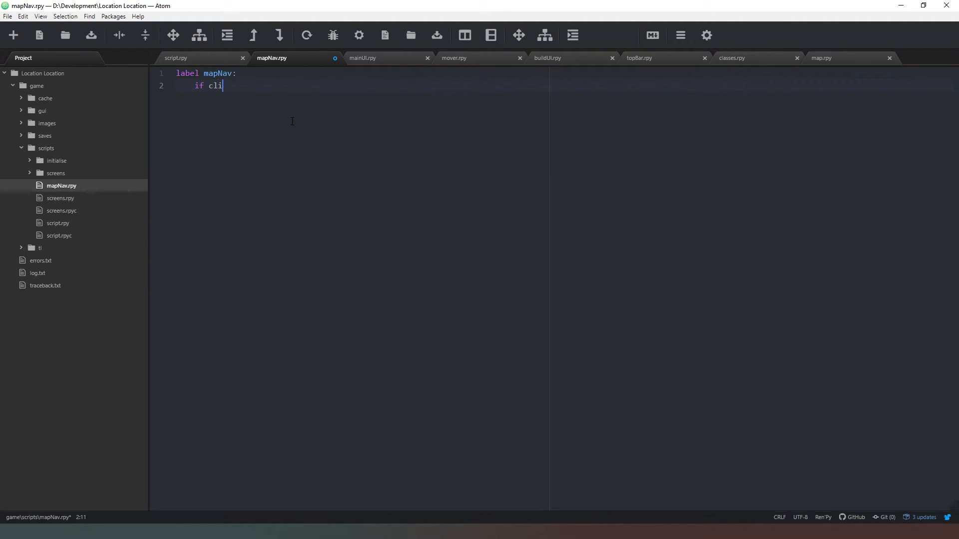
{"action": "type", "text": "ckType =="}
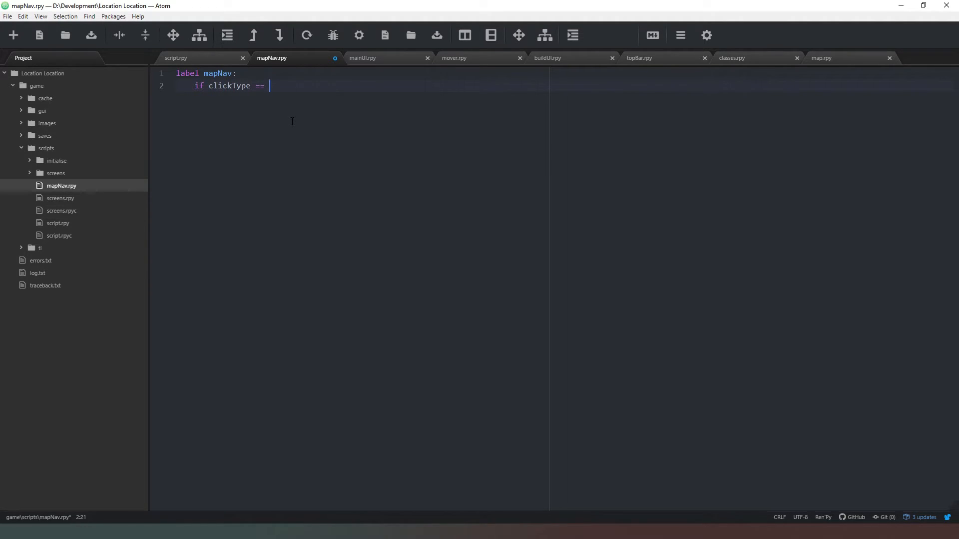
{"action": "type", "text": "mapClose"}
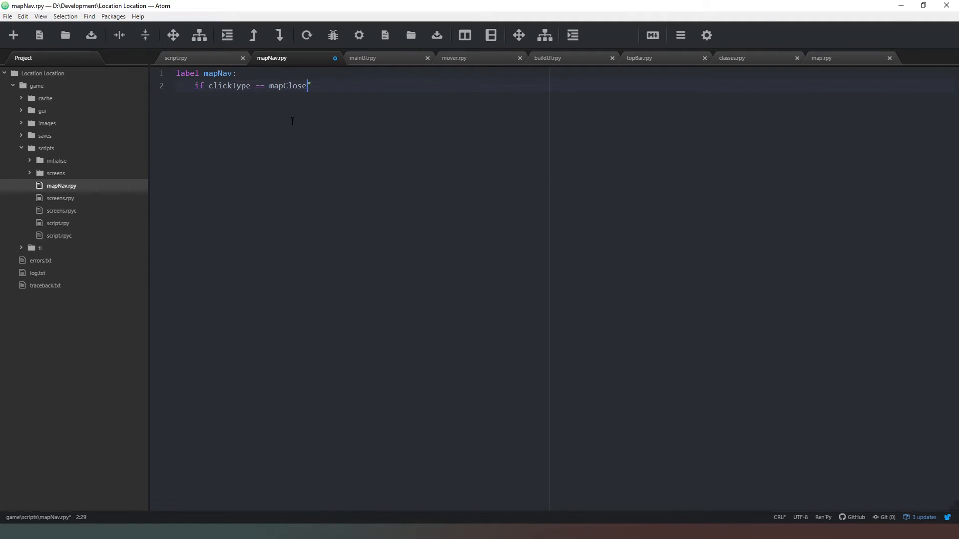
{"action": "type", "text": "\""}
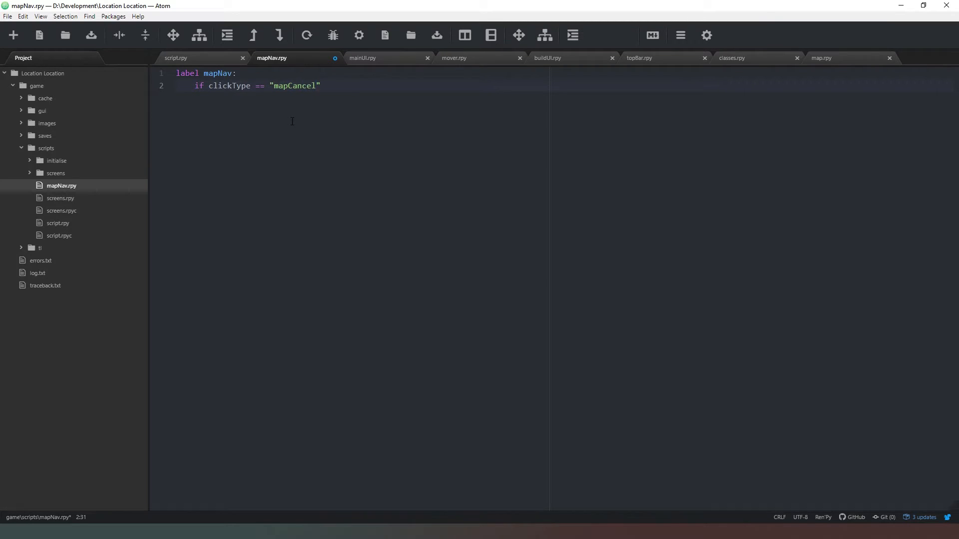
{"action": "type", "text": ":"}
{"action": "type", "text": "return"}
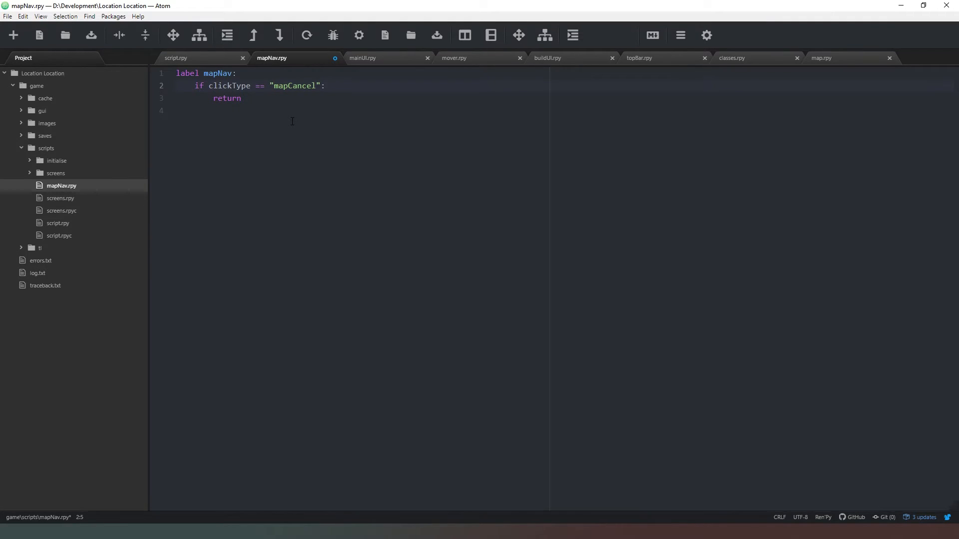
{"action": "left_click", "coordinate": [175, 57]}
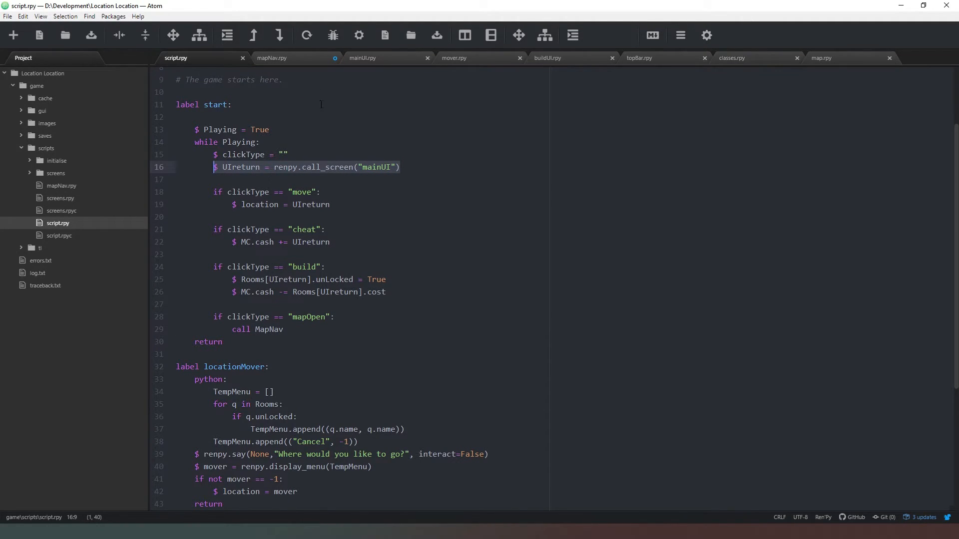
Add a $ UIreturn = renpy.call_screen(...) line to mapNav.rpy, checking the map screen's name.
{"action": "left_click", "coordinate": [271, 57]}
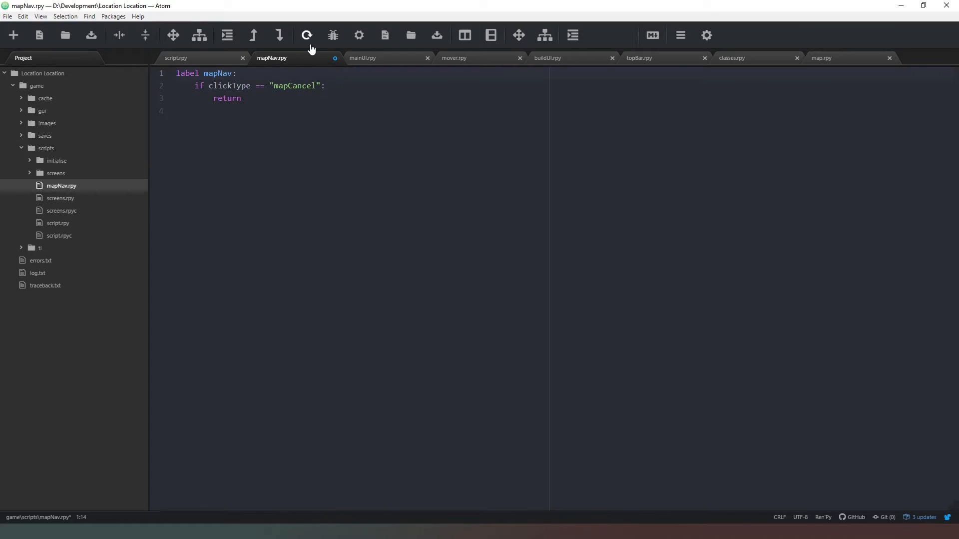
{"action": "type", "text": "$ UIreturn = renpy.call_screen(\"mainUI\")"}
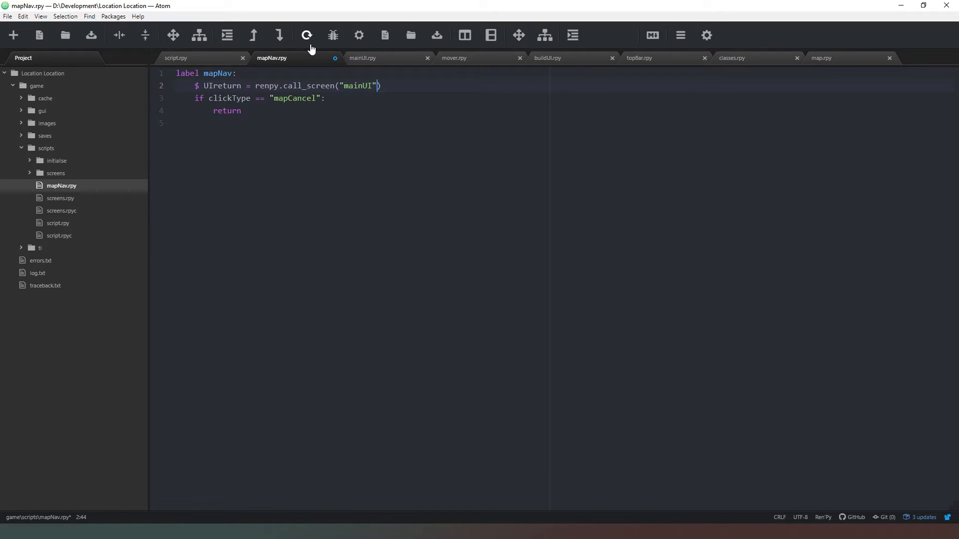
{"action": "key", "text": "Backspace"}
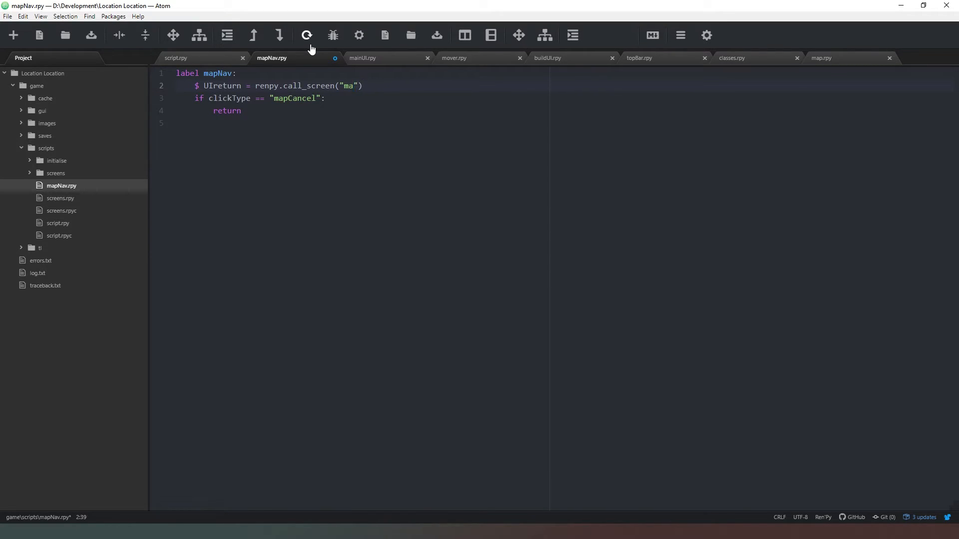
{"action": "type", "text": "p"}
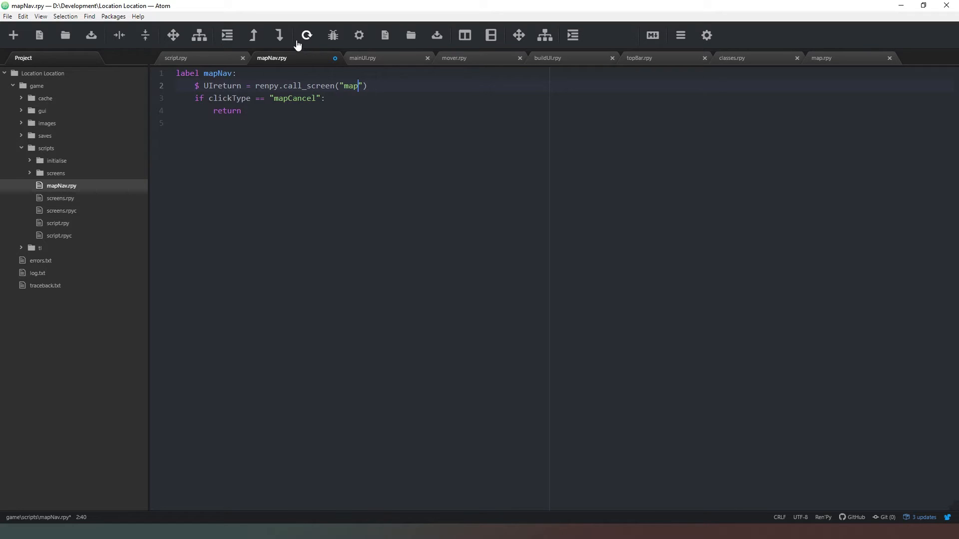
{"action": "left_click", "coordinate": [821, 58]}
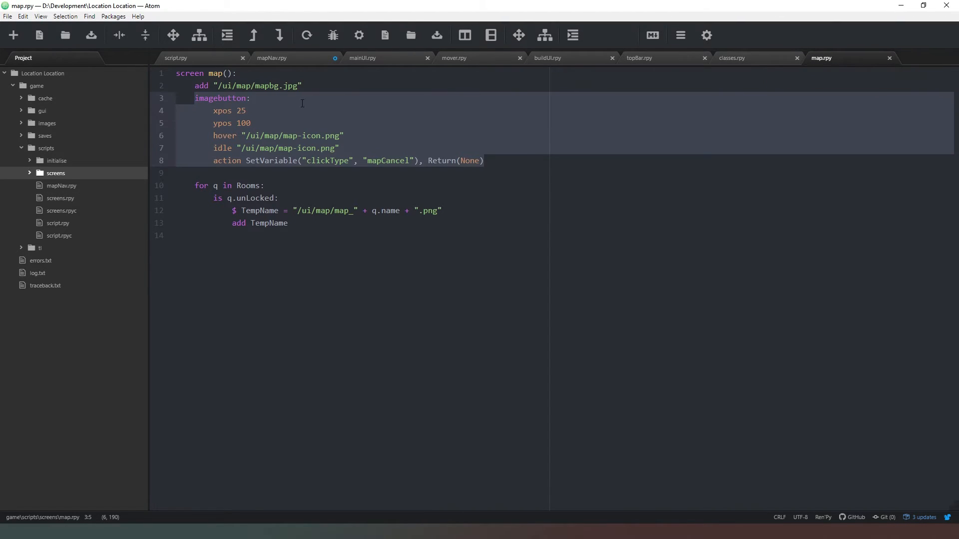
{"action": "left_click", "coordinate": [271, 57]}
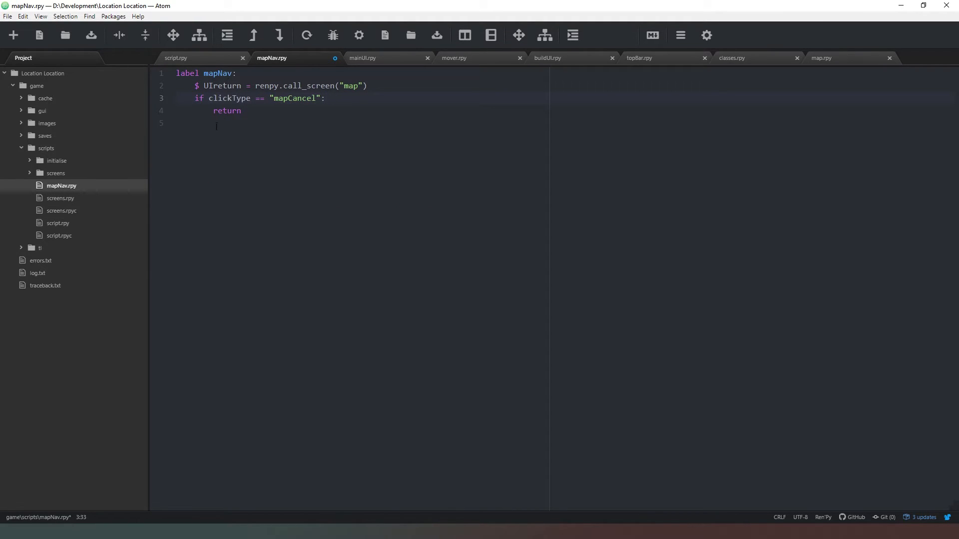
Below the cancel branch, start an if clickType == "mapSelect": branch.
{"action": "left_click", "coordinate": [327, 98]}
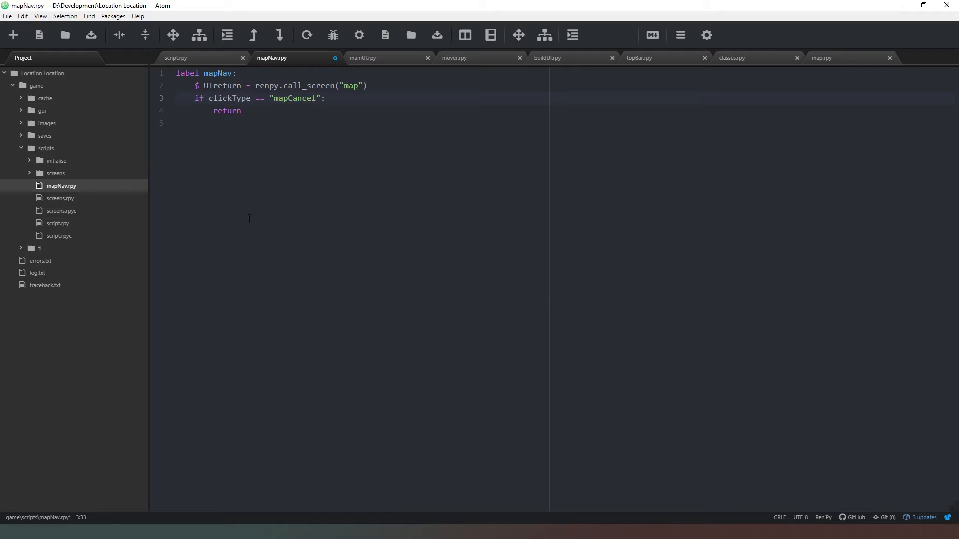
{"action": "left_click", "coordinate": [326, 98]}
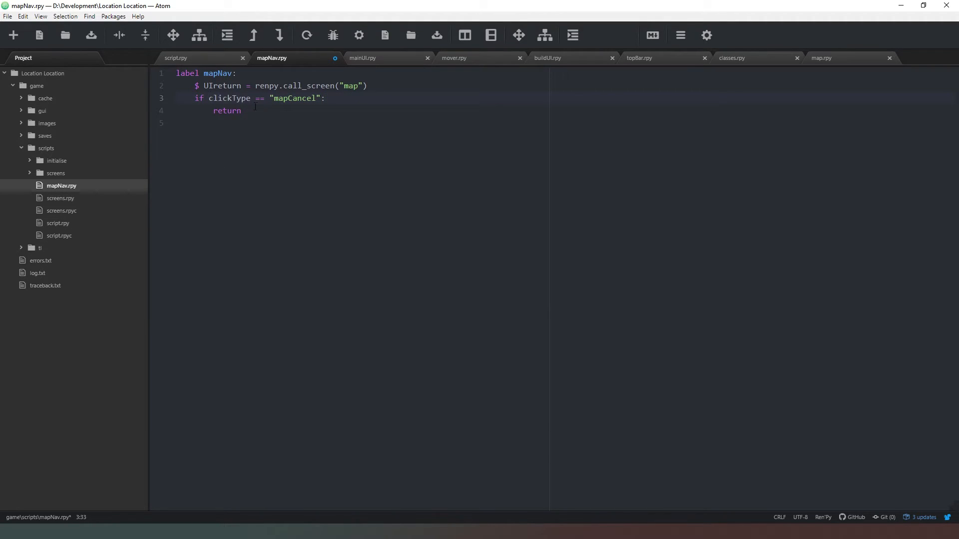
{"action": "key", "text": "enter"}
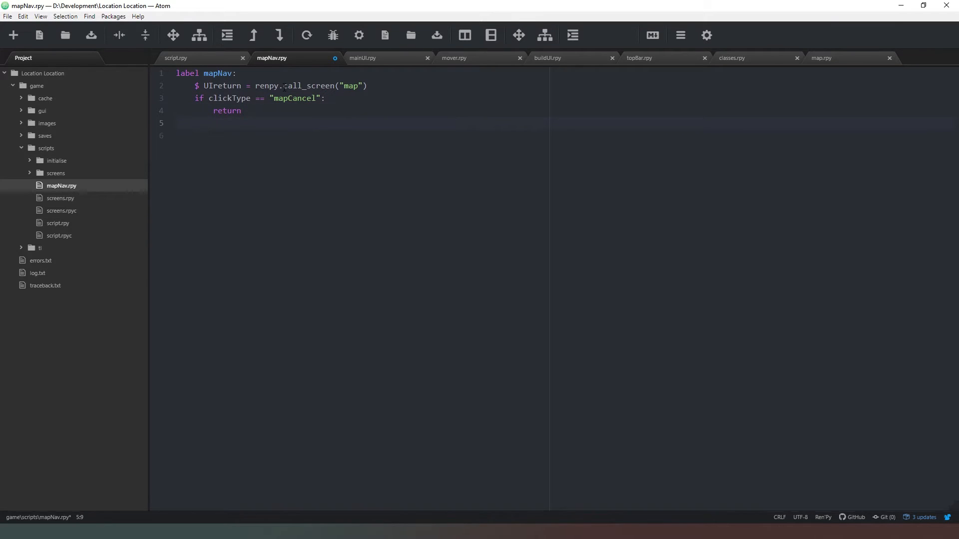
{"action": "type", "text": "if"}
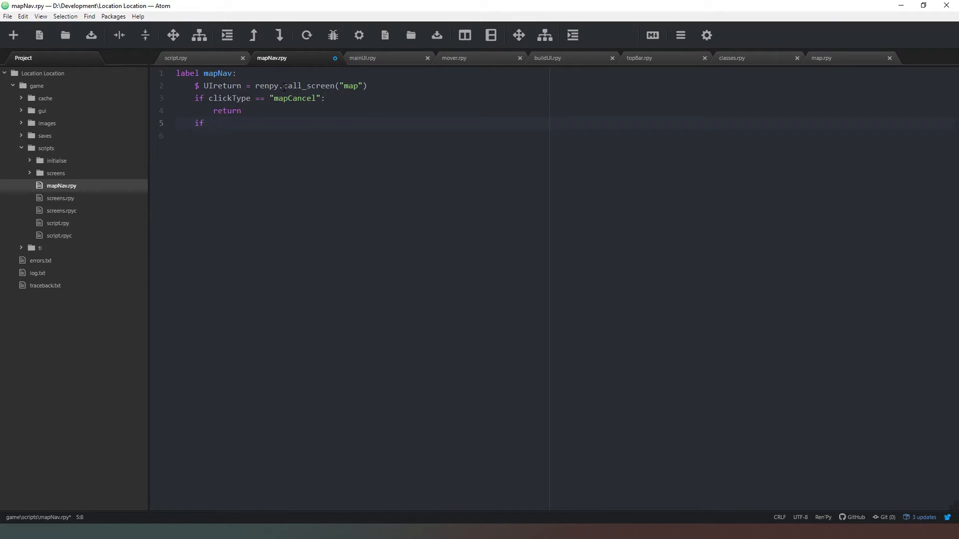
{"action": "type", "text": "clickType"}
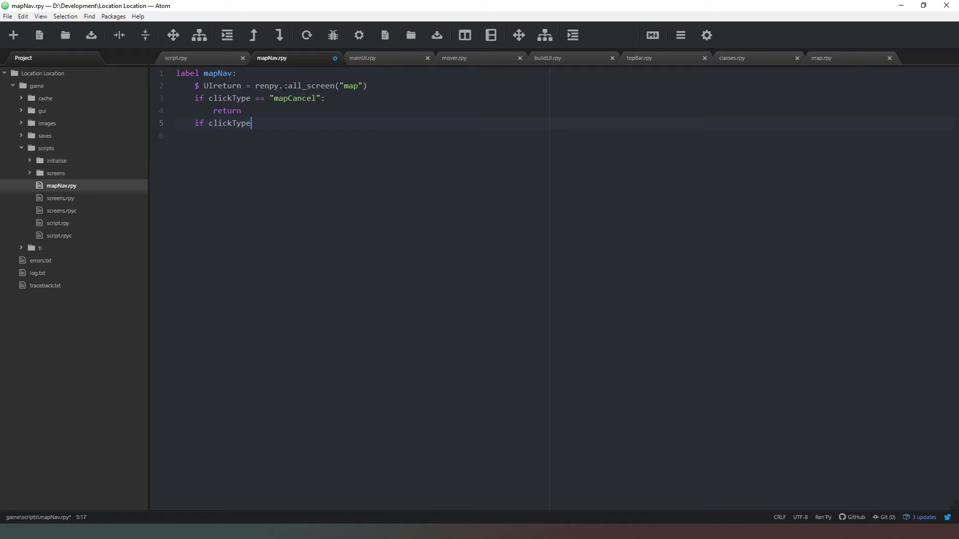
{"action": "type", "text": "== \"map\""}
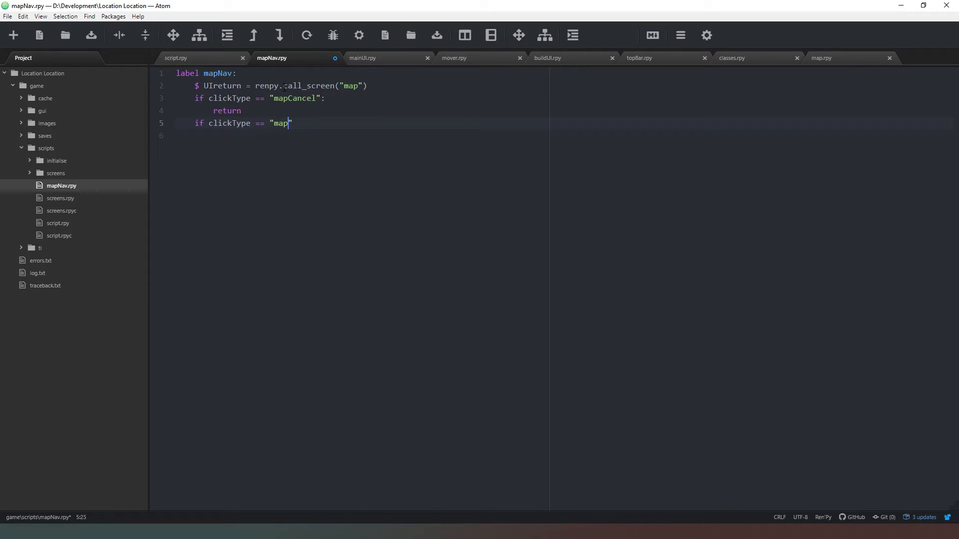
{"action": "type", "text": "Select"}
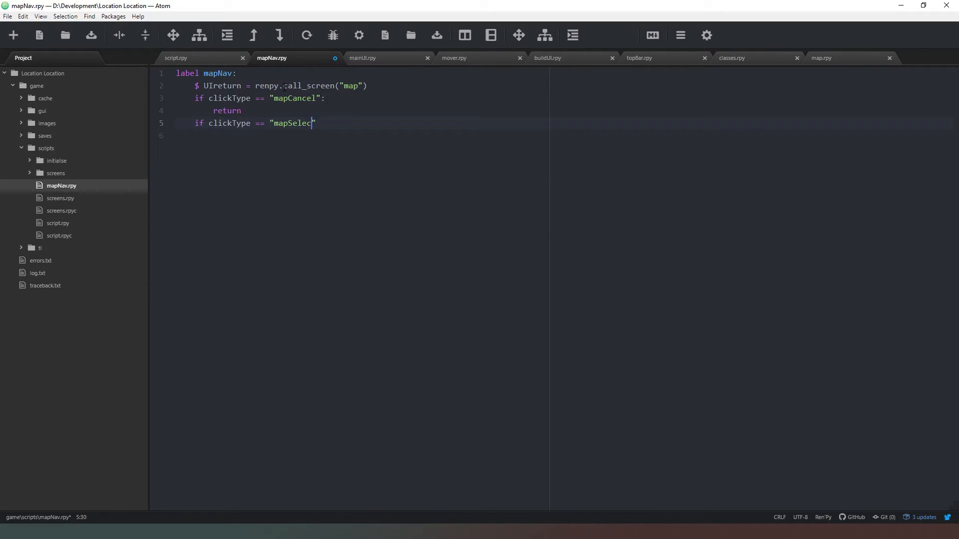
{"action": "type", "text": "t\""}
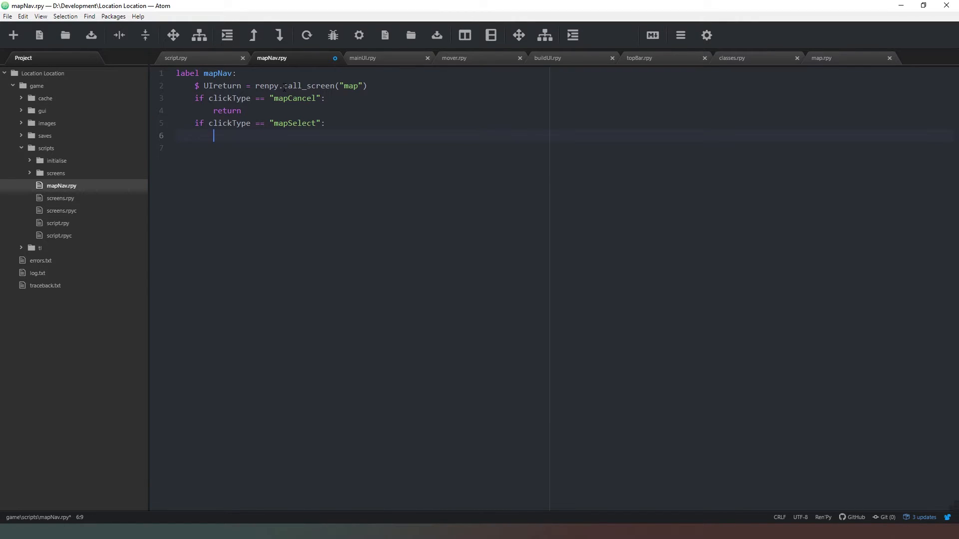
Set $ location = UIreturn in that branch and end the label with return.
{"action": "type", "text": "location"}
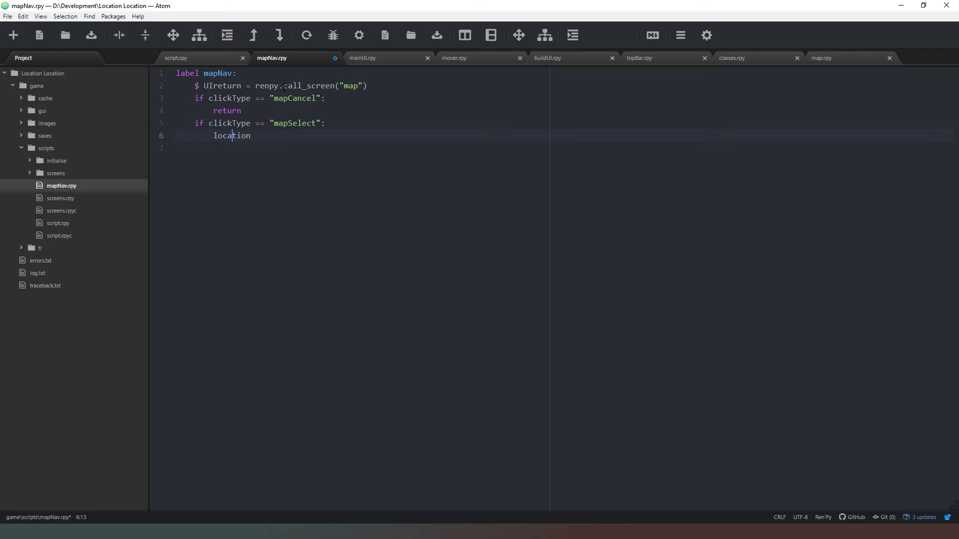
{"action": "type", "text": "$"}
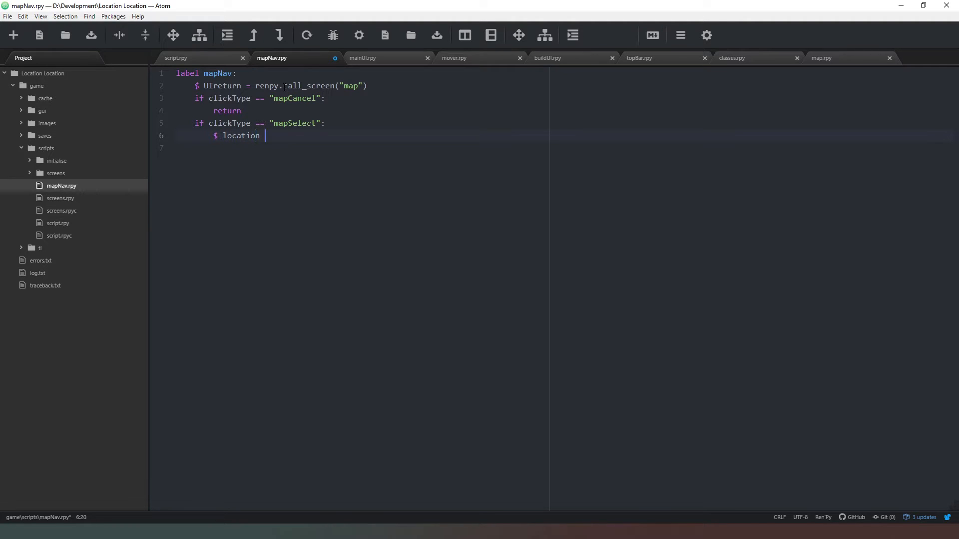
{"action": "key", "text": "backspace"}
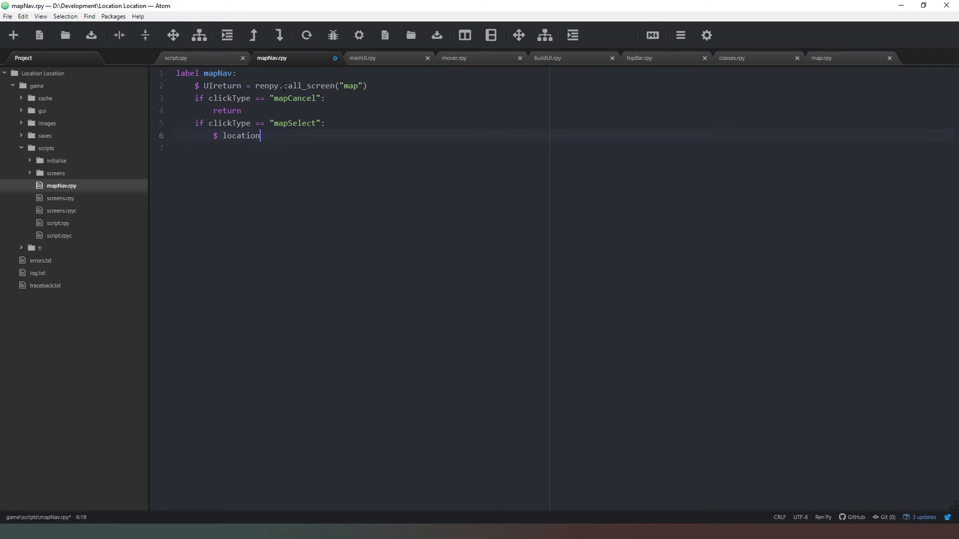
{"action": "type", "text": "="}
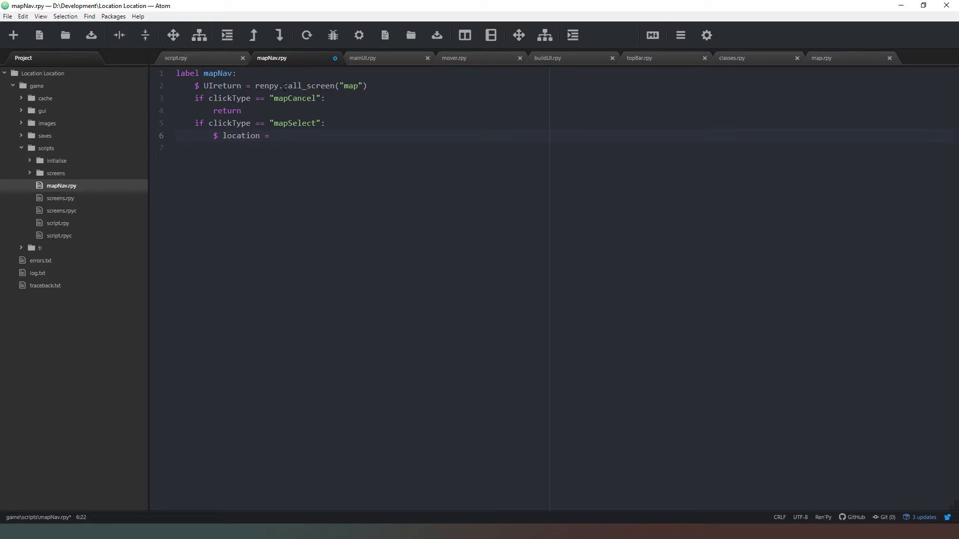
{"action": "type", "text": "UI"}
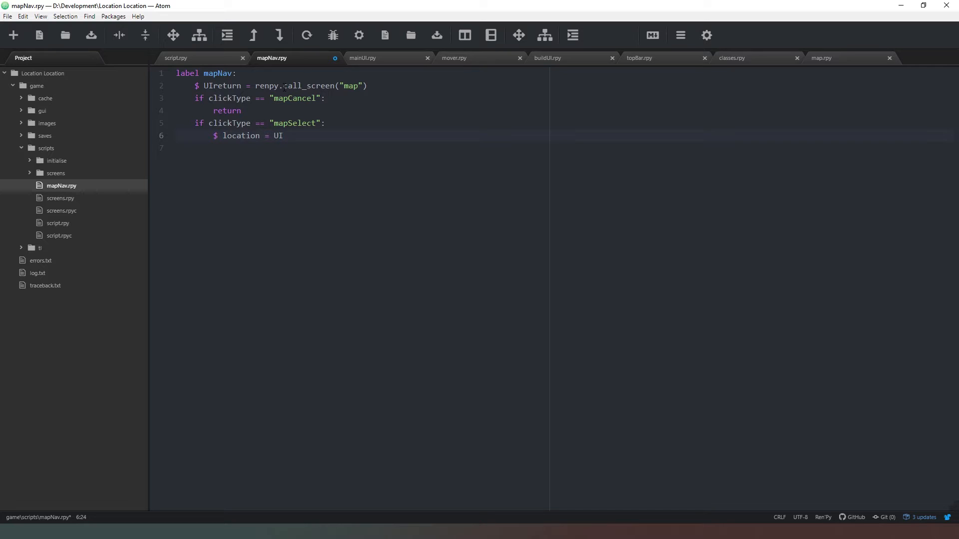
{"action": "type", "text": "return"}
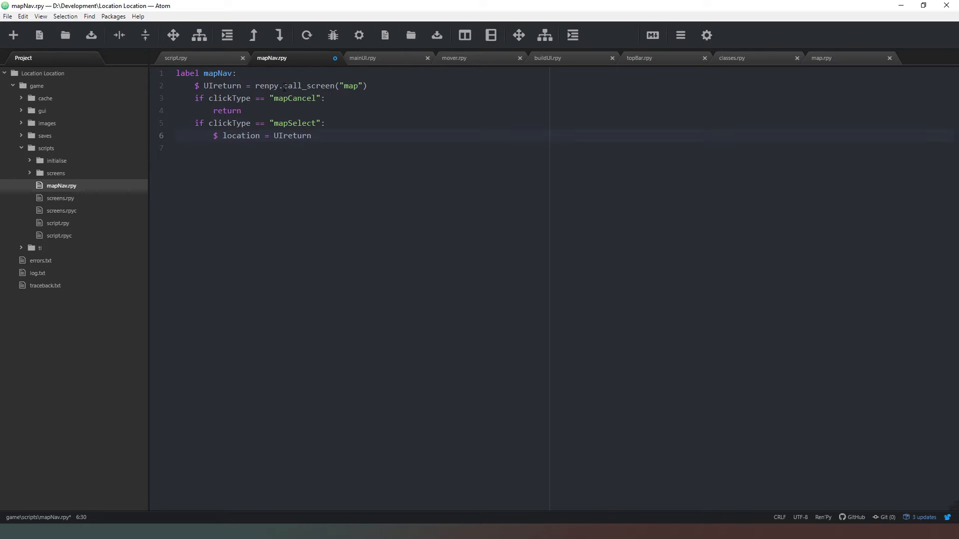
{"action": "key", "text": "Return"}
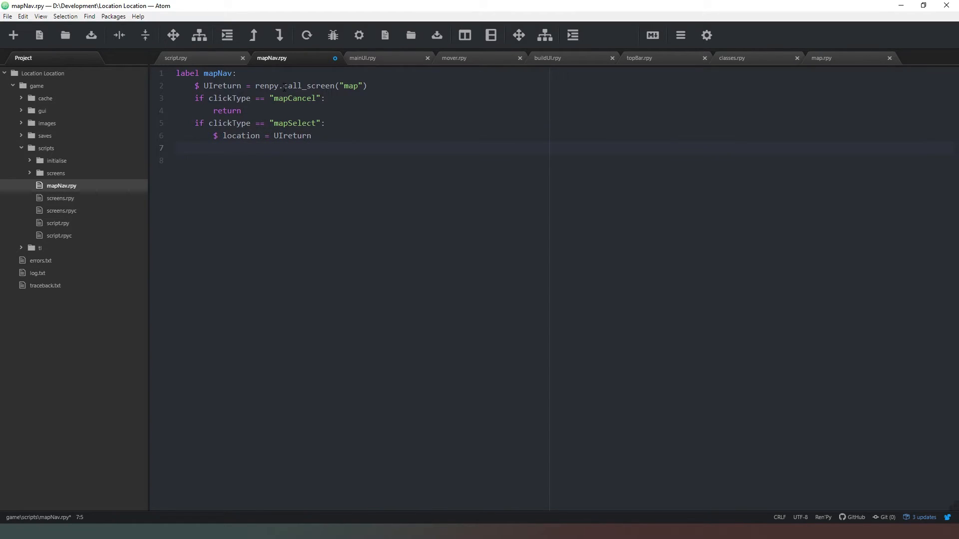
{"action": "type", "text": "return"}
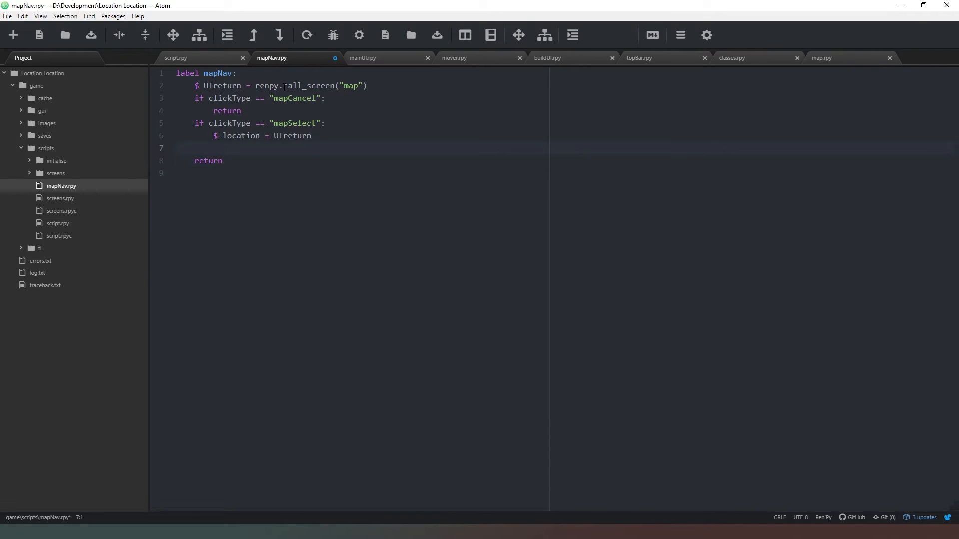
Run the game, hit the missing MapNav label error, quit, and reopen script.rpy.
{"action": "left_click", "coordinate": [639, 58]}
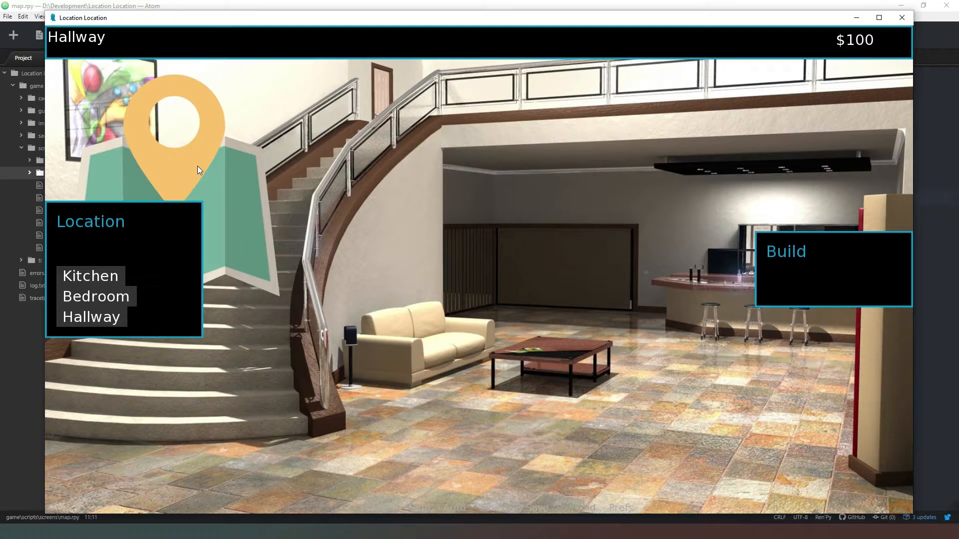
{"action": "mouse_move", "coordinate": [336, 185]}
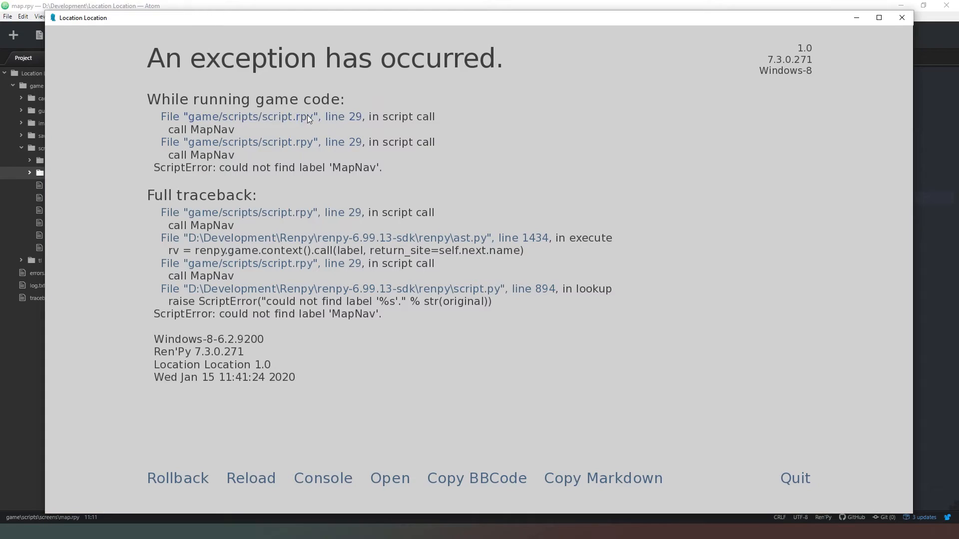
{"action": "mouse_move", "coordinate": [317, 178]}
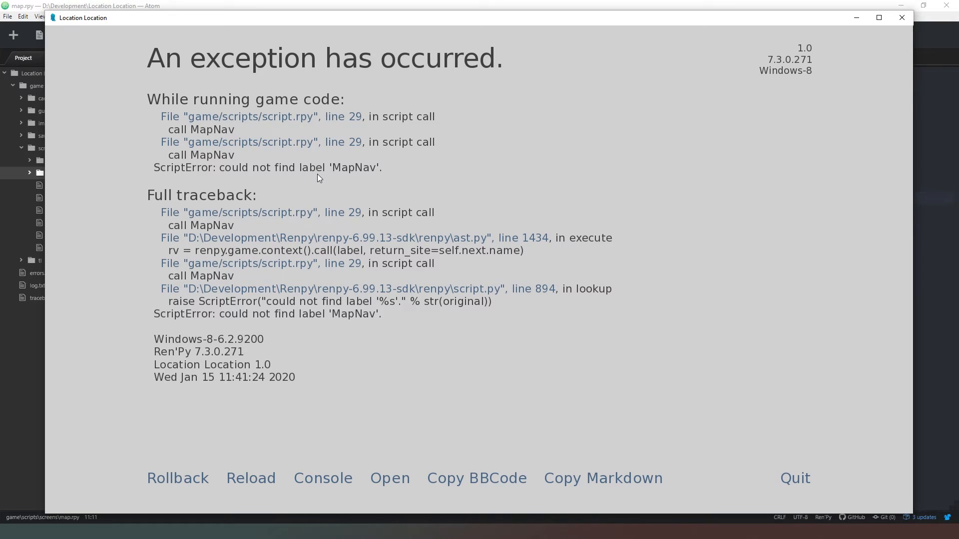
{"action": "mouse_move", "coordinate": [795, 479]}
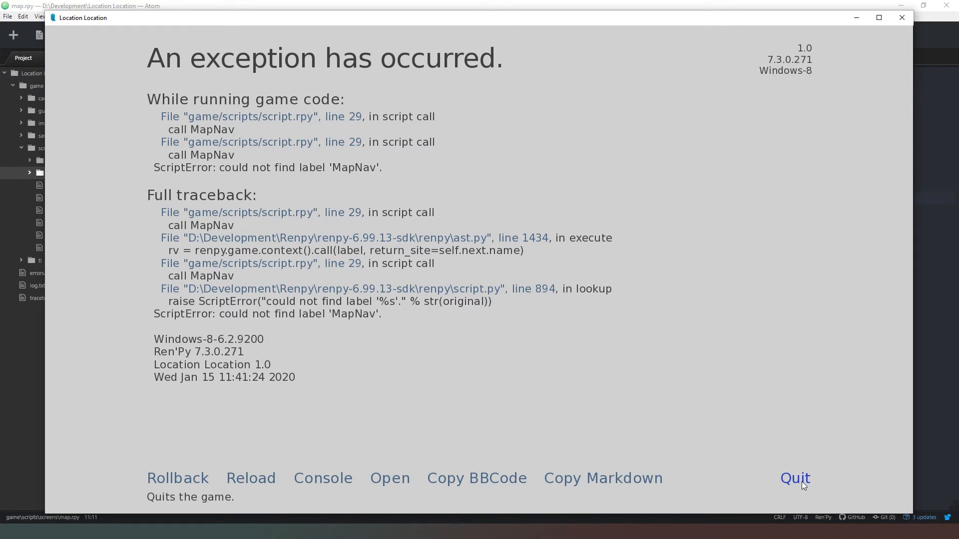
{"action": "left_click", "coordinate": [793, 478]}
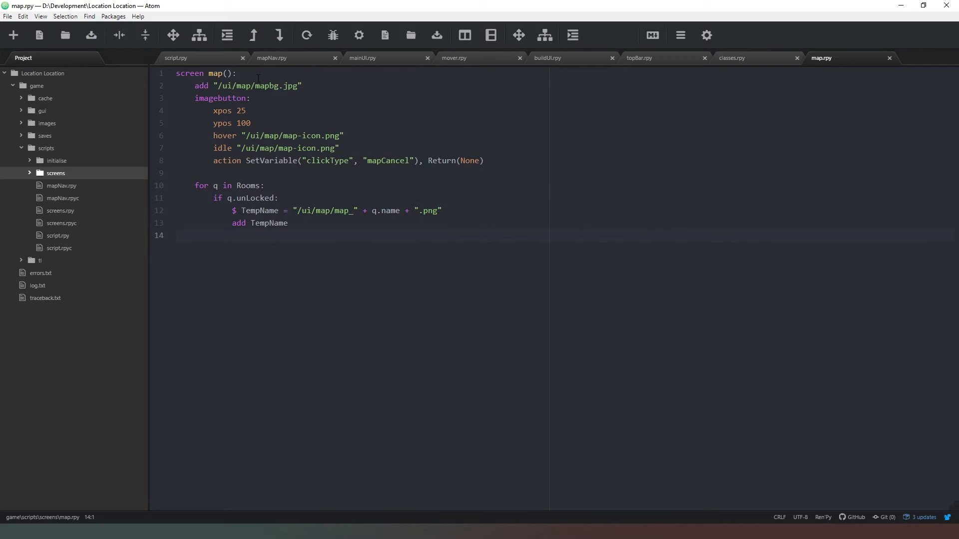
{"action": "mouse_move", "coordinate": [215, 58]}
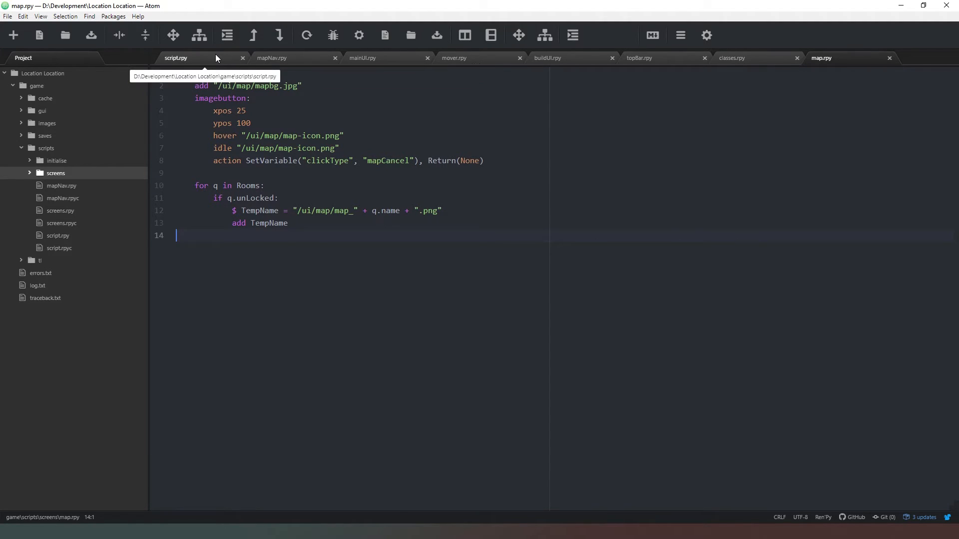
{"action": "left_click", "coordinate": [175, 58]}
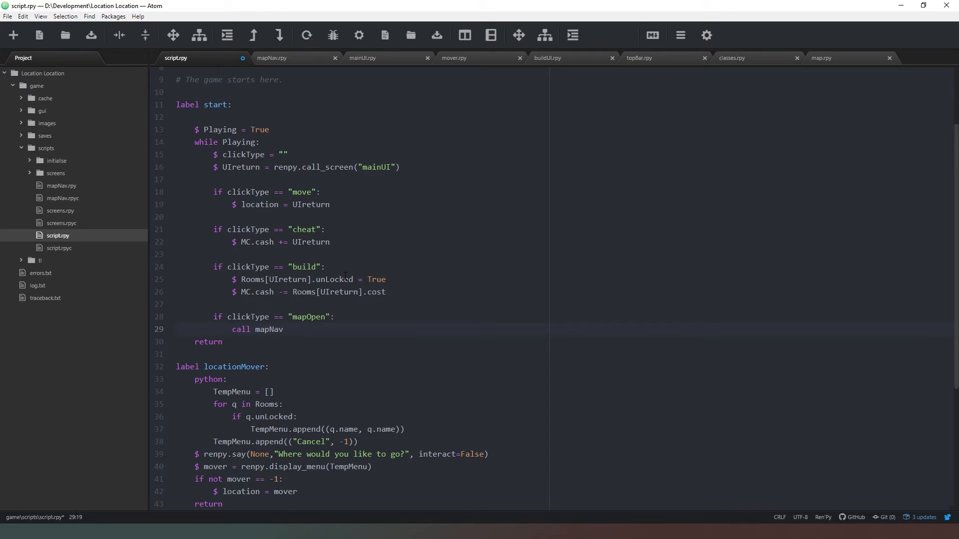
Relaunch the game, open and close the Kitchen/Hallway/Bedroom map, then quit.
{"action": "left_click", "coordinate": [334, 316]}
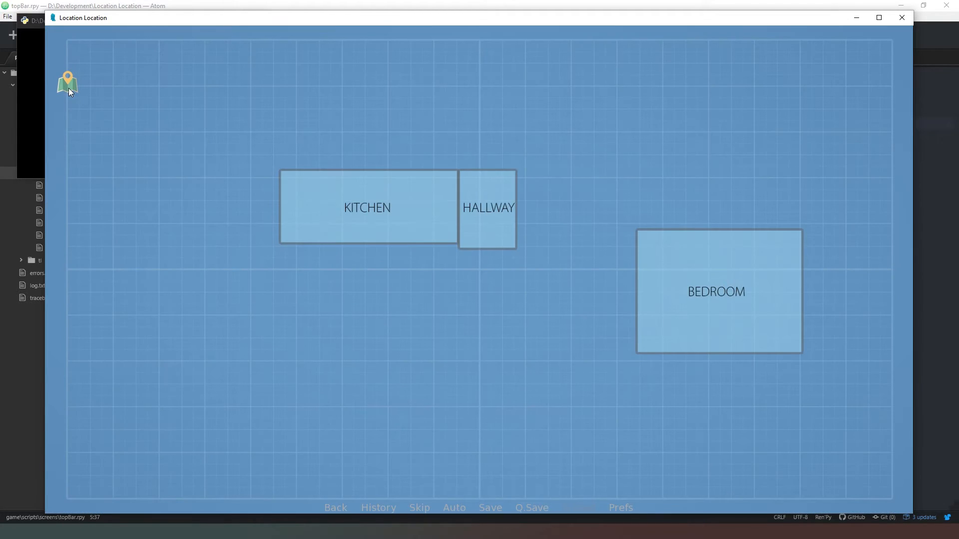
{"action": "left_click", "coordinate": [488, 207]}
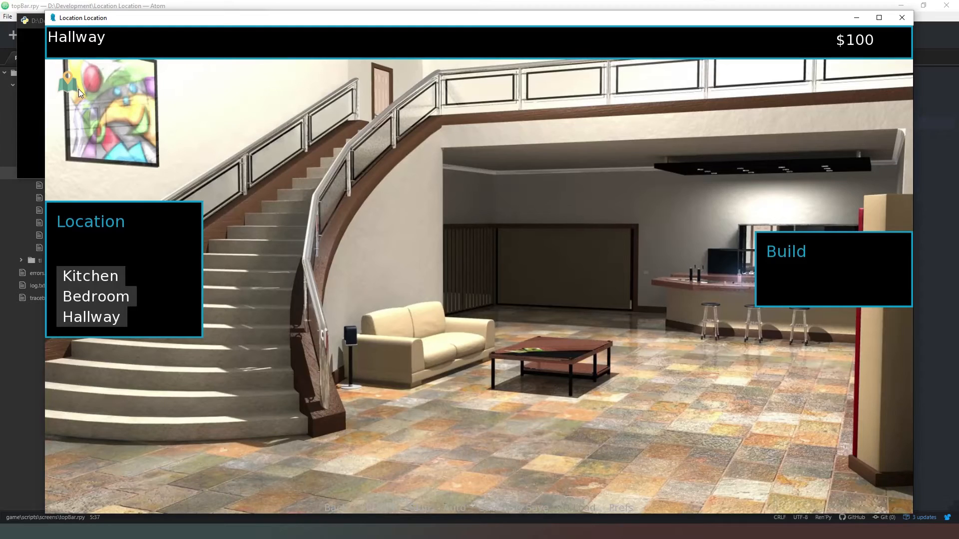
{"action": "mouse_move", "coordinate": [77, 93]}
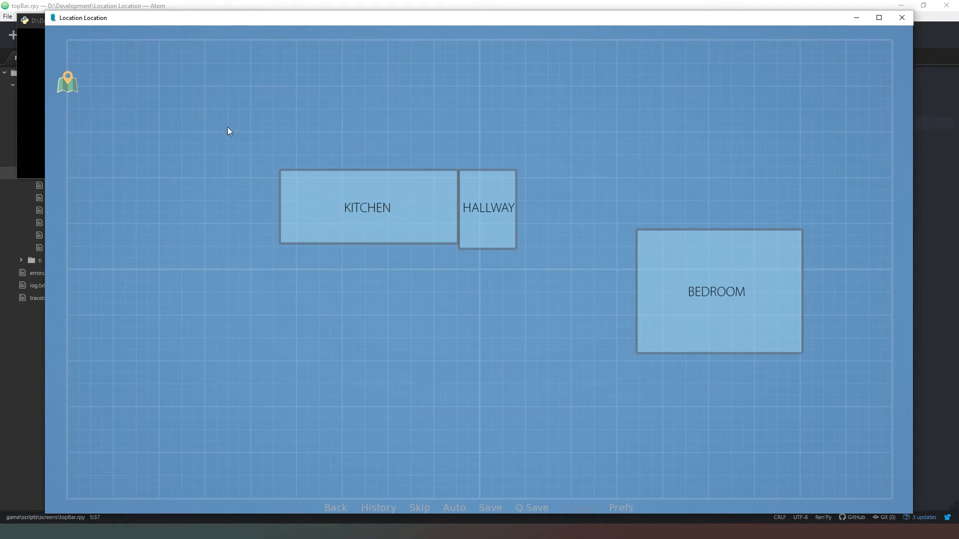
{"action": "left_click", "coordinate": [488, 207]}
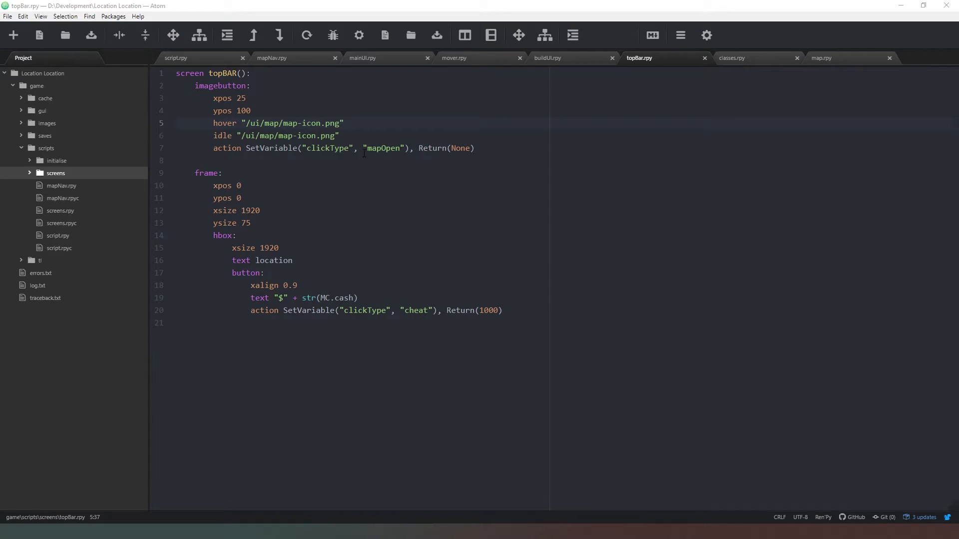
Add focus_mask True under the map icon imagebutton's ypos line.
{"action": "left_click", "coordinate": [250, 110]}
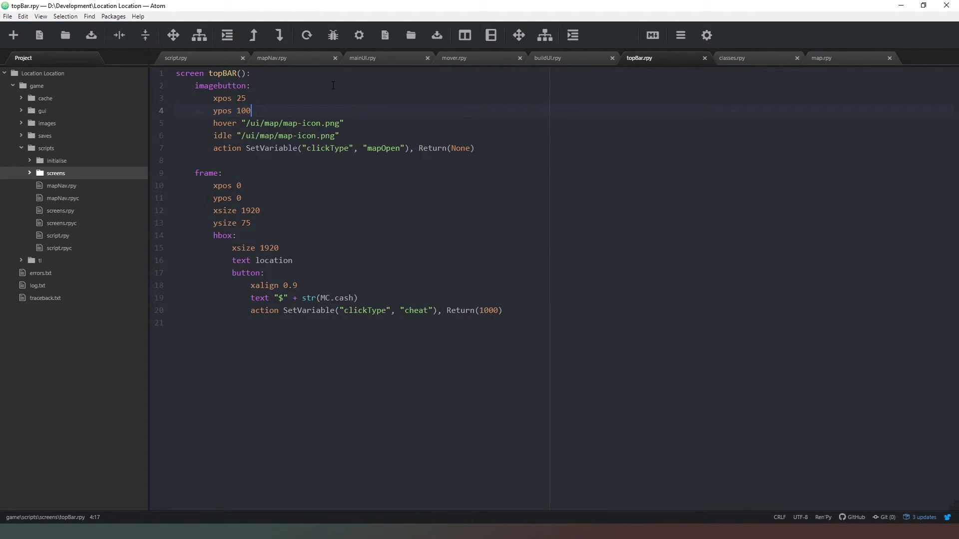
{"action": "type", "text": "f"}
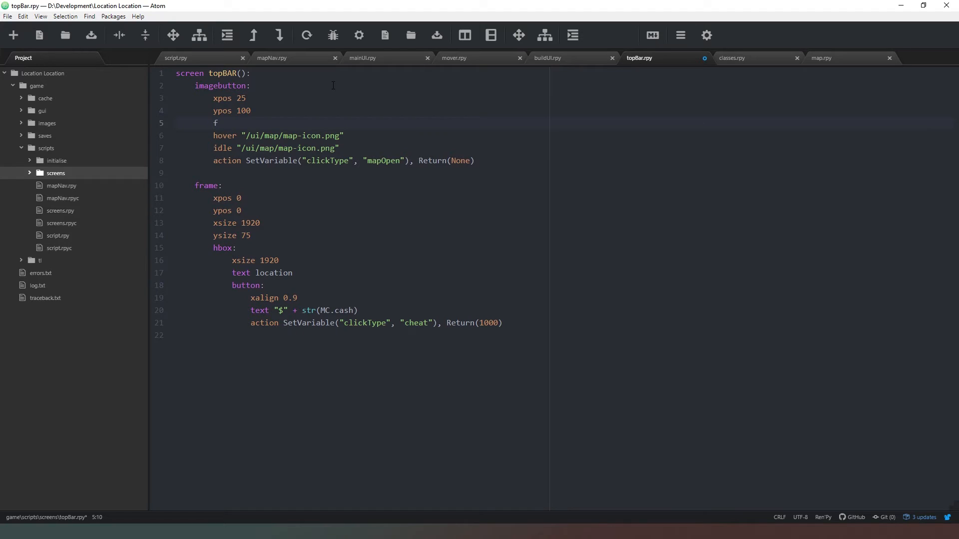
{"action": "type", "text": "ocus_mask"}
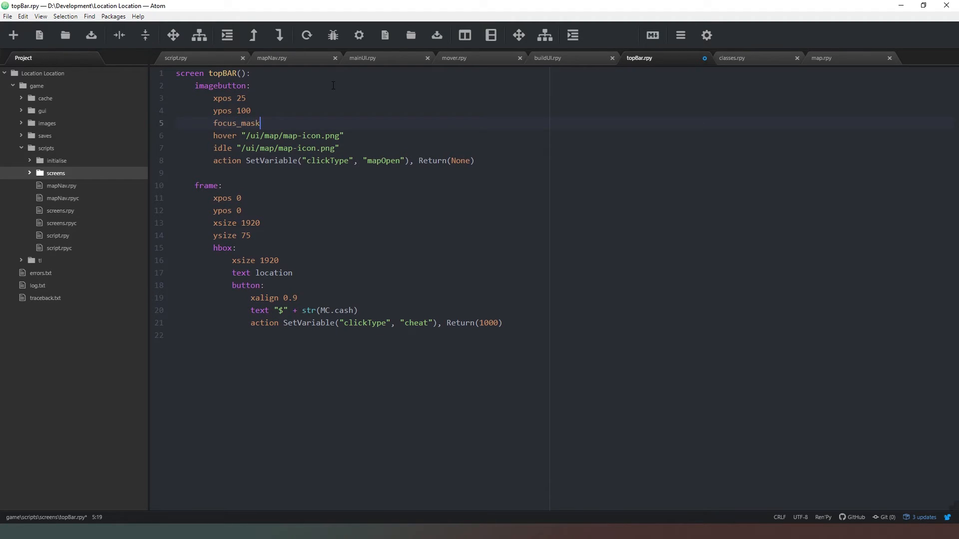
{"action": "type", "text": "True"}
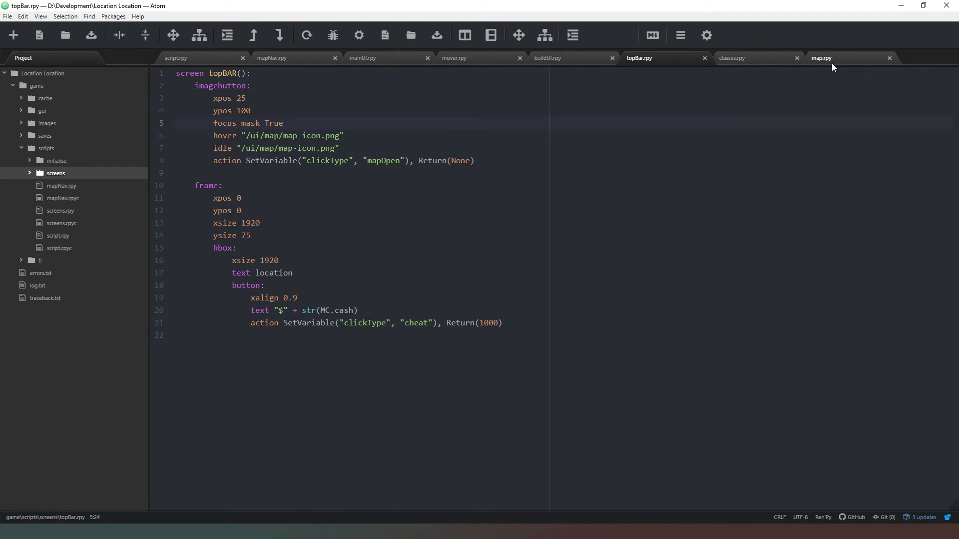
{"action": "mouse_move", "coordinate": [838, 59]}
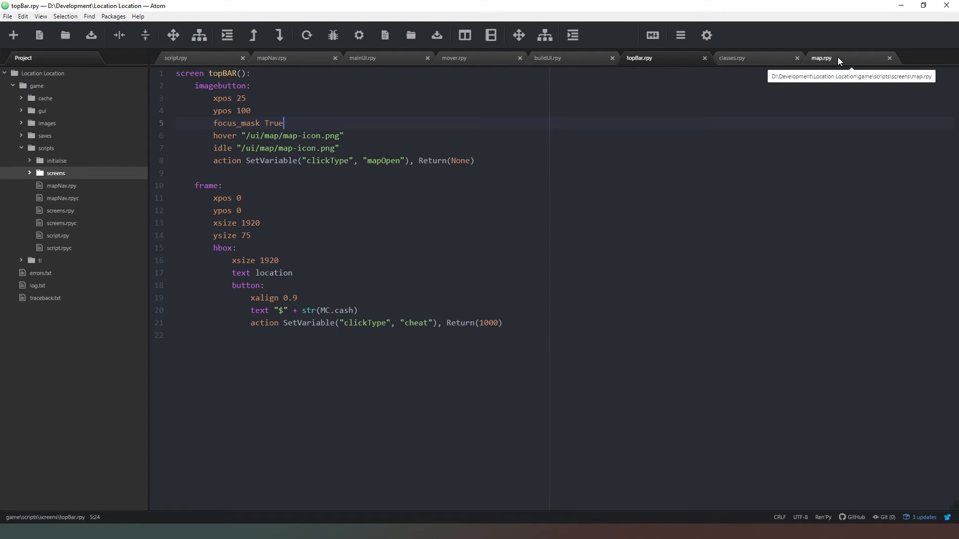
Replace add TempName with an imagebutton: idle TempName, hover TempName, focus_mask True.
{"action": "left_click", "coordinate": [821, 57]}
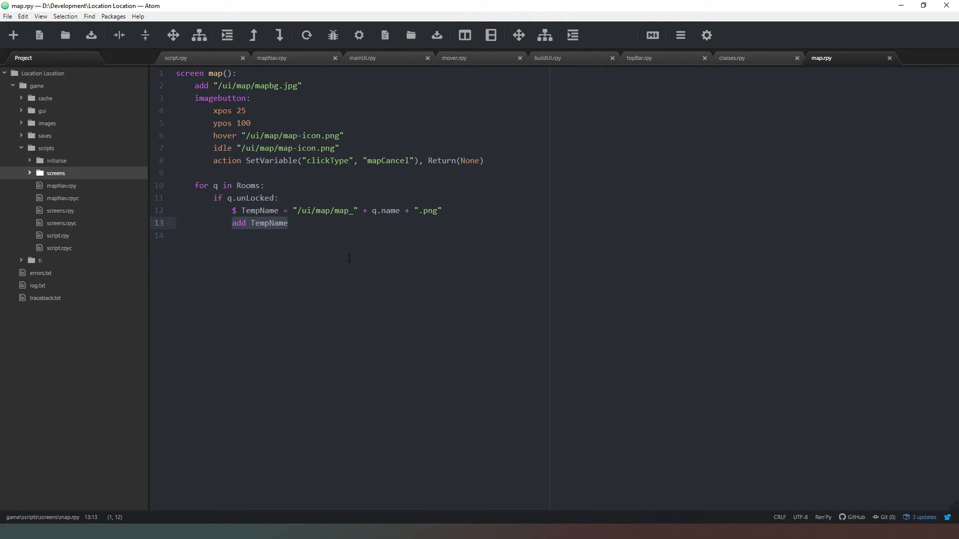
{"action": "type", "text": "imagebu"}
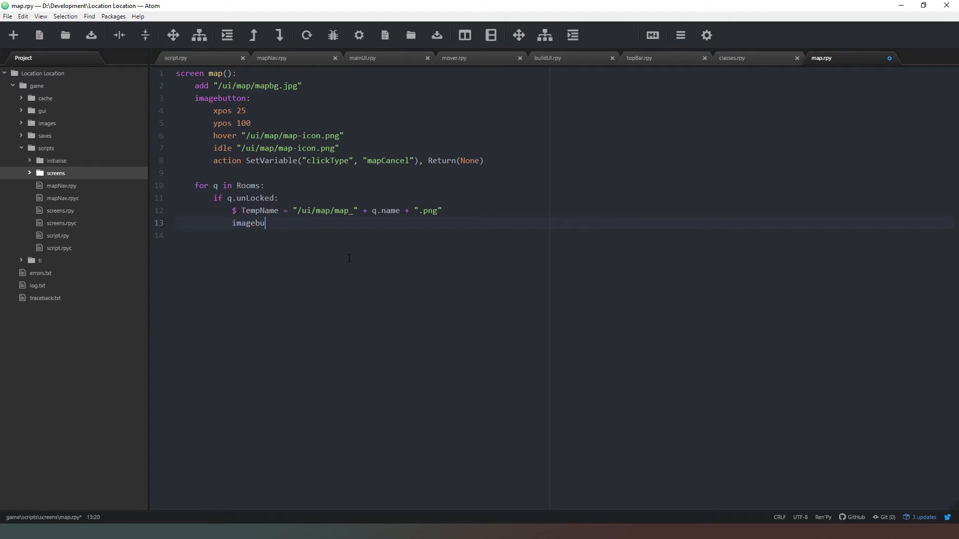
{"action": "type", "text": "tton:"}
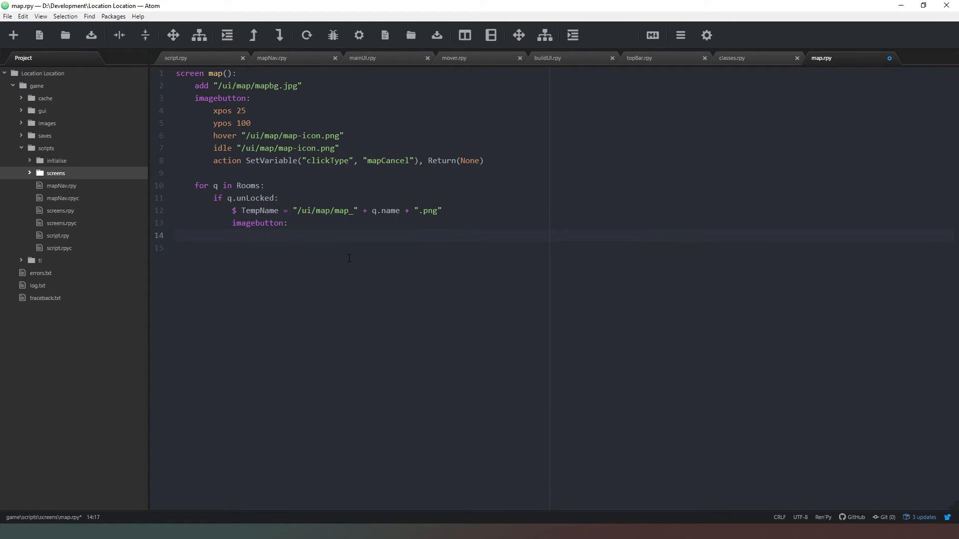
{"action": "type", "text": "idle"}
{"action": "left_click", "coordinate": [554, 247]}
{"action": "type", "text": "ho"}
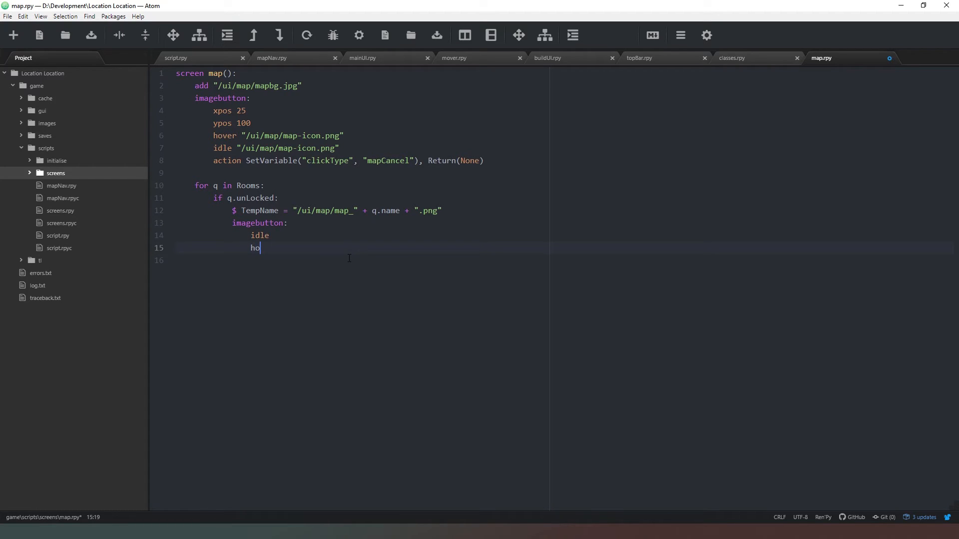
{"action": "type", "text": "ver"}
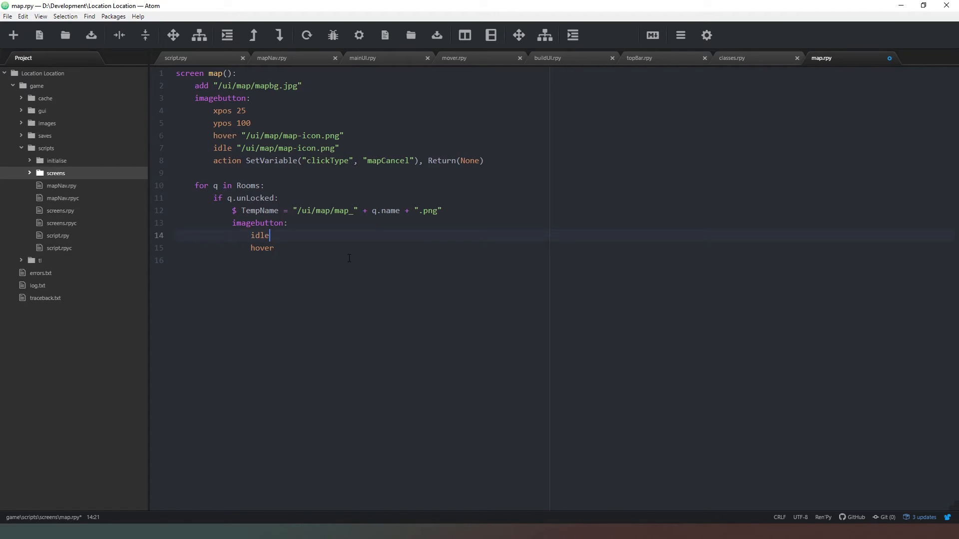
{"action": "type", "text": "Temp"}
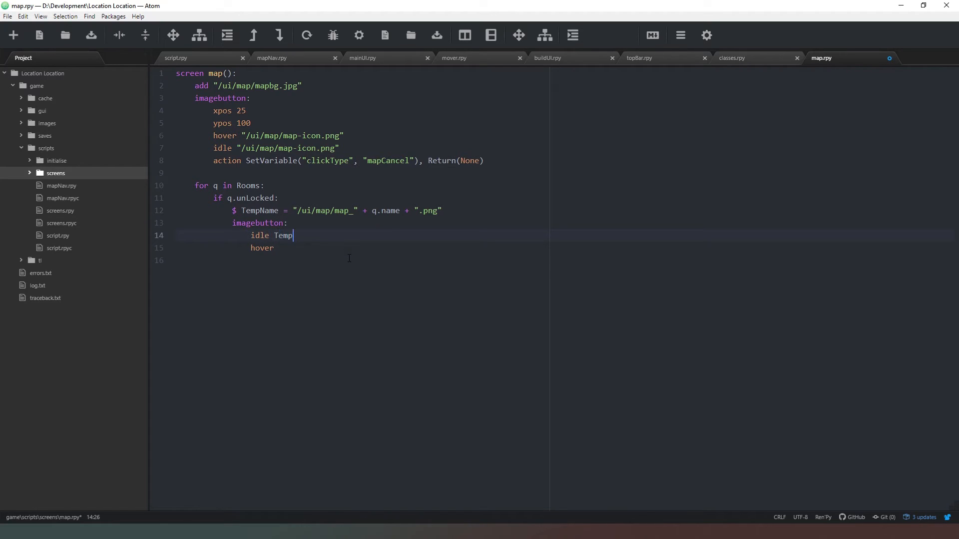
{"action": "type", "text": "Name"}
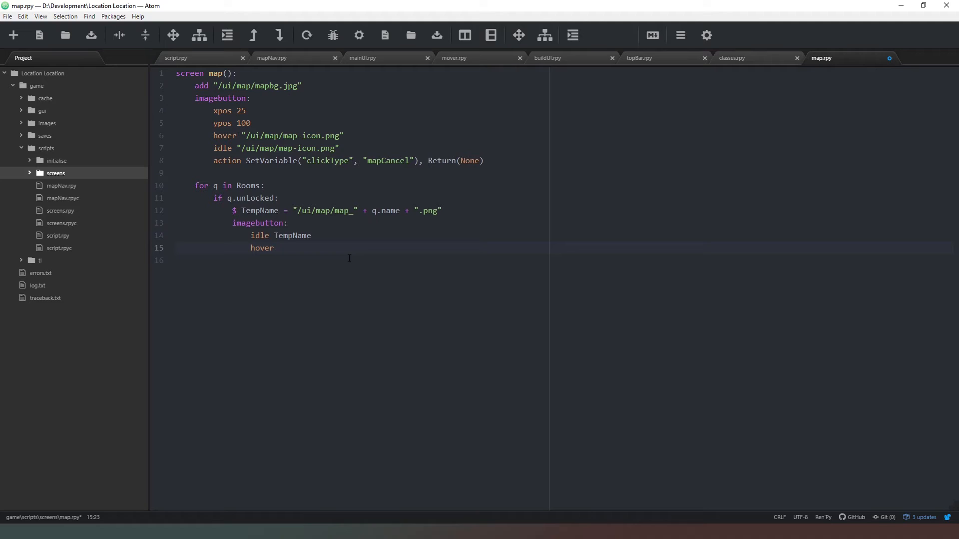
{"action": "type", "text": "TempName"}
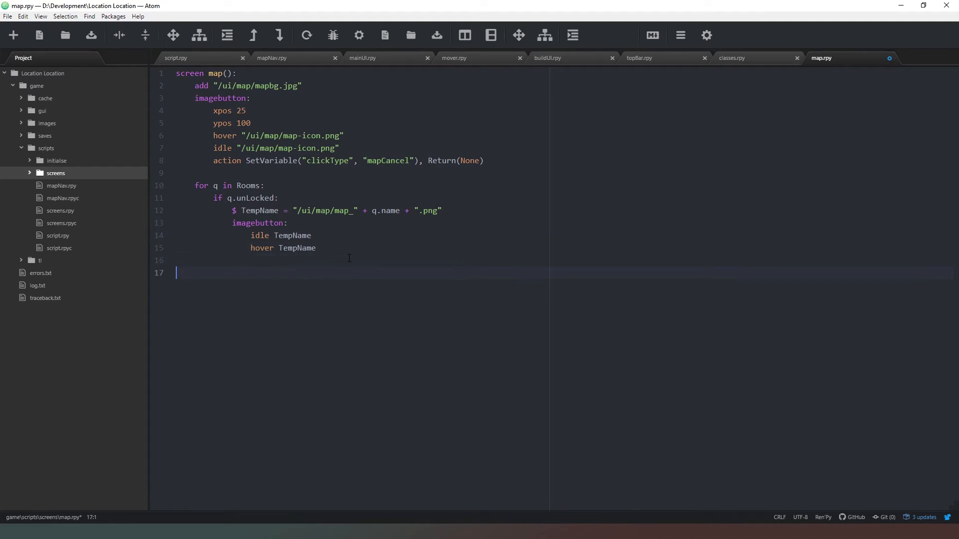
{"action": "key", "text": "backspace"}
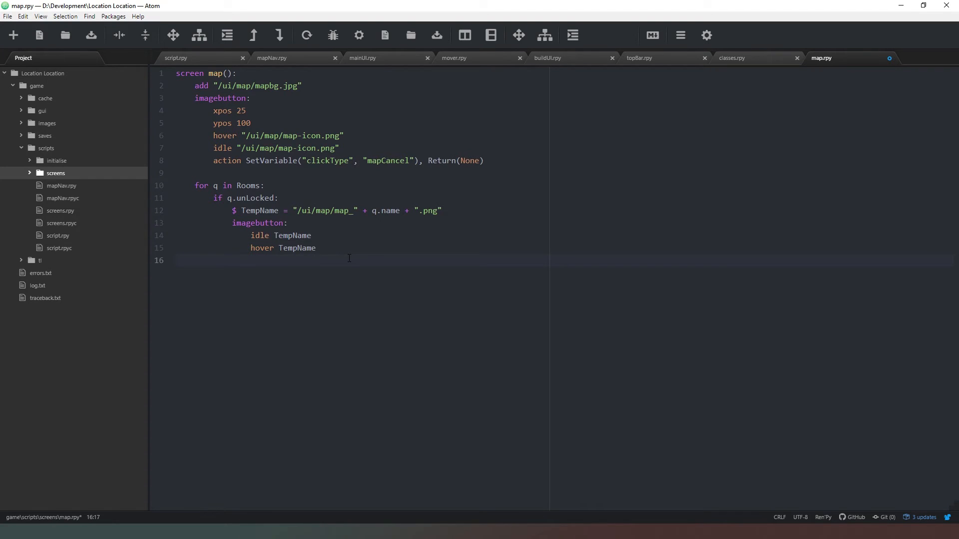
{"action": "type", "text": "Focus_mask True"}
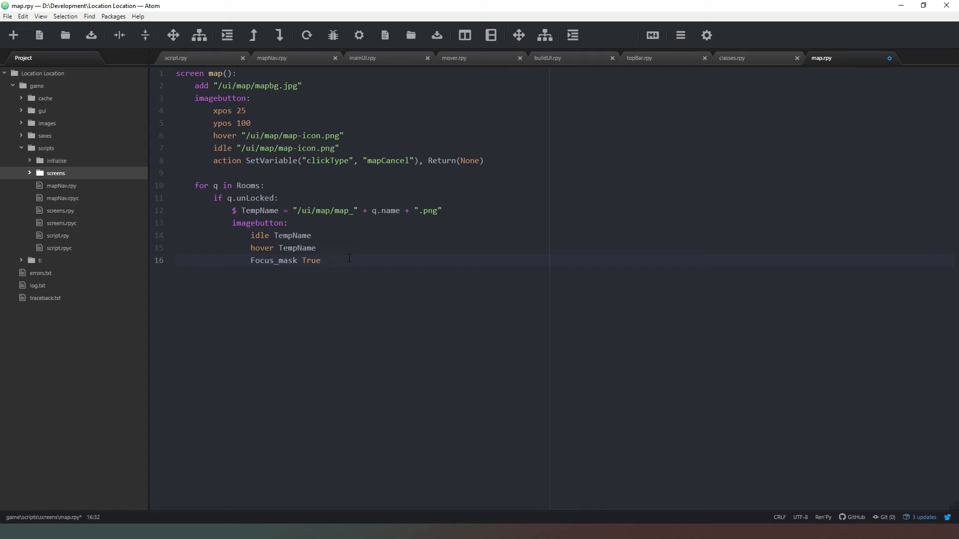
{"action": "left_click", "coordinate": [320, 260]}
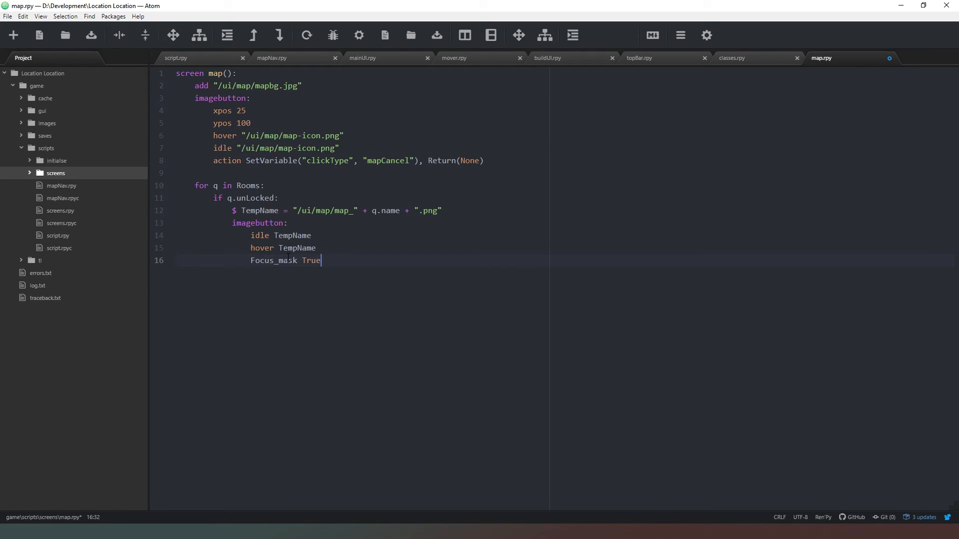
{"action": "left_click", "coordinate": [254, 259]}
{"action": "type", "text": "f"}
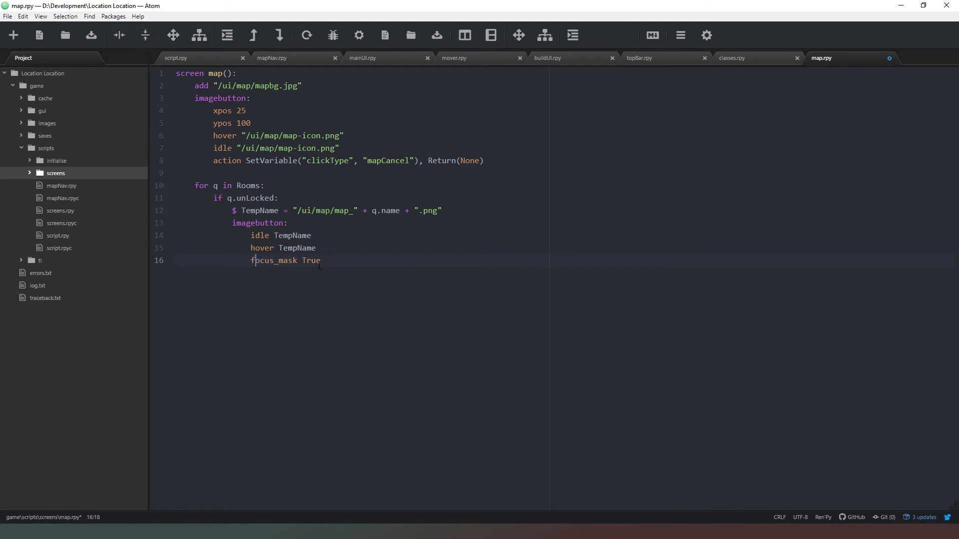
Give the map icon focus_mask and add action SetVariable("clickType", "mapSelect") to the room button.
{"action": "left_click", "coordinate": [316, 247]}
{"action": "type", "text": "focus_mask True"}
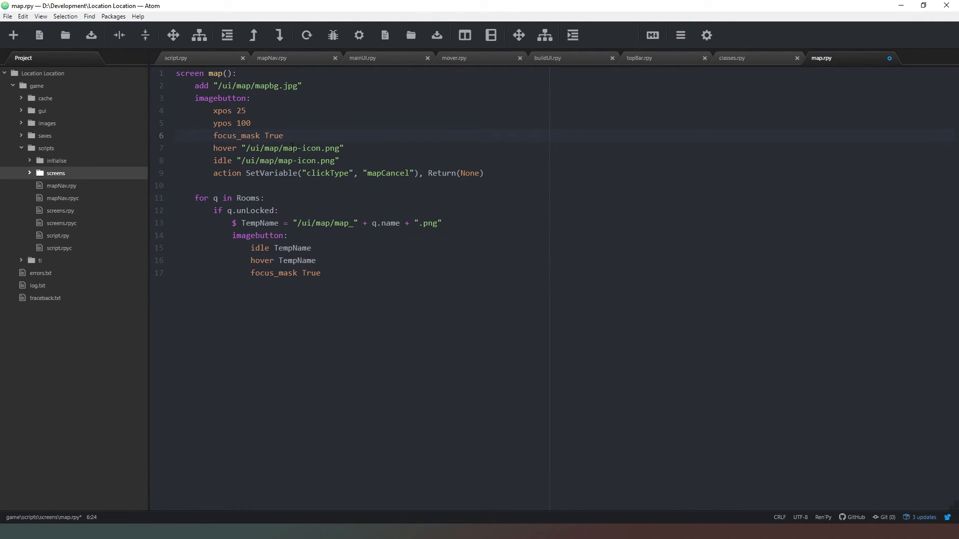
{"action": "left_click", "coordinate": [441, 272]}
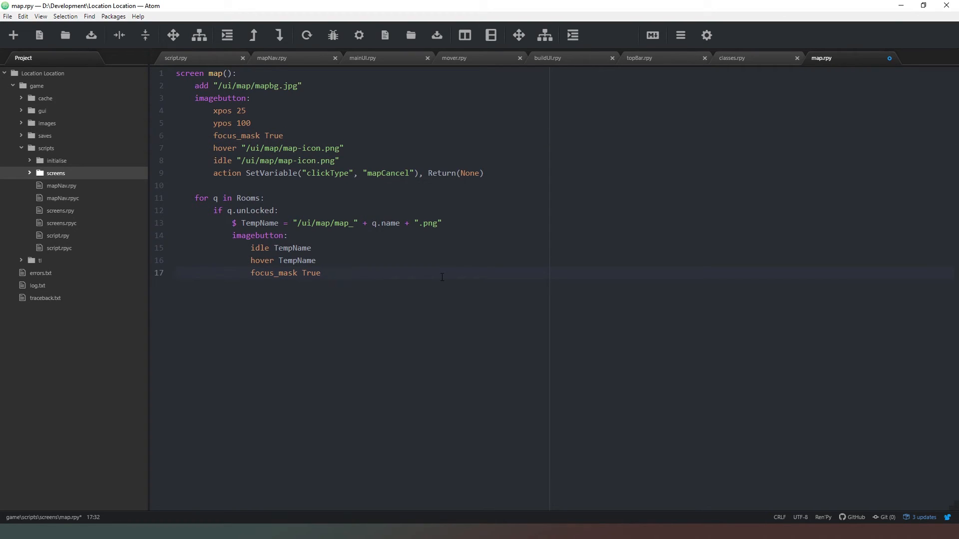
{"action": "type", "text": "ac"}
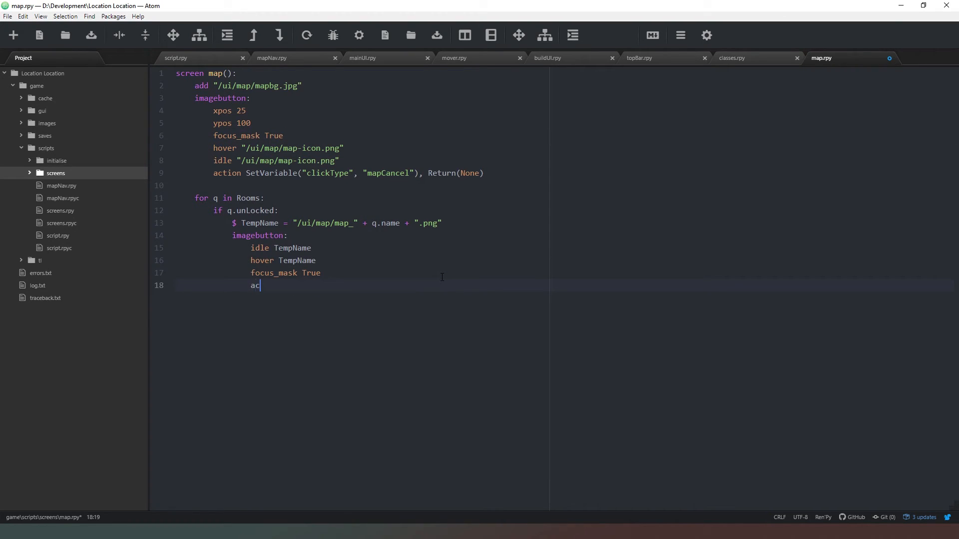
{"action": "type", "text": "tion"}
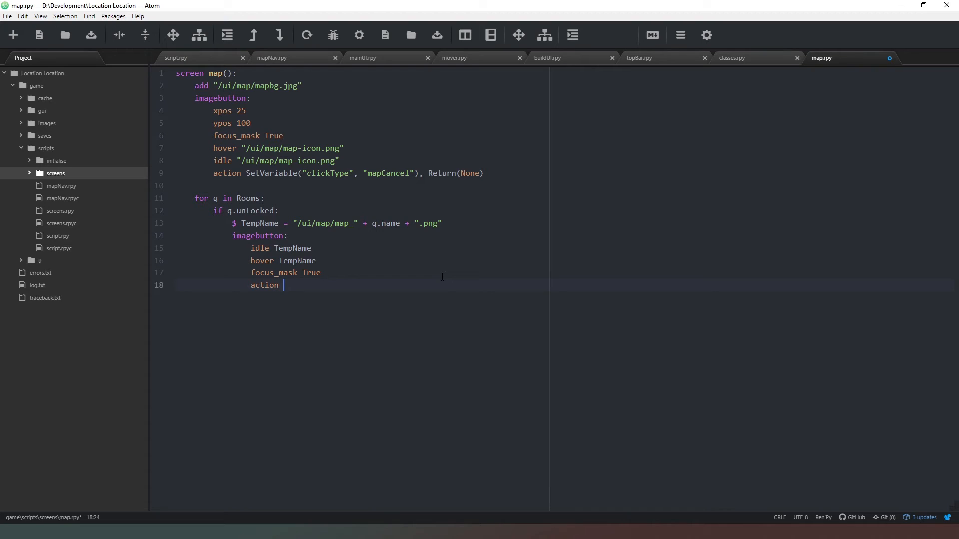
{"action": "type", "text": "SetVariable"}
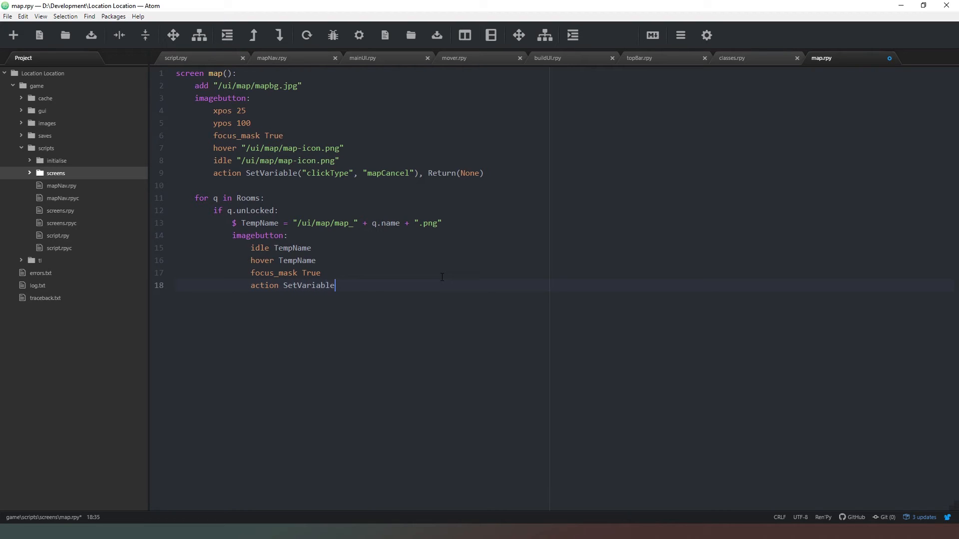
{"action": "type", "text": "()"}
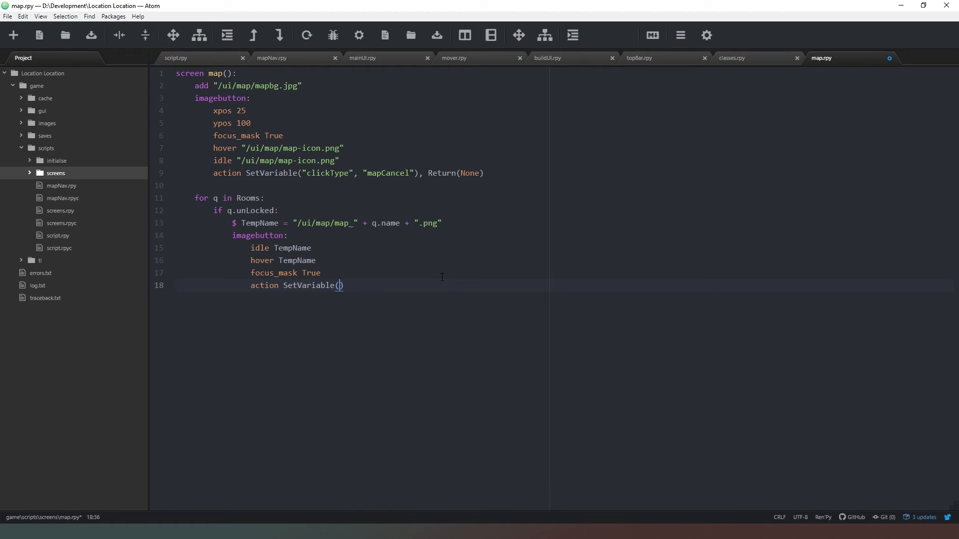
{"action": "type", "text": "\"clickType"}
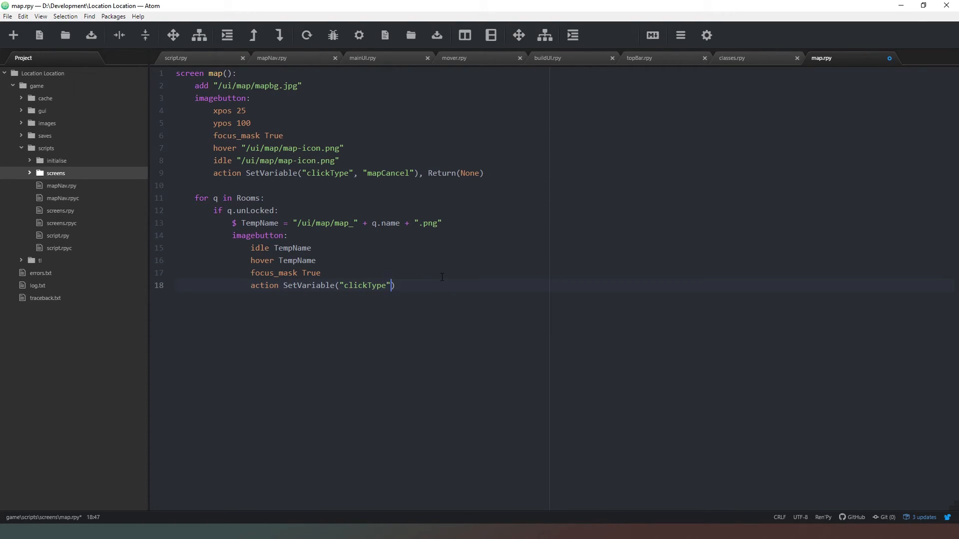
{"action": "type", "text": ", \"map\""}
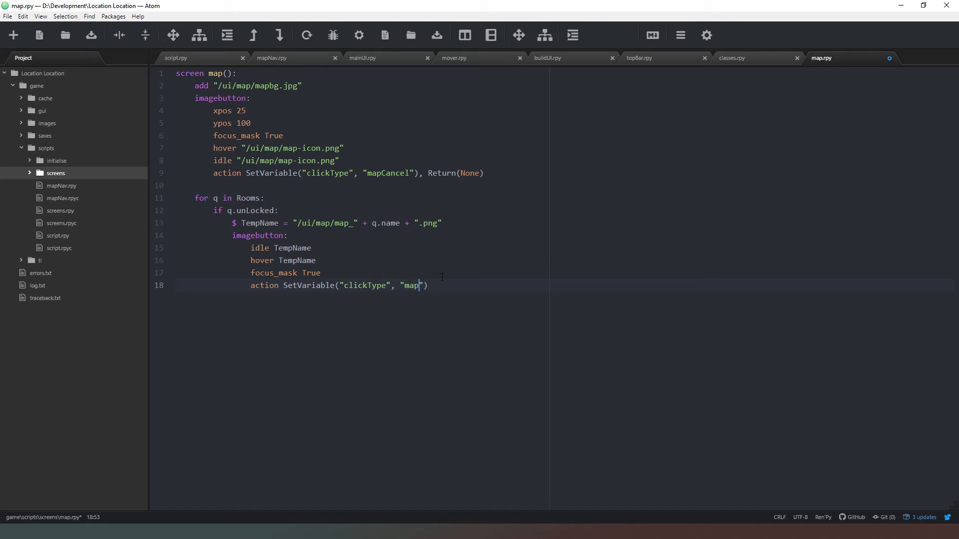
{"action": "type", "text": "Select\")"}
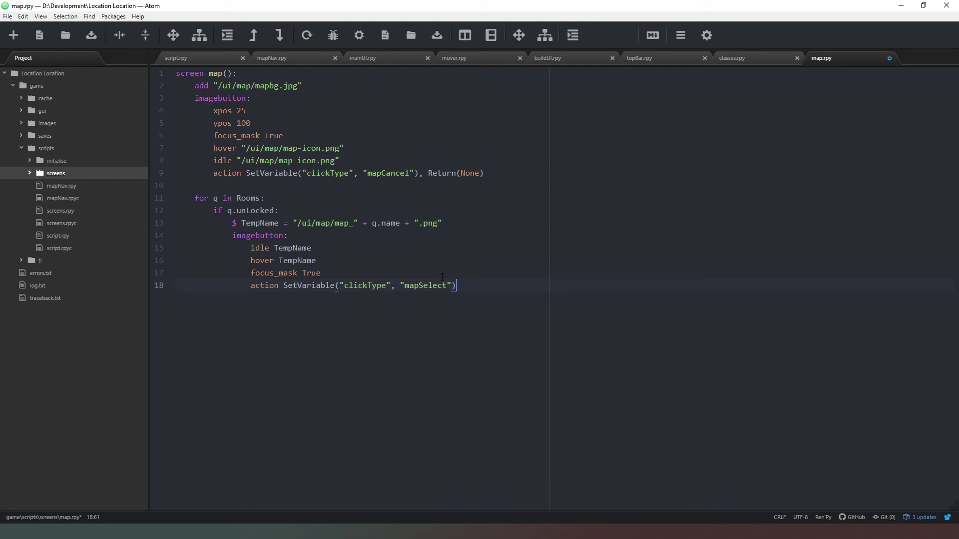
Follow the SetVariable action with Return(q.name), fixing the misspelled Return.
{"action": "type", "text": ", Reutn"}
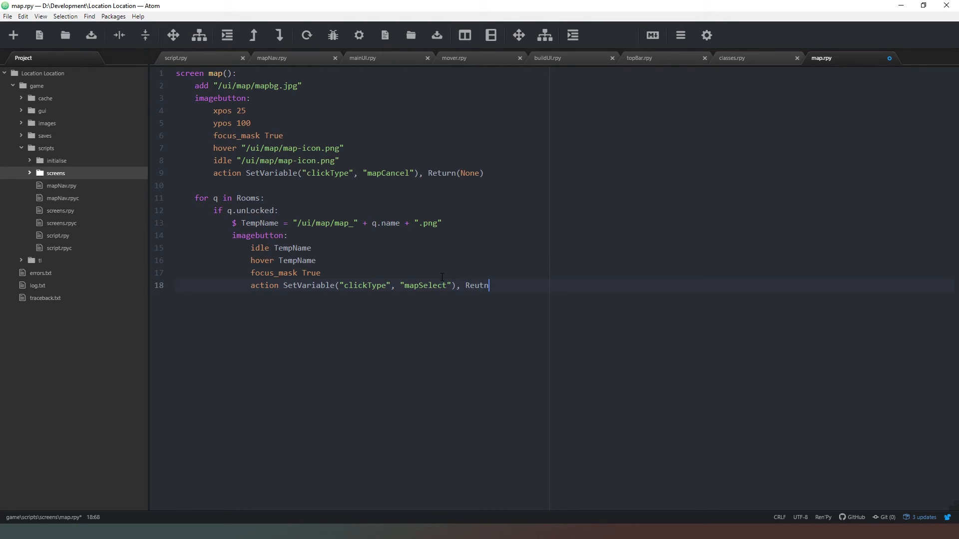
{"action": "key", "text": "Backspace"}
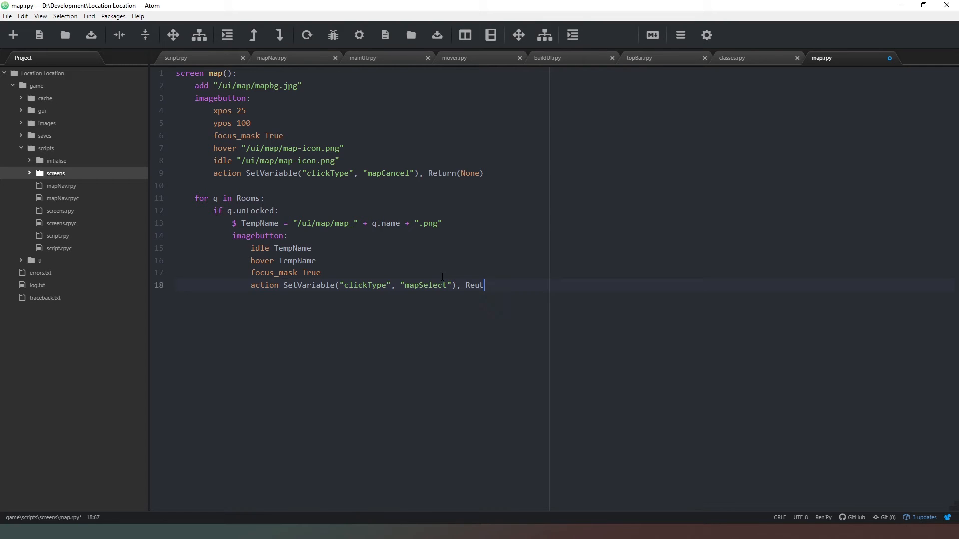
{"action": "type", "text": "urn"}
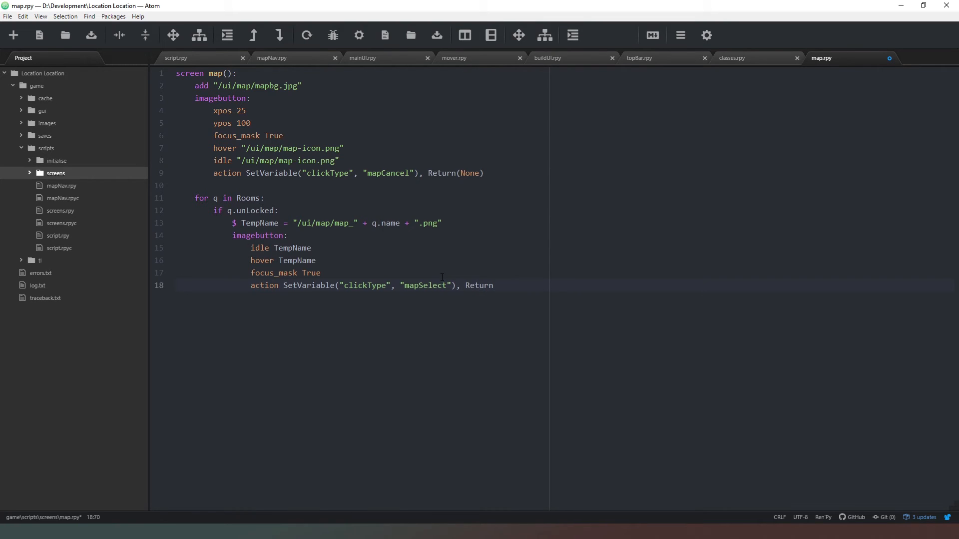
{"action": "type", "text": "q.name"}
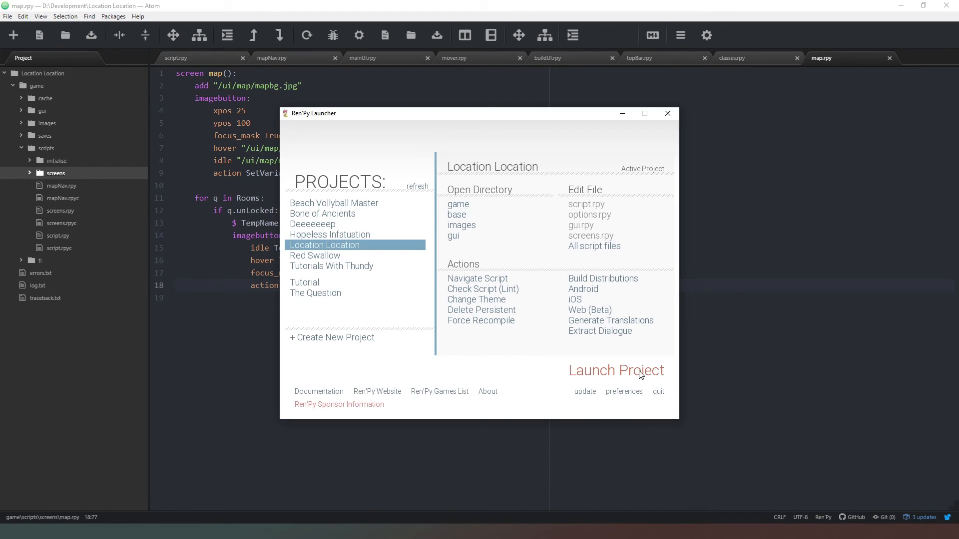
Launch the Location Location game, open the blueprint map and click a room.
{"action": "left_click", "coordinate": [616, 370]}
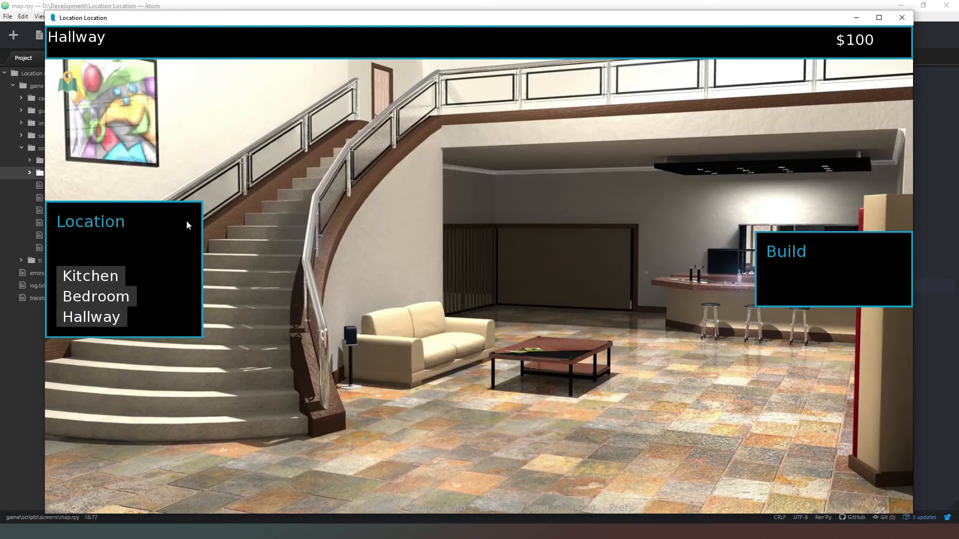
{"action": "left_click", "coordinate": [833, 269]}
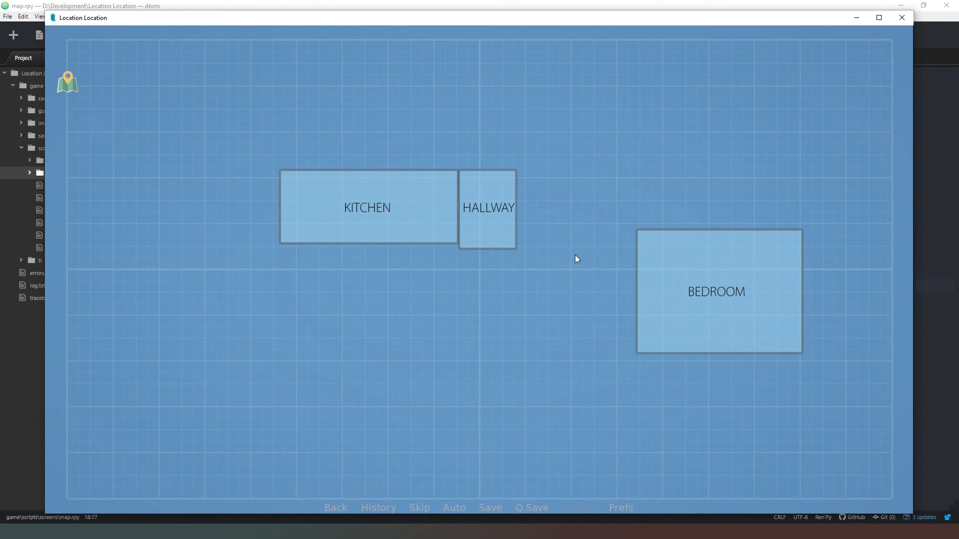
{"action": "left_click", "coordinate": [367, 207]}
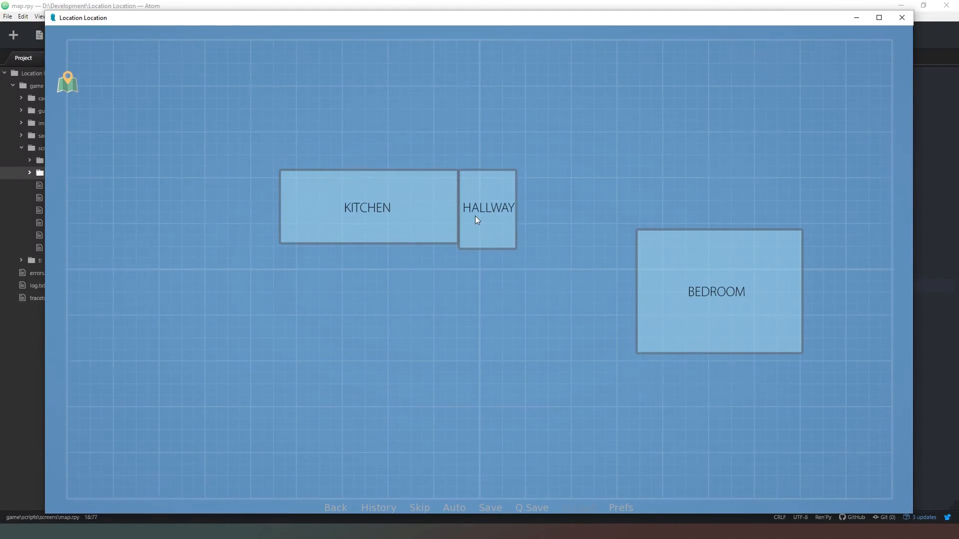
{"action": "left_click", "coordinate": [717, 291]}
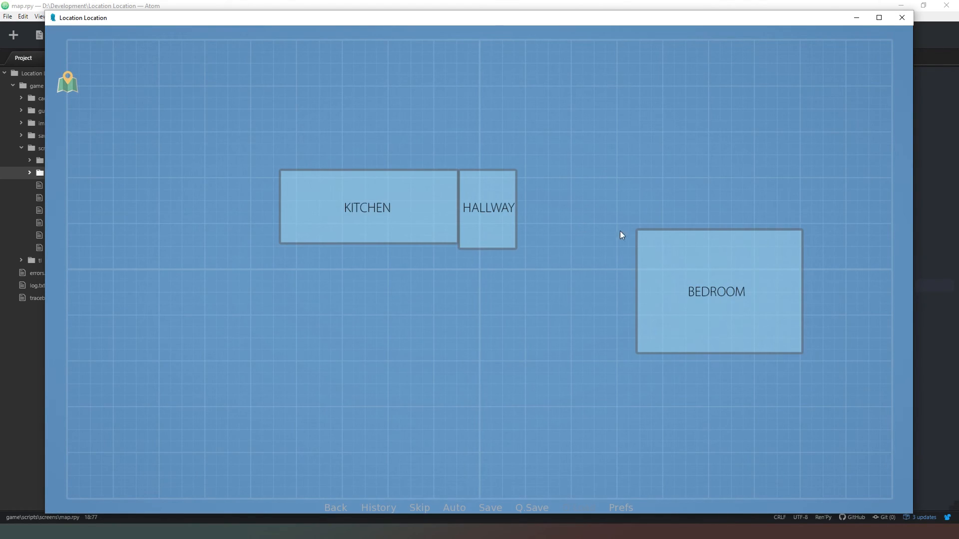
{"action": "mouse_move", "coordinate": [583, 290]}
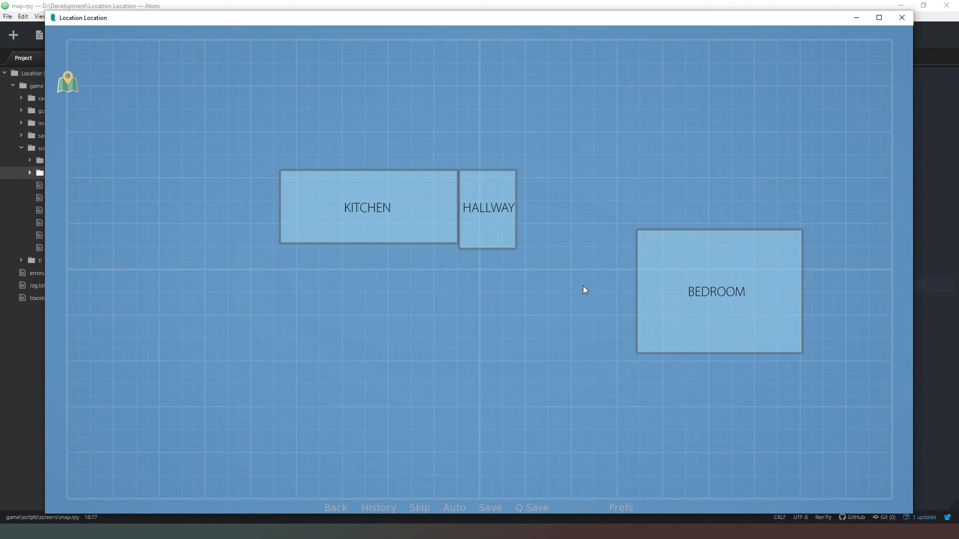
{"action": "mouse_move", "coordinate": [755, 276]}
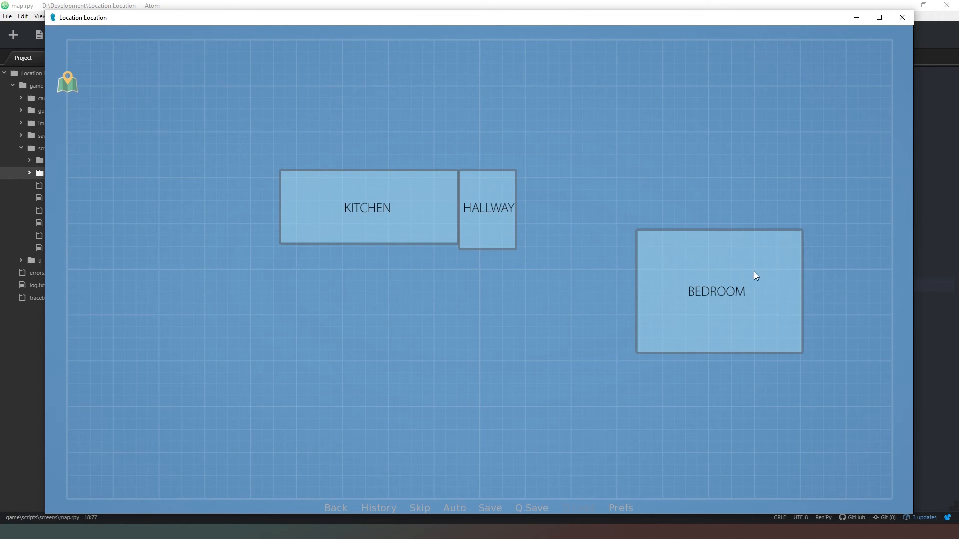
{"action": "mouse_move", "coordinate": [601, 300]}
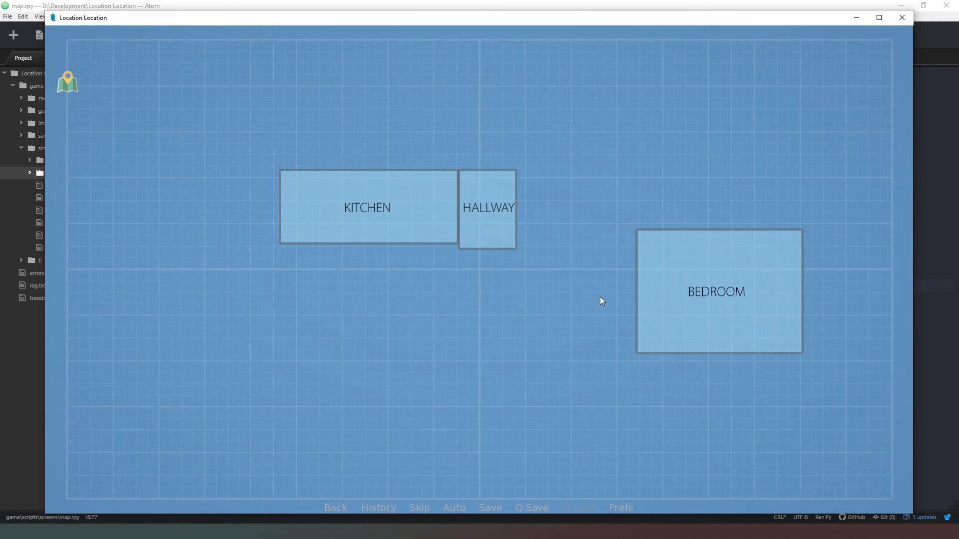
{"action": "mouse_move", "coordinate": [395, 180]}
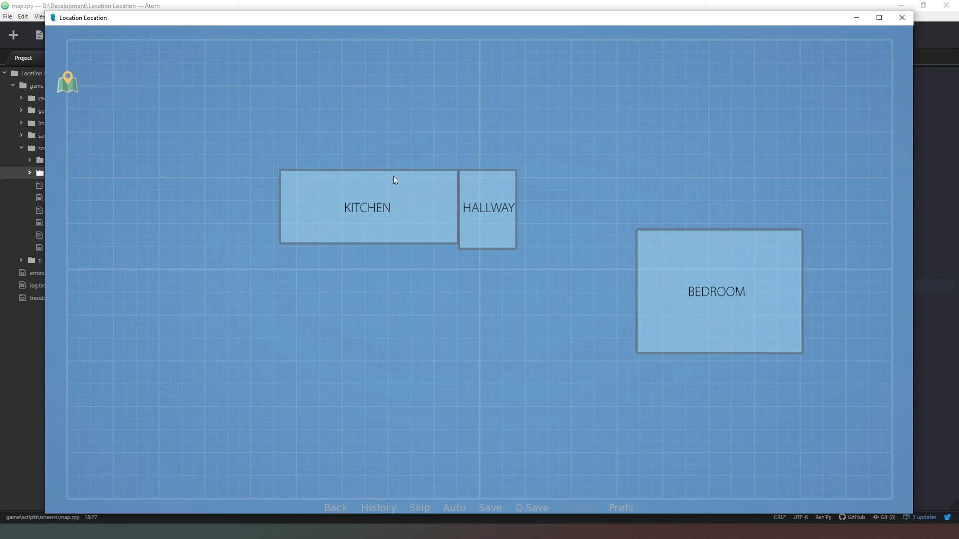
{"action": "mouse_move", "coordinate": [532, 221]}
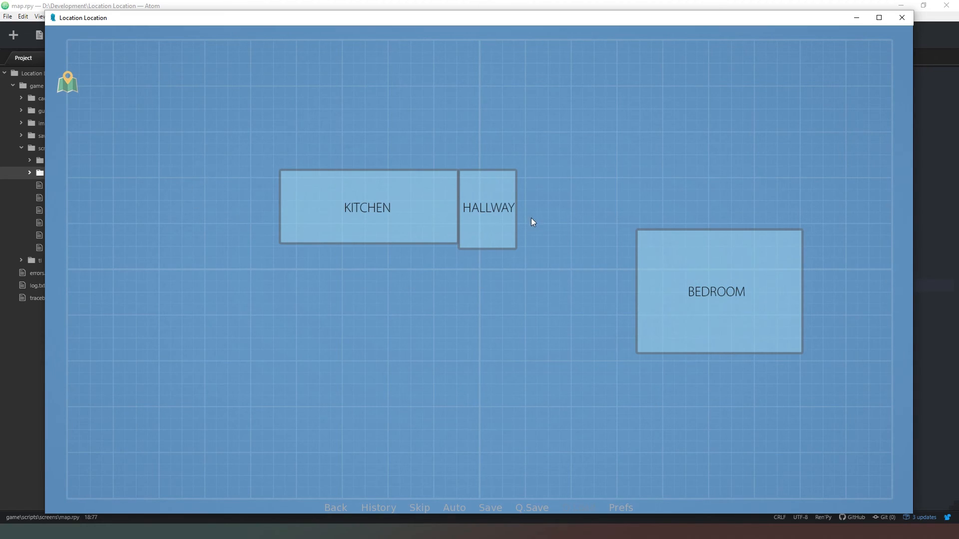
{"action": "mouse_move", "coordinate": [586, 272]}
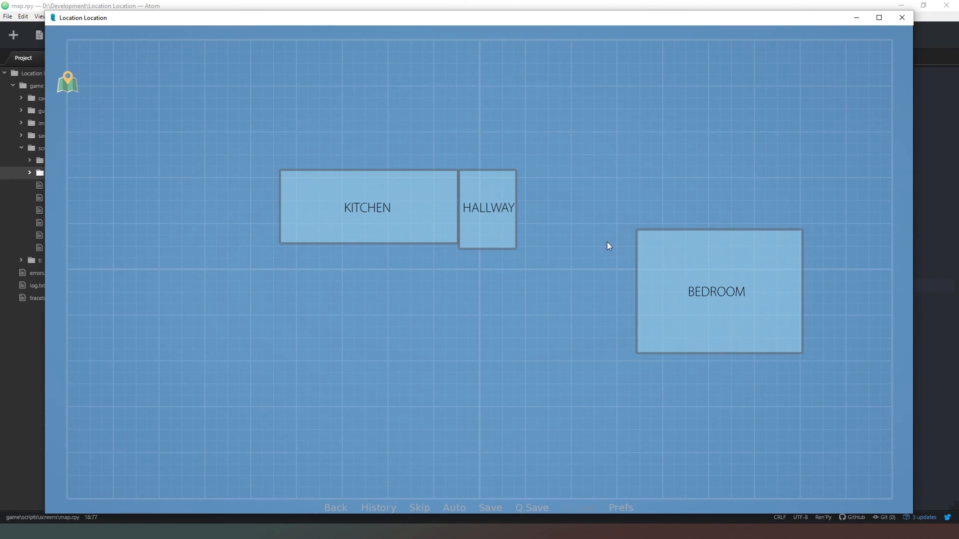
{"action": "mouse_move", "coordinate": [70, 89]}
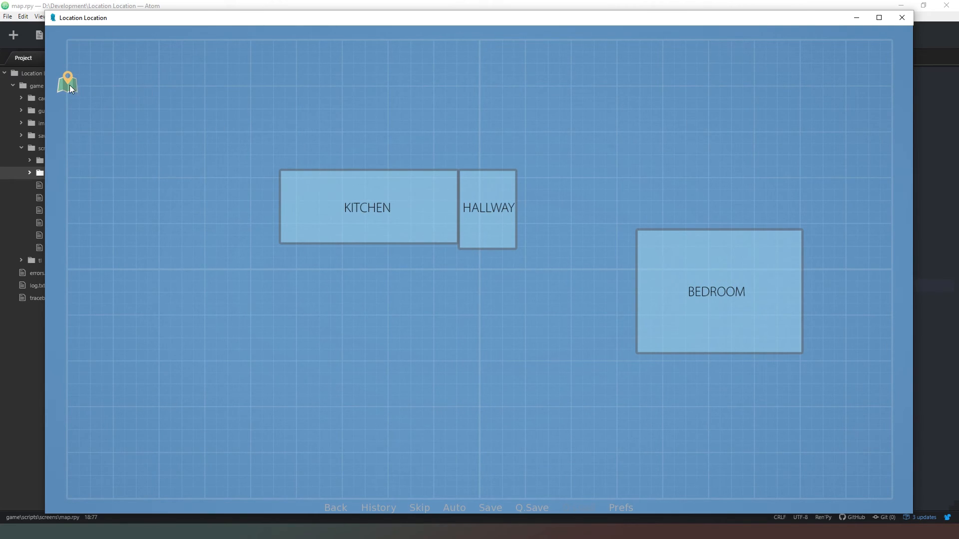
Close the map and travel to the Kitchen from the old location list.
{"action": "left_click", "coordinate": [717, 291]}
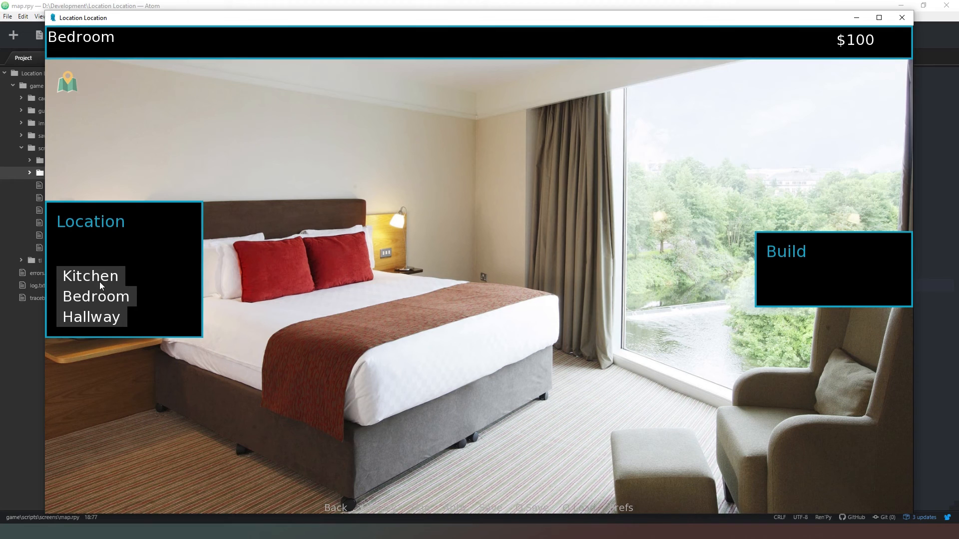
{"action": "mouse_move", "coordinate": [103, 226]}
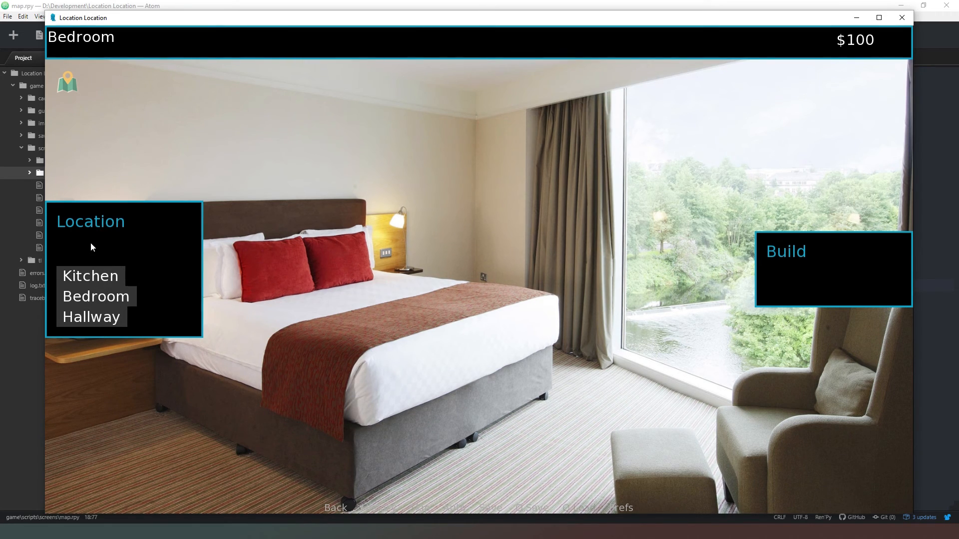
{"action": "left_click", "coordinate": [90, 276]}
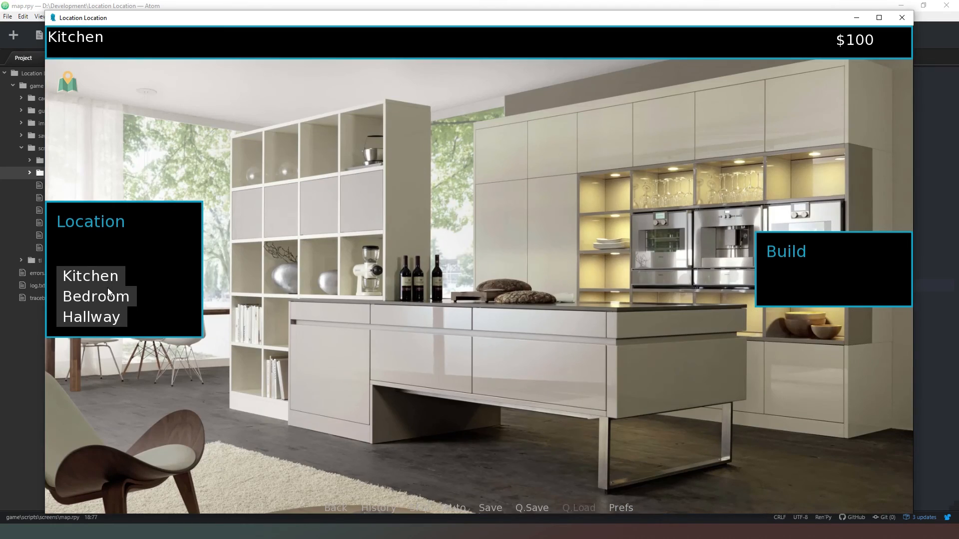
{"action": "mouse_move", "coordinate": [121, 292]}
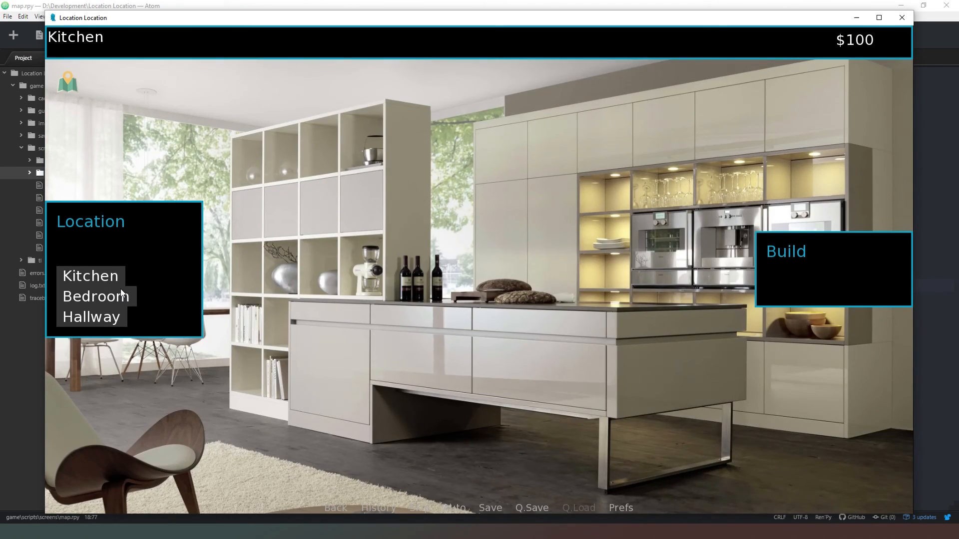
{"action": "left_click", "coordinate": [91, 317]}
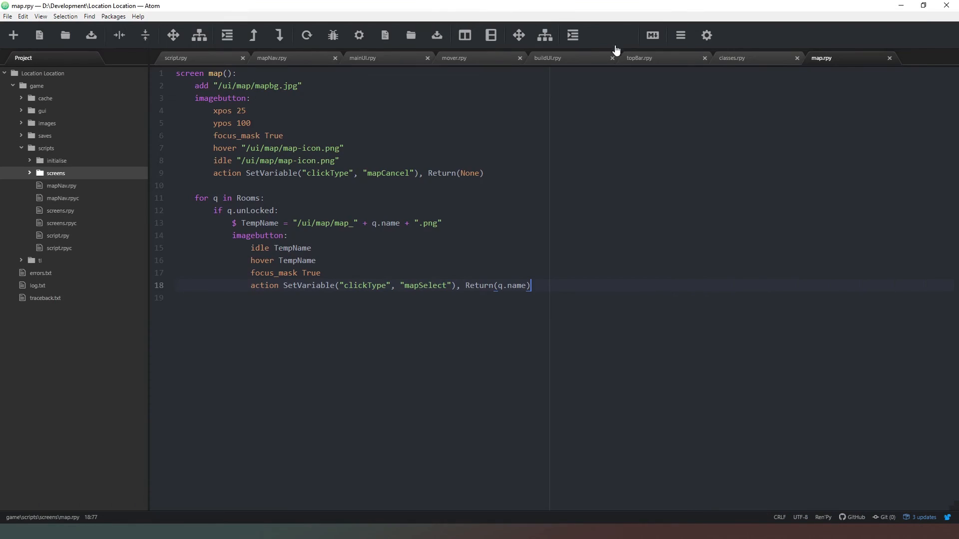
Delete the 'use moveUI' line from the mainUI.rpy screen.
{"action": "left_click", "coordinate": [362, 57]}
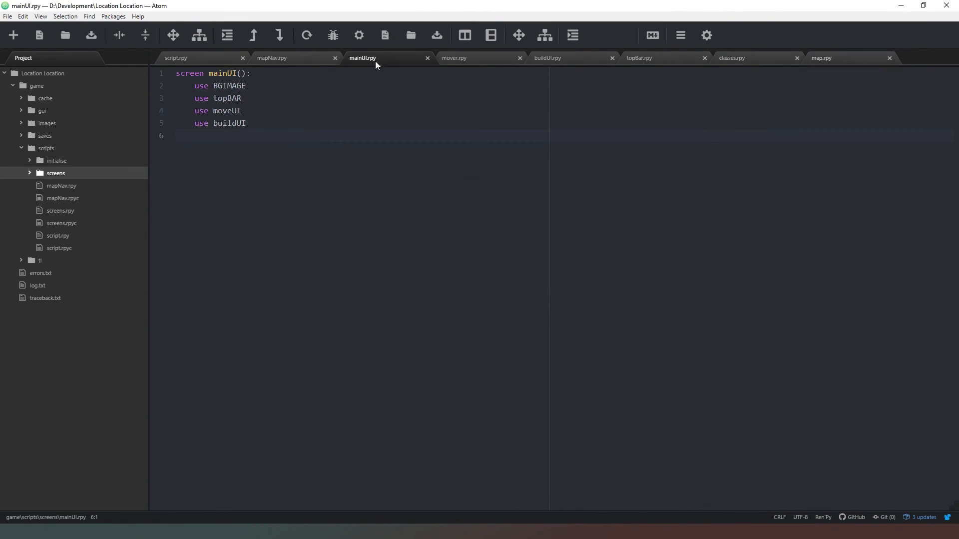
{"action": "left_click", "coordinate": [242, 99]}
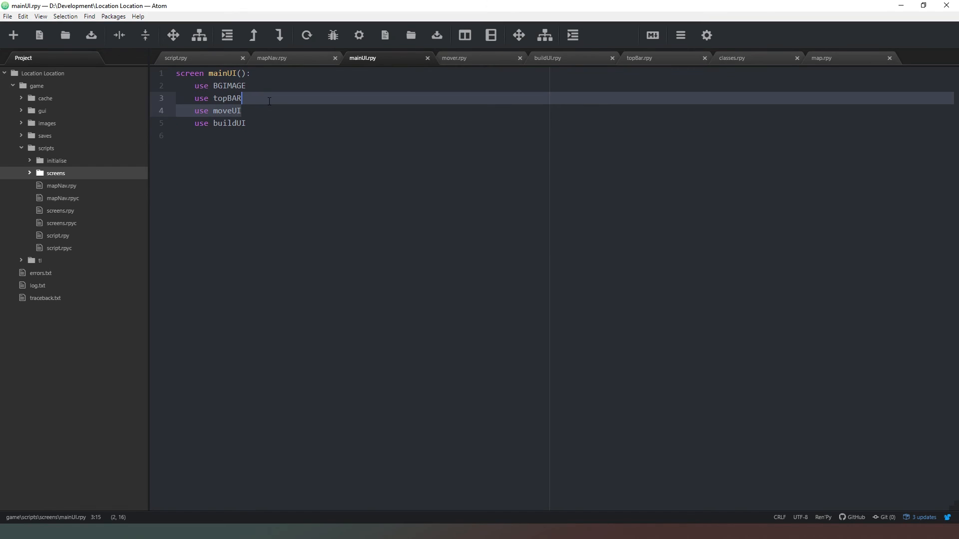
{"action": "key", "text": "Ctrl+Shift+K"}
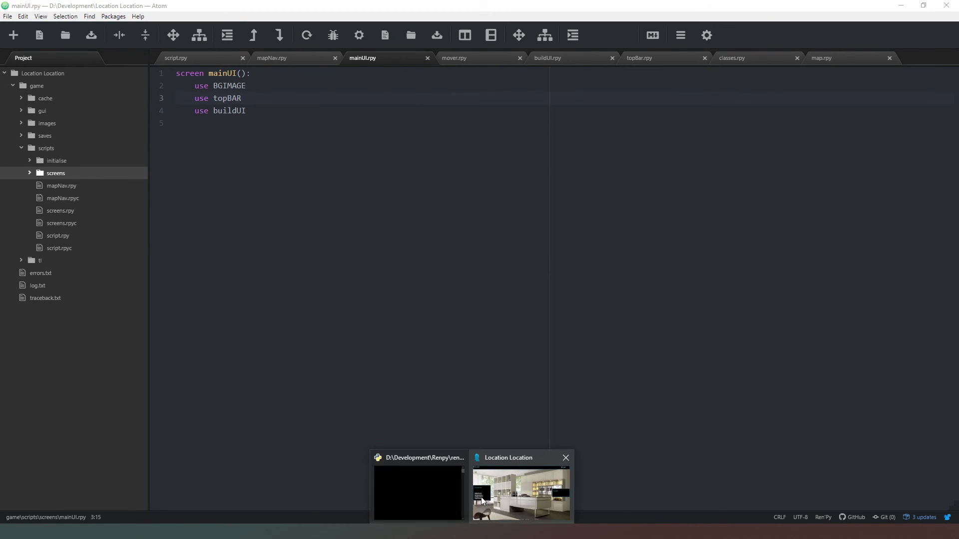
Quit the running game to the main menu and start a new game.
{"action": "left_click", "coordinate": [520, 493]}
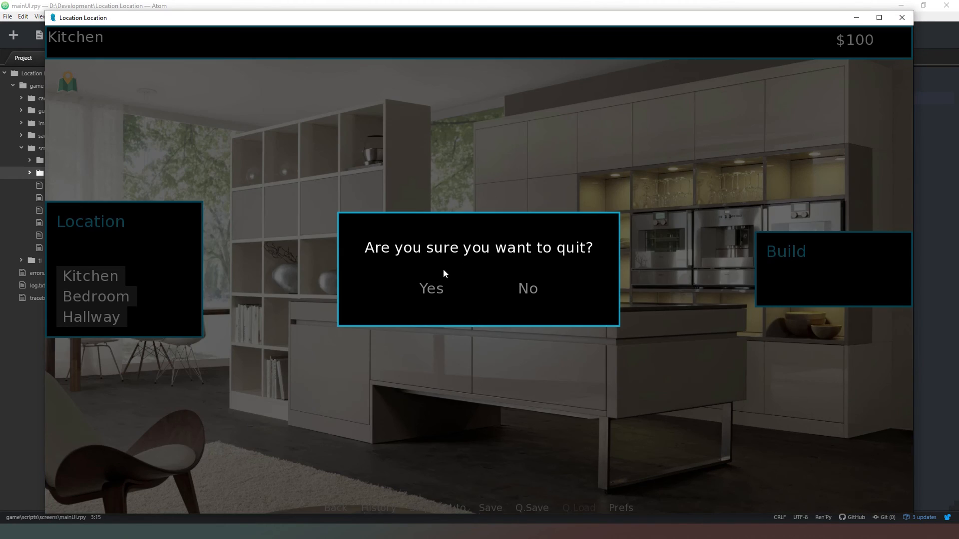
{"action": "left_click", "coordinate": [431, 288]}
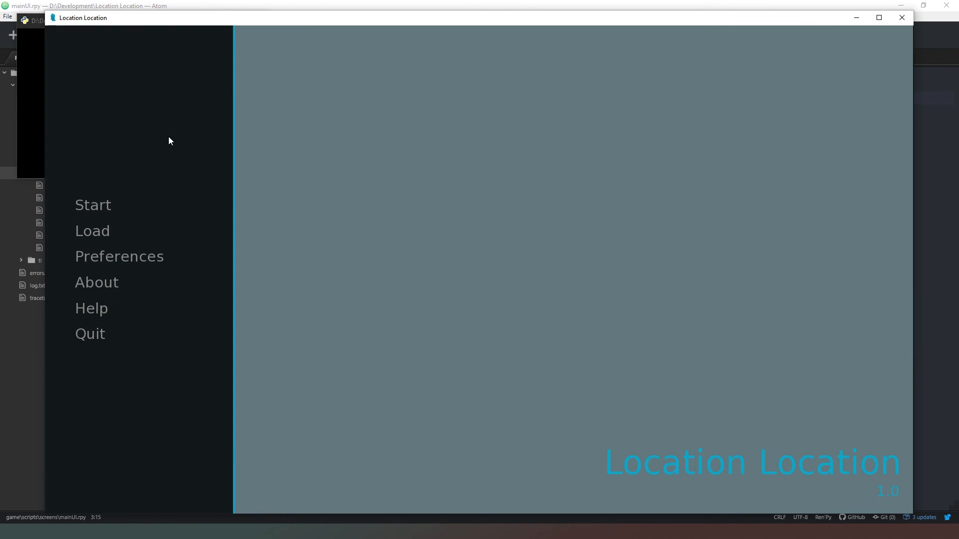
{"action": "left_click", "coordinate": [92, 205]}
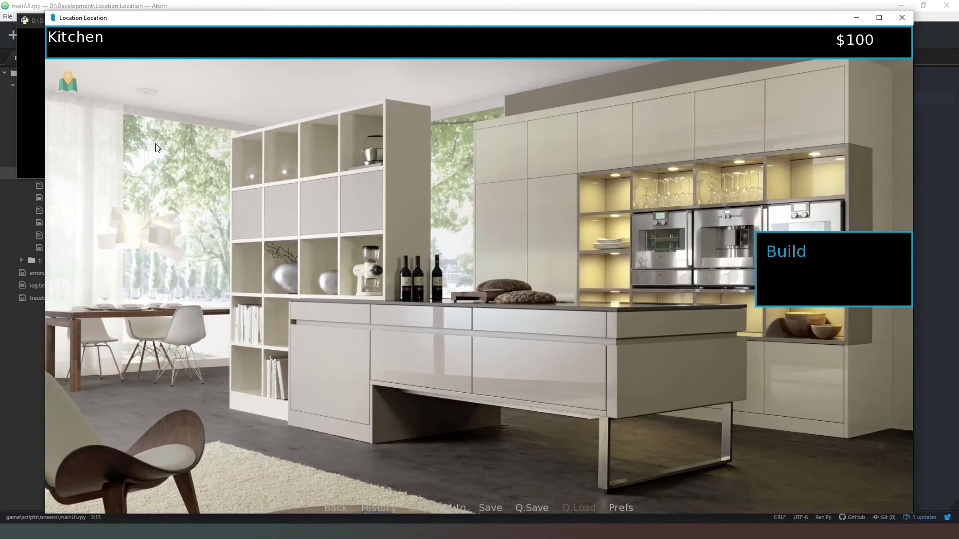
{"action": "mouse_move", "coordinate": [344, 133]}
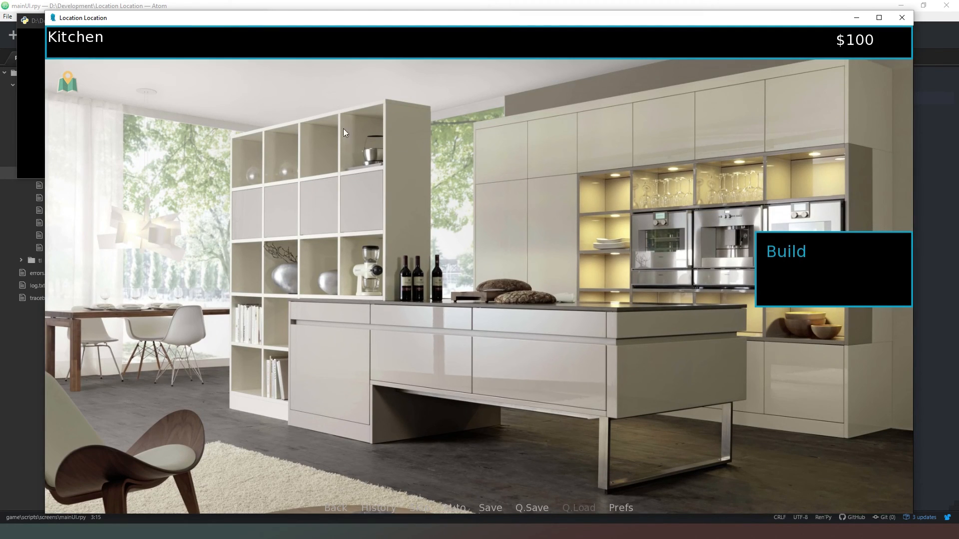
Build several rooms, including the Living room and Bathroom, from the Build list.
{"action": "left_click", "coordinate": [785, 250]}
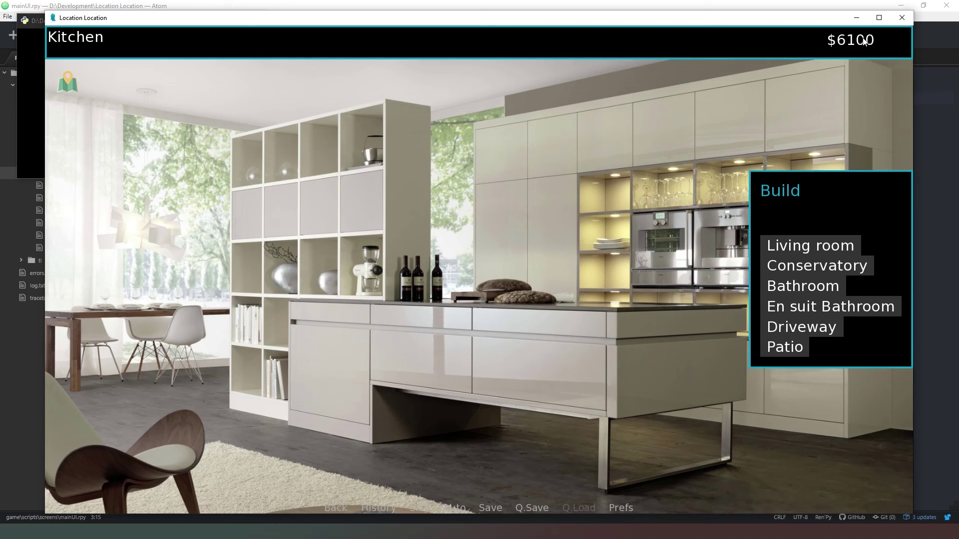
{"action": "left_click", "coordinate": [816, 265]}
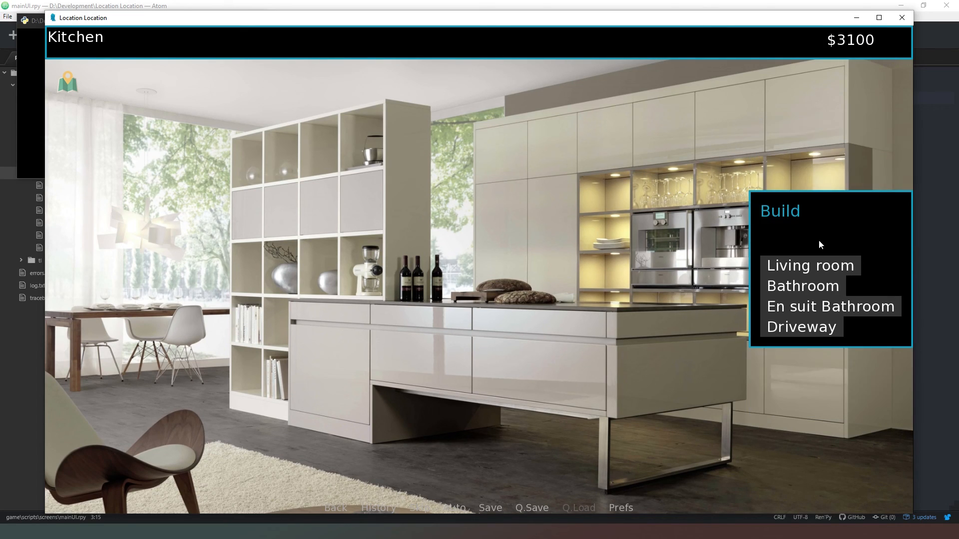
{"action": "mouse_move", "coordinate": [820, 273]}
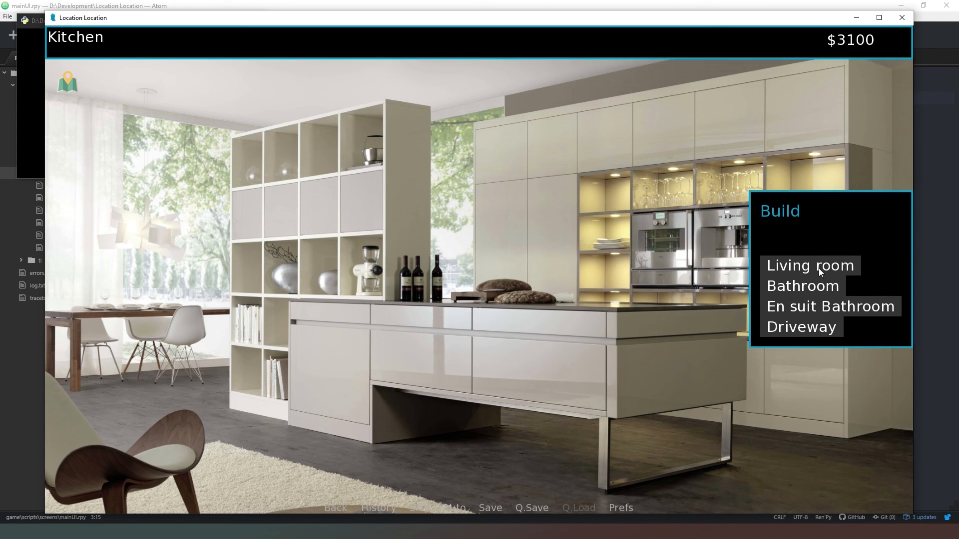
{"action": "left_click", "coordinate": [810, 266]}
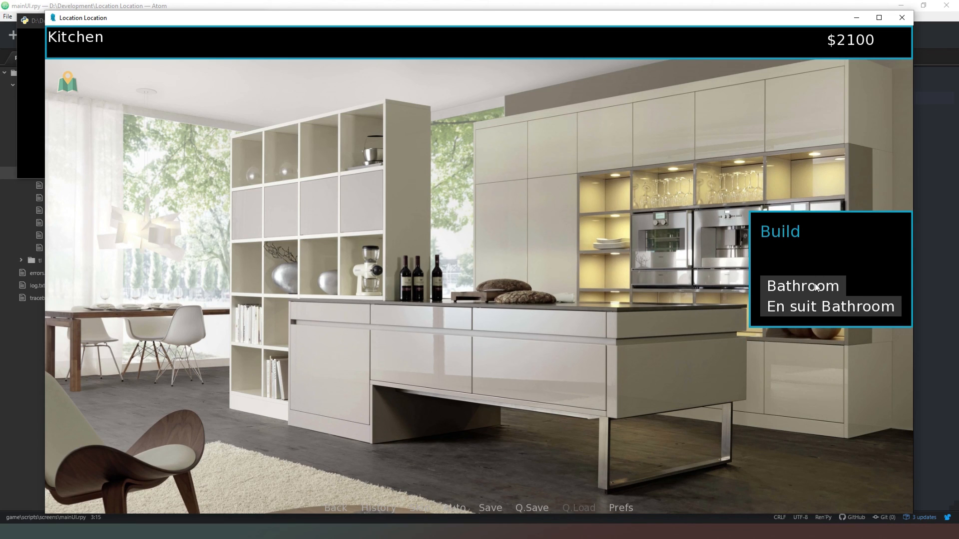
{"action": "left_click", "coordinate": [801, 285]}
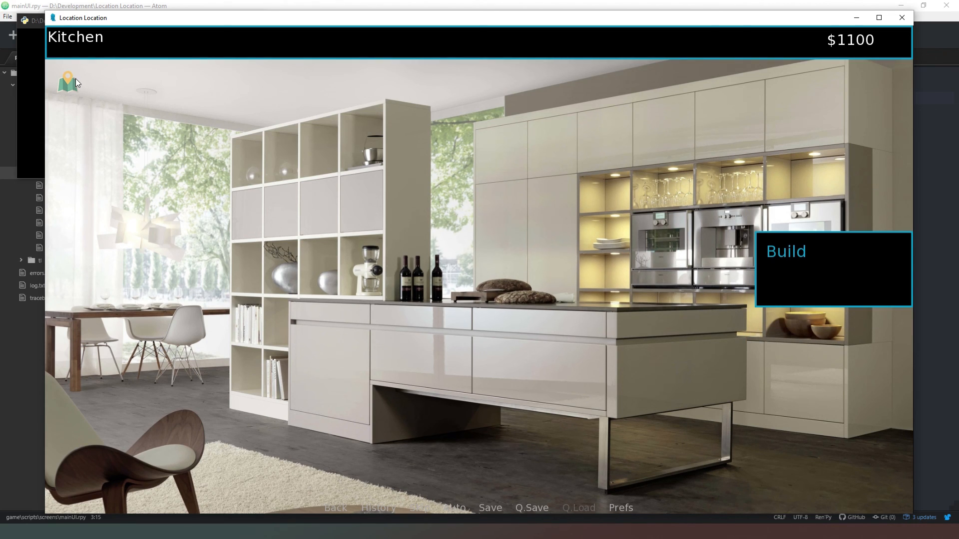
{"action": "left_click", "coordinate": [67, 82]}
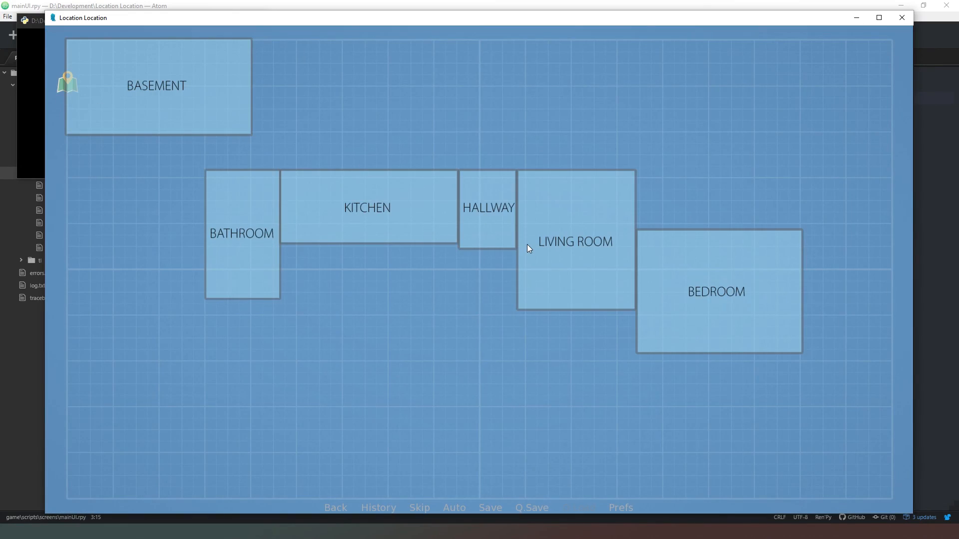
Pick the Bedroom on the blueprint map to move there.
{"action": "left_click", "coordinate": [575, 240]}
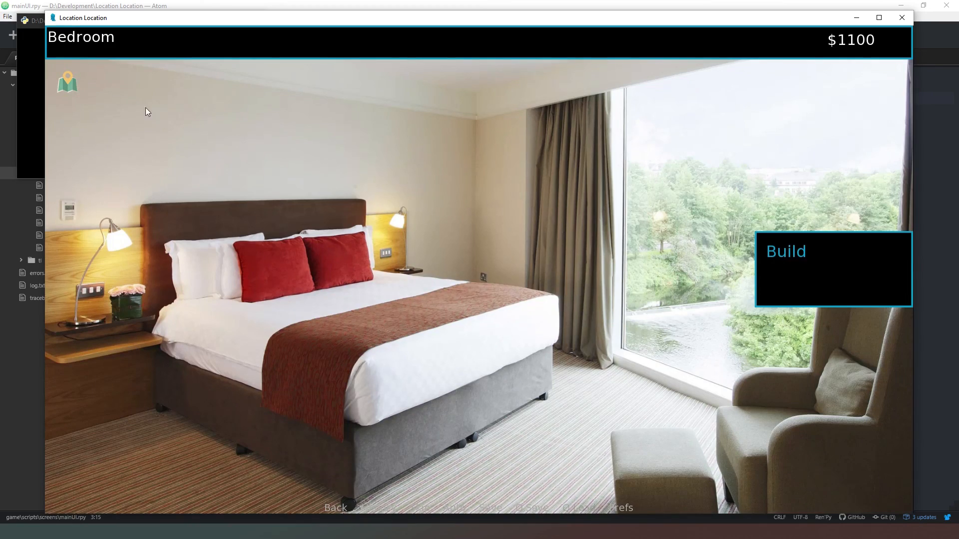
{"action": "mouse_move", "coordinate": [542, 225]}
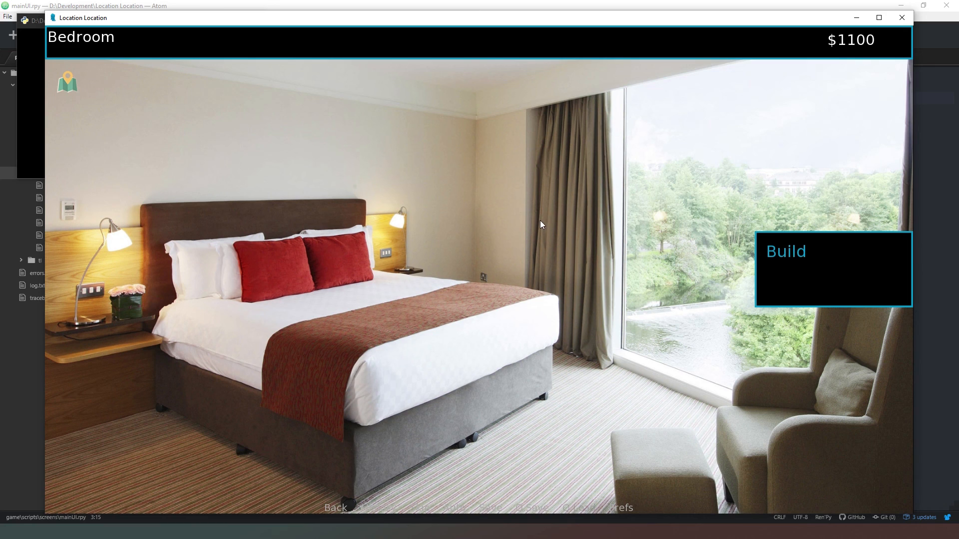
{"action": "mouse_move", "coordinate": [518, 261]}
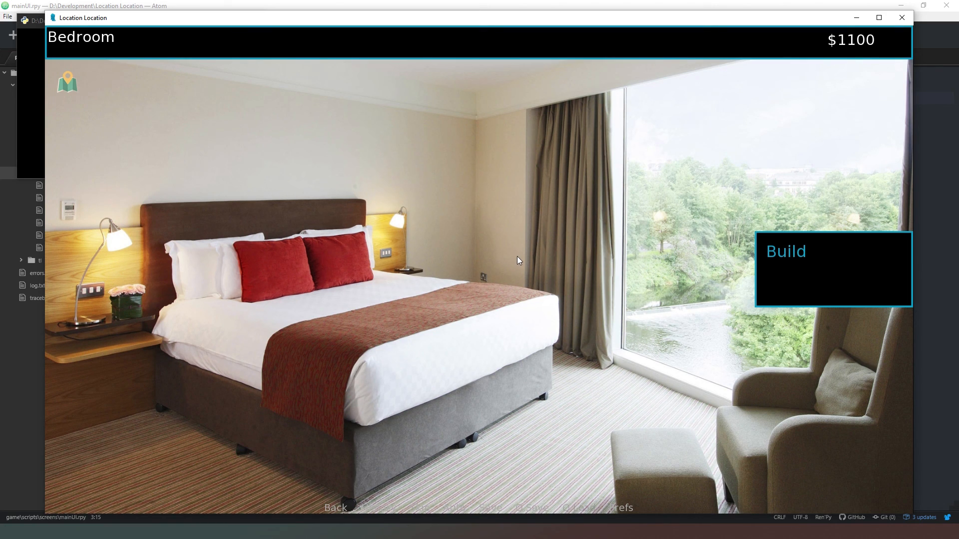
{"action": "mouse_move", "coordinate": [523, 256]}
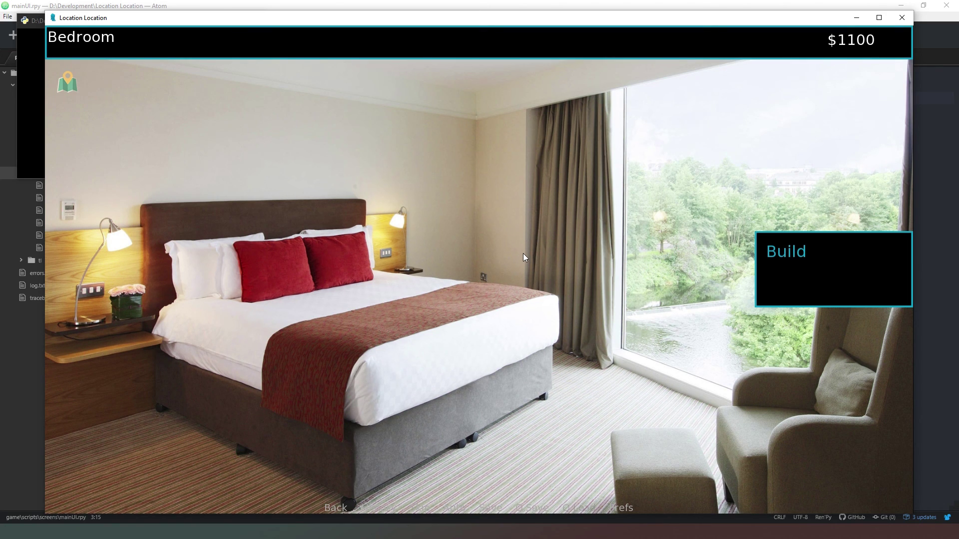